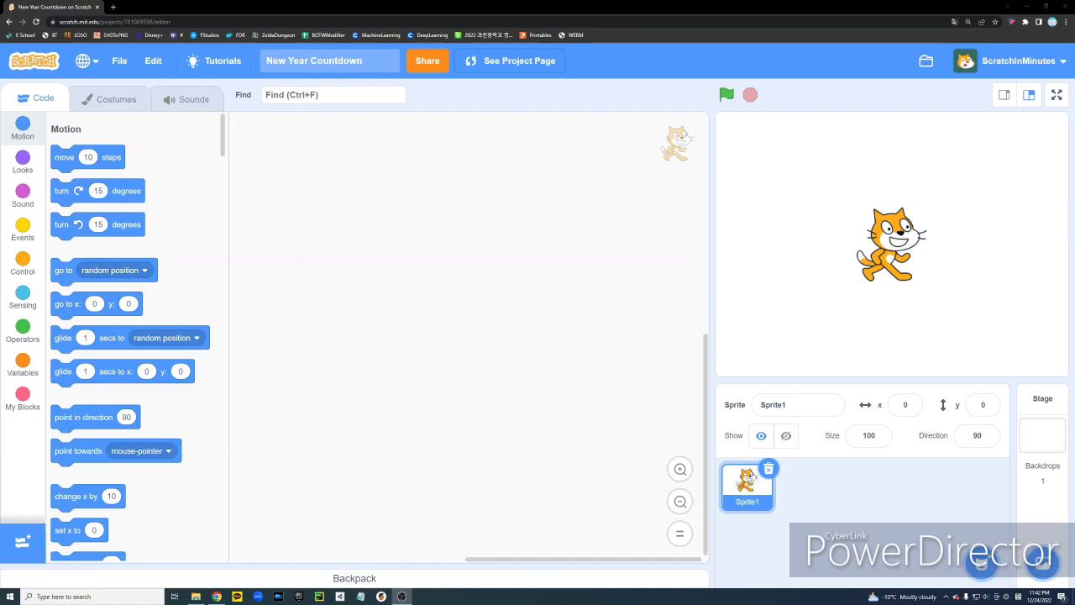
mouse_move(350, 274)
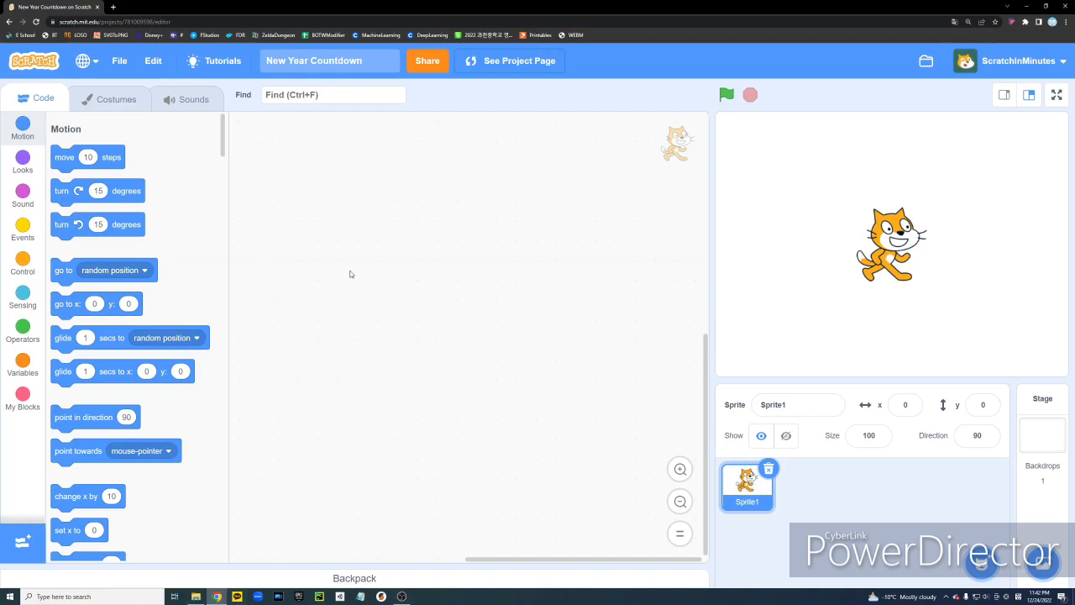
mouse_move(485, 200)
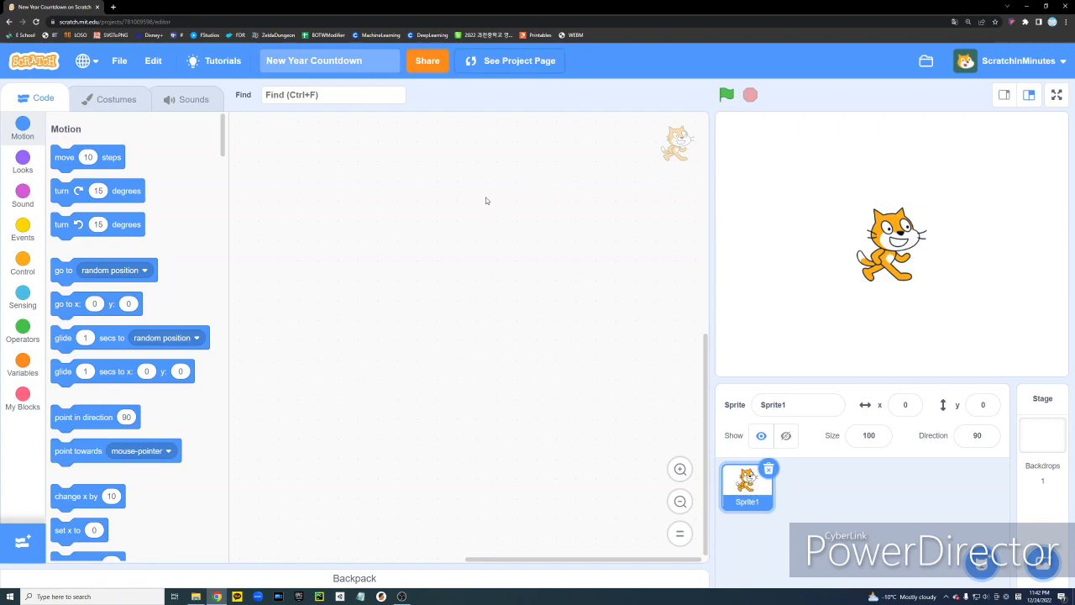
mouse_move(484, 200)
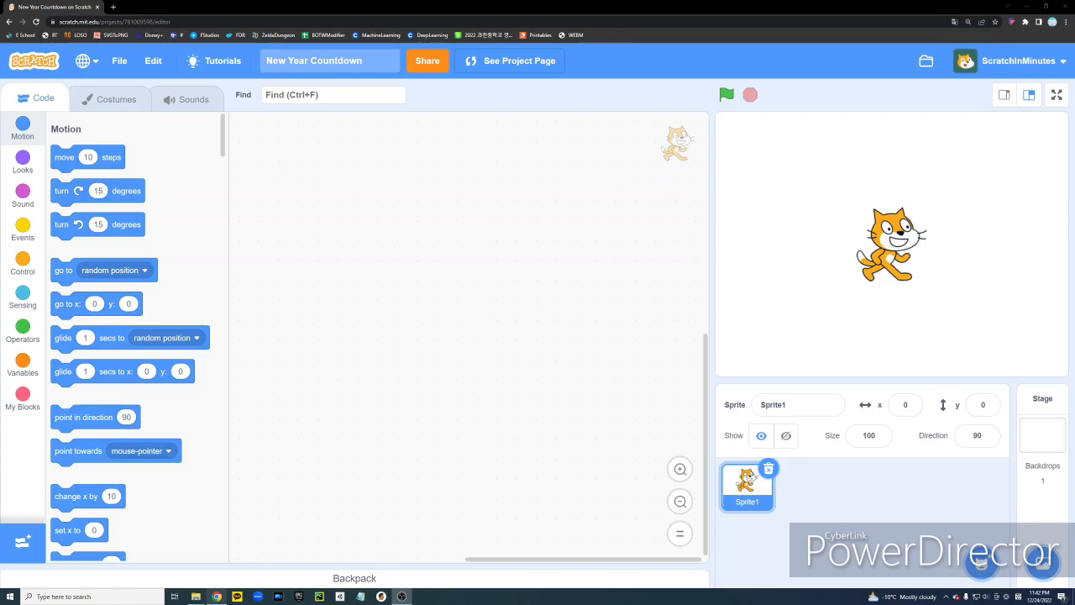
mouse_move(524, 191)
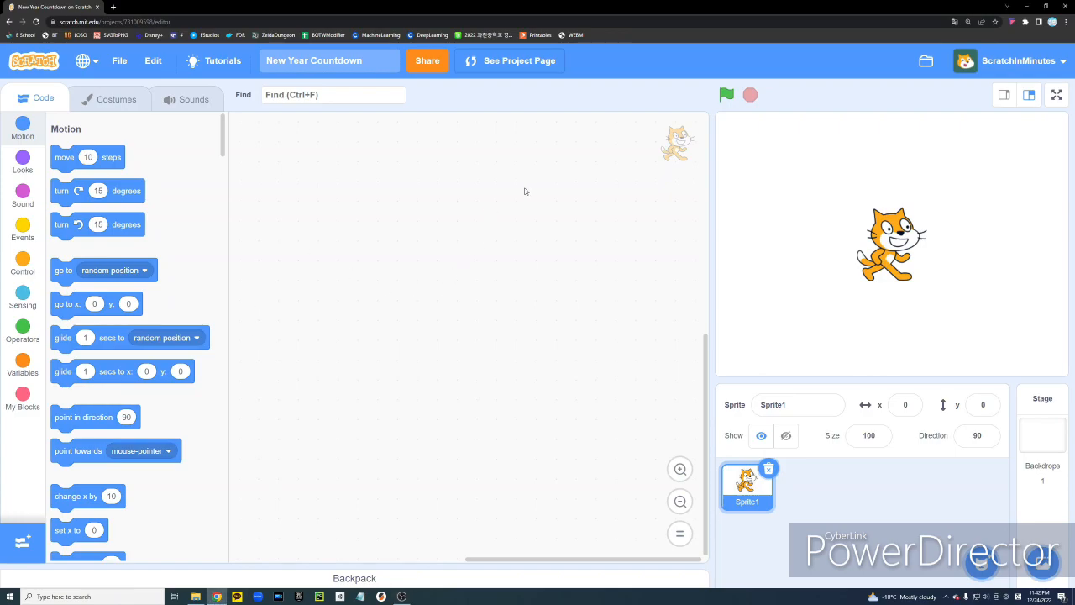
mouse_move(484, 200)
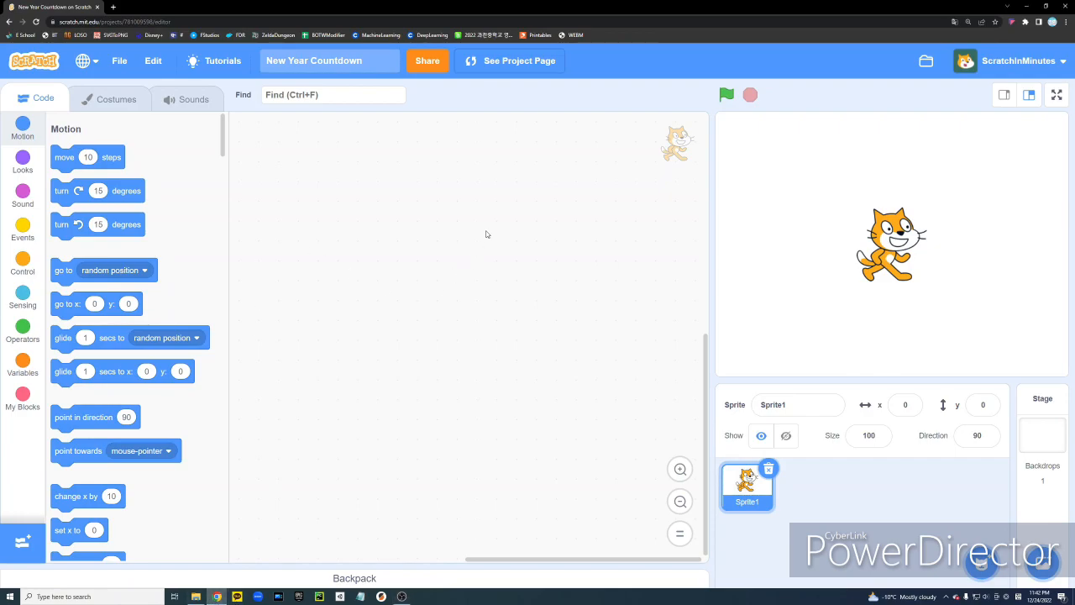
mouse_move(484, 200)
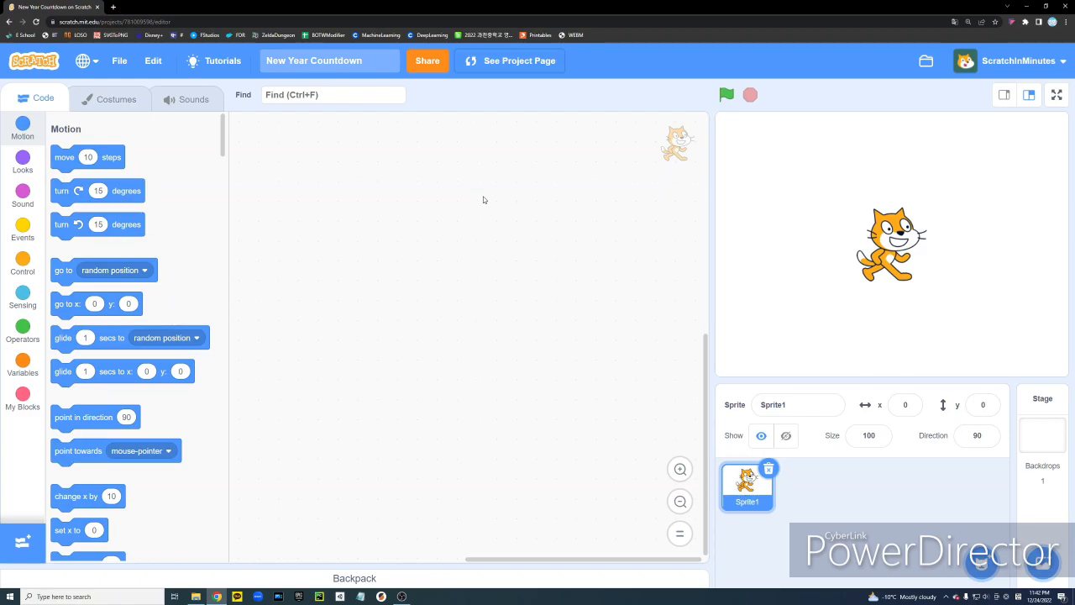
mouse_move(462, 207)
text(Leap Year Calculation)
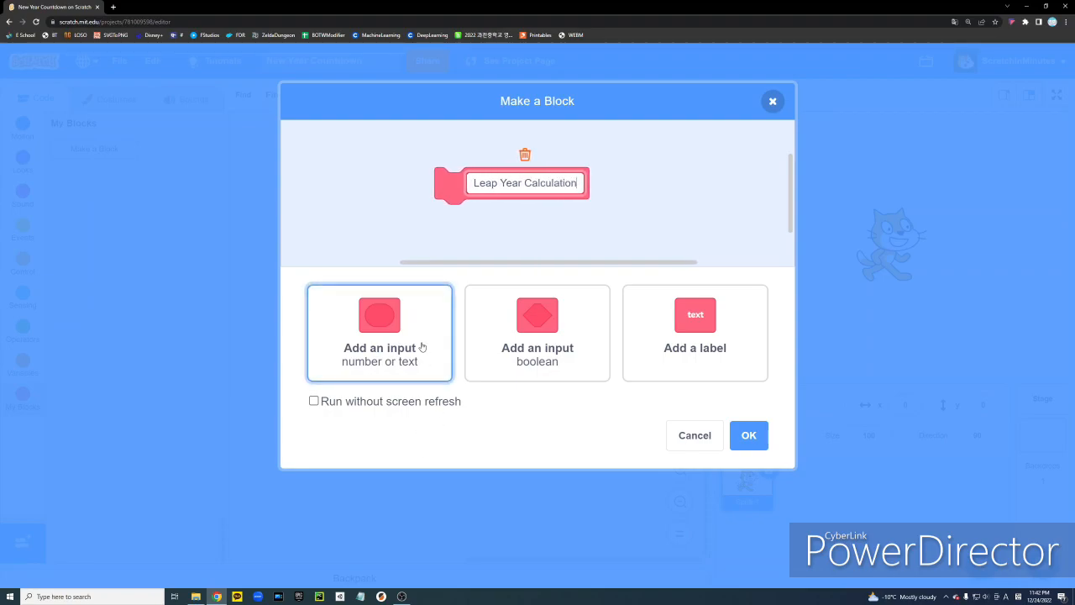
Create the Leap Year Calculation block with a number-or-text input named Year
click(379, 333)
text(Year)
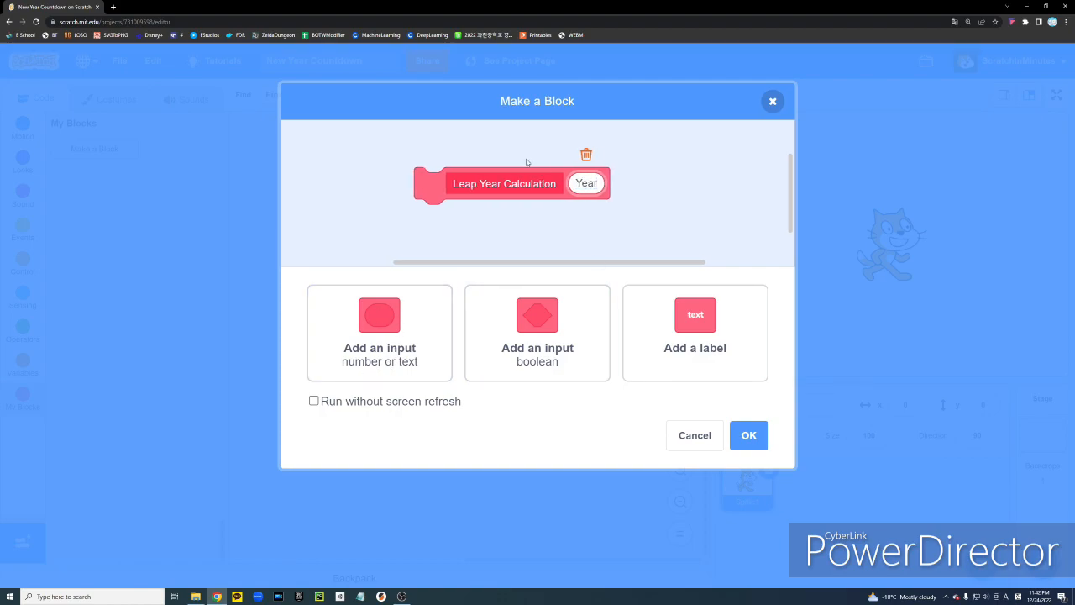
mouse_move(574, 452)
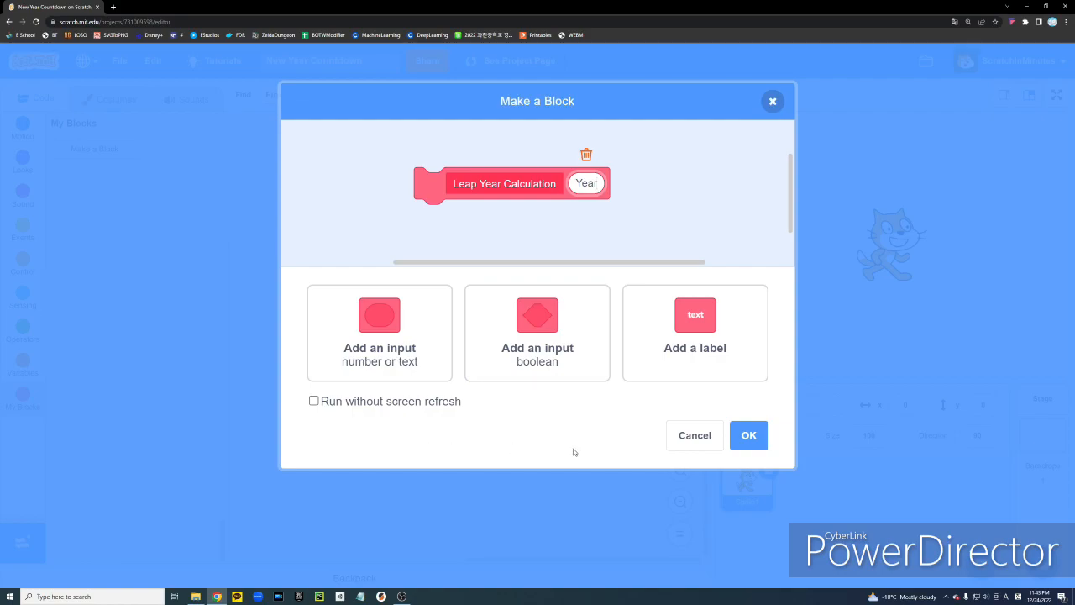
click(748, 436)
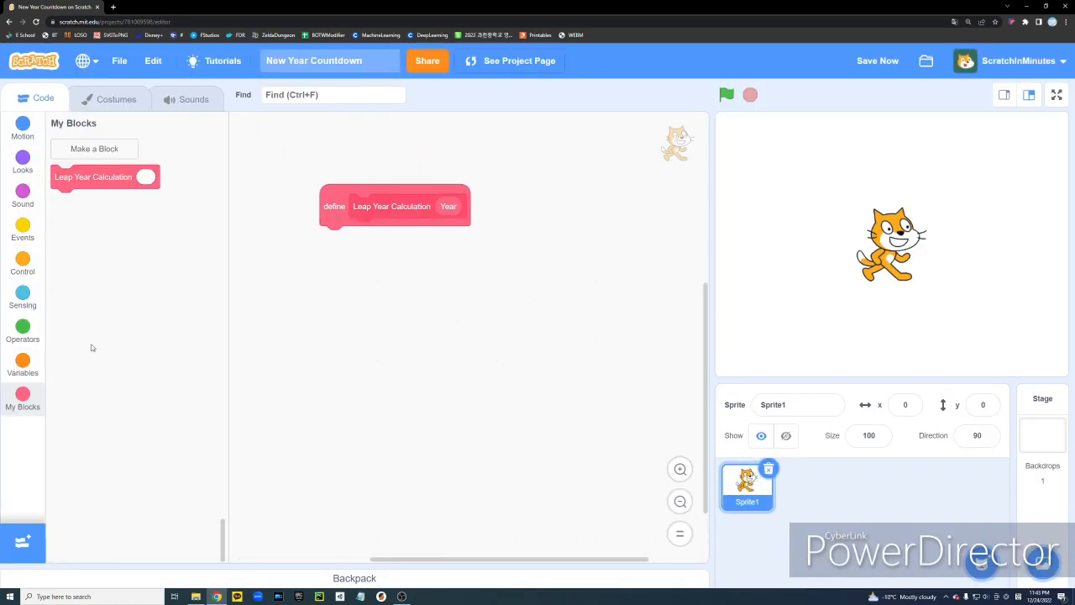
Add an if-else checking Year mod 400 = 0 and create the leapYear? variable set to 0
click(24, 262)
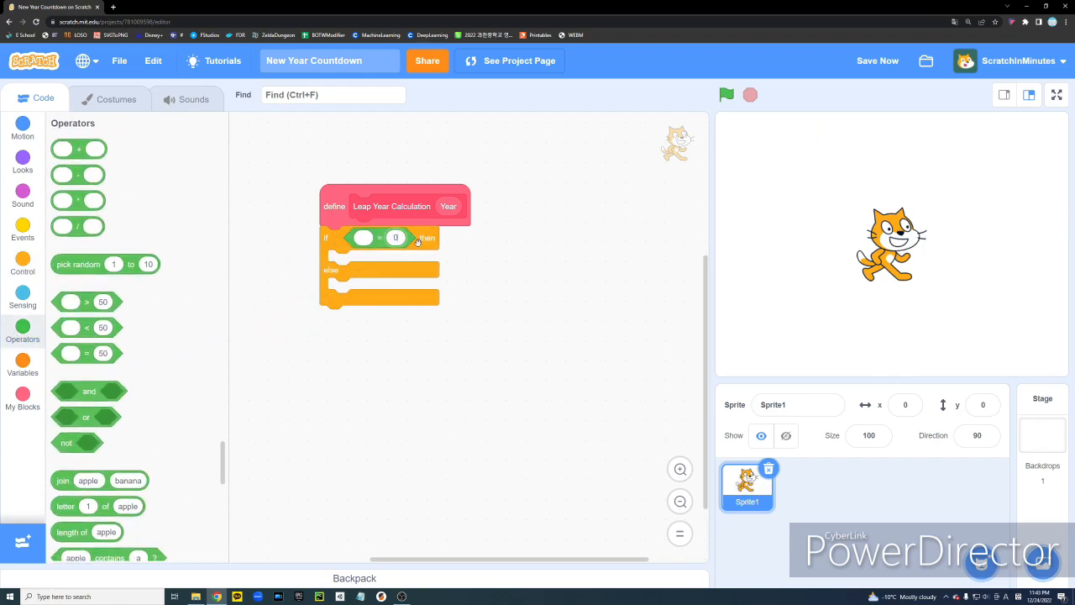
scroll(down, 3)
text(400)
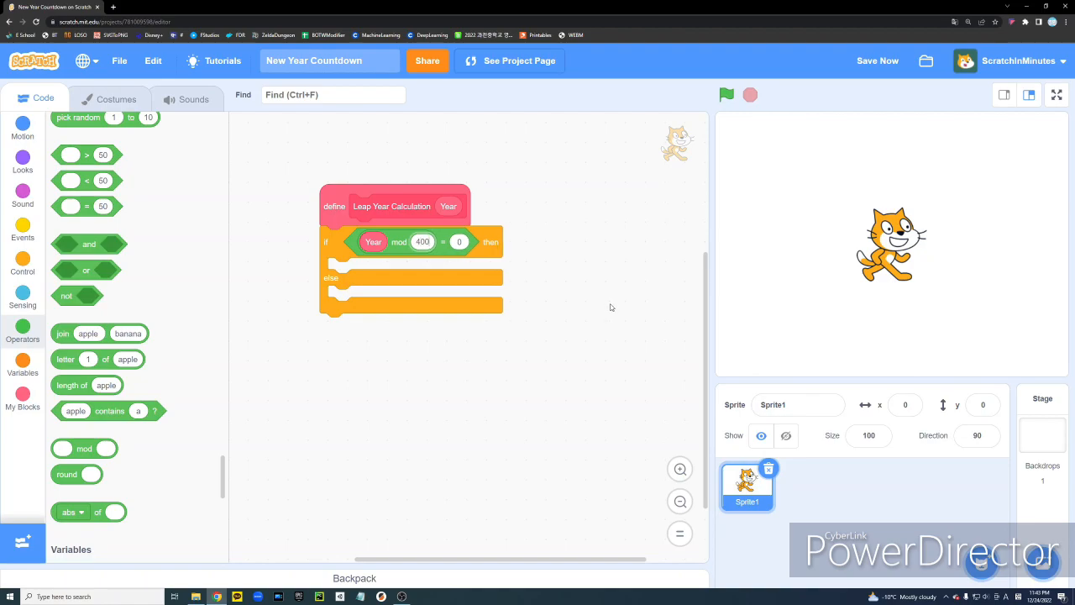
click(23, 366)
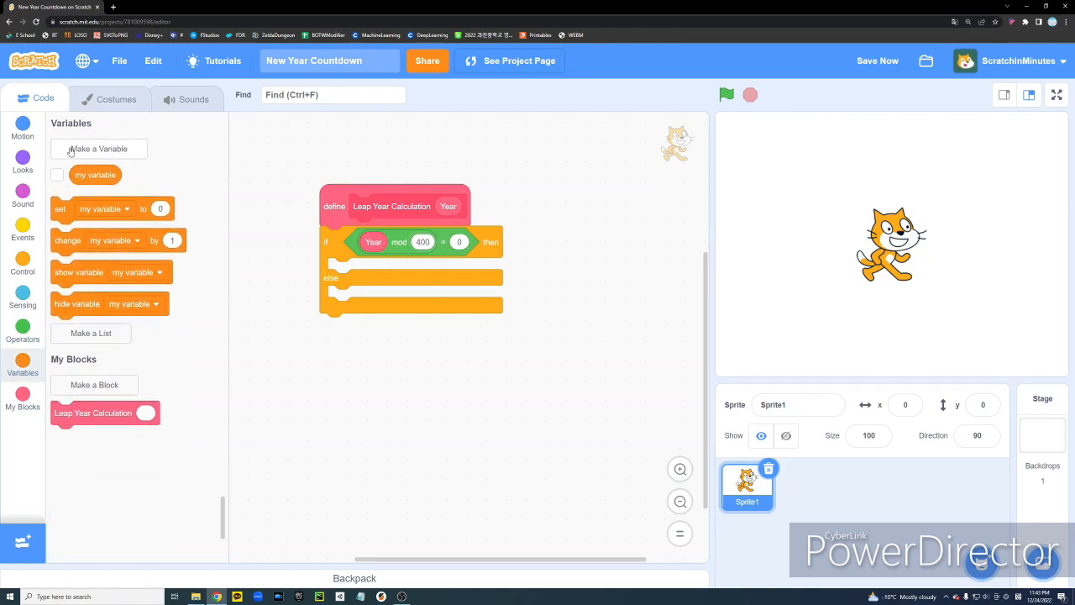
click(97, 148)
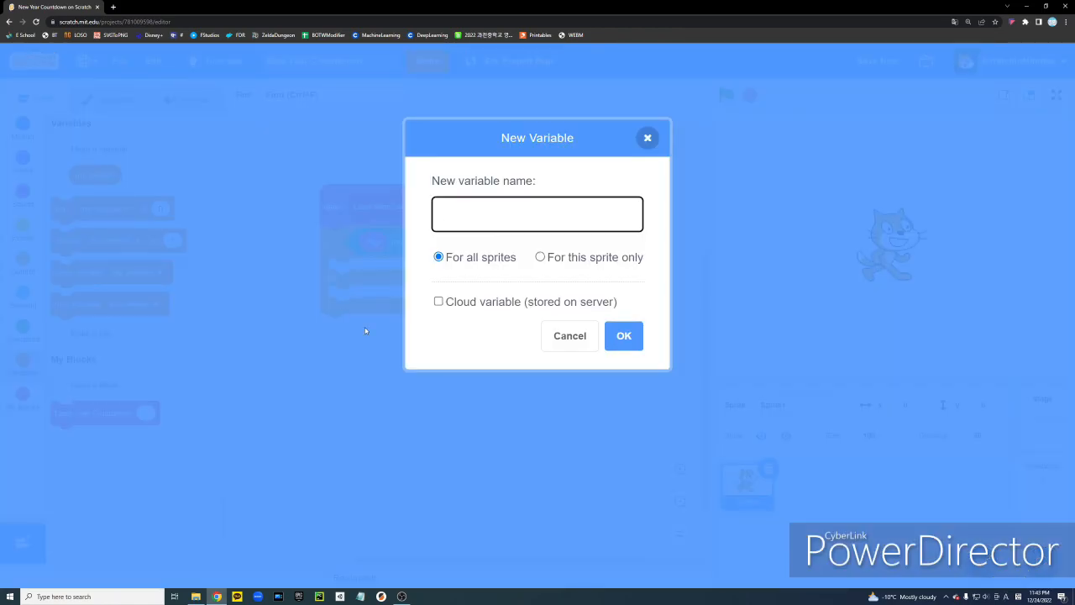
text(leapYear?)
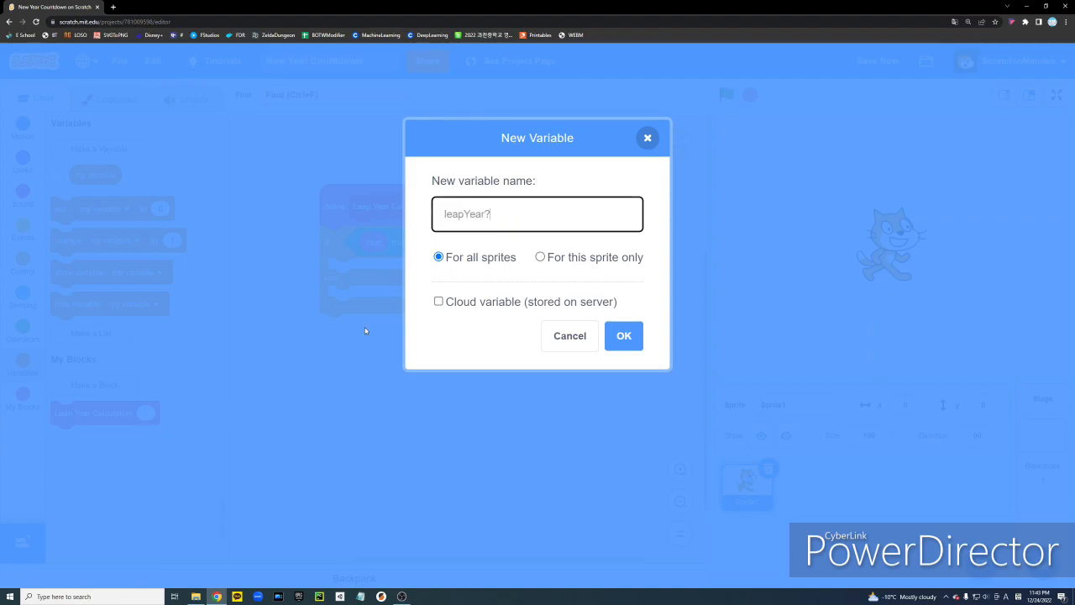
click(623, 336)
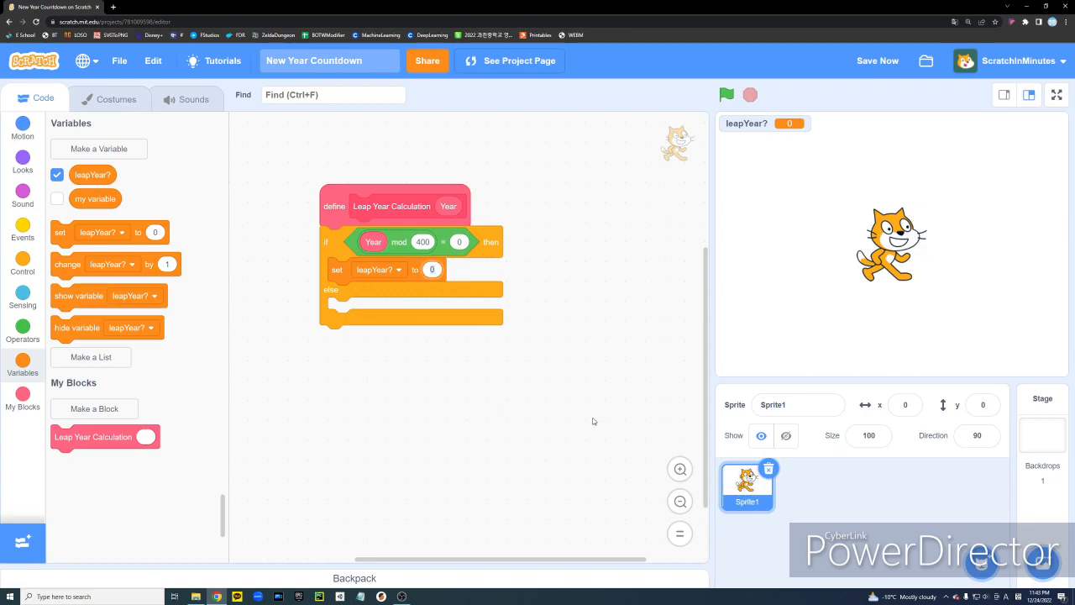
right_click(336, 243)
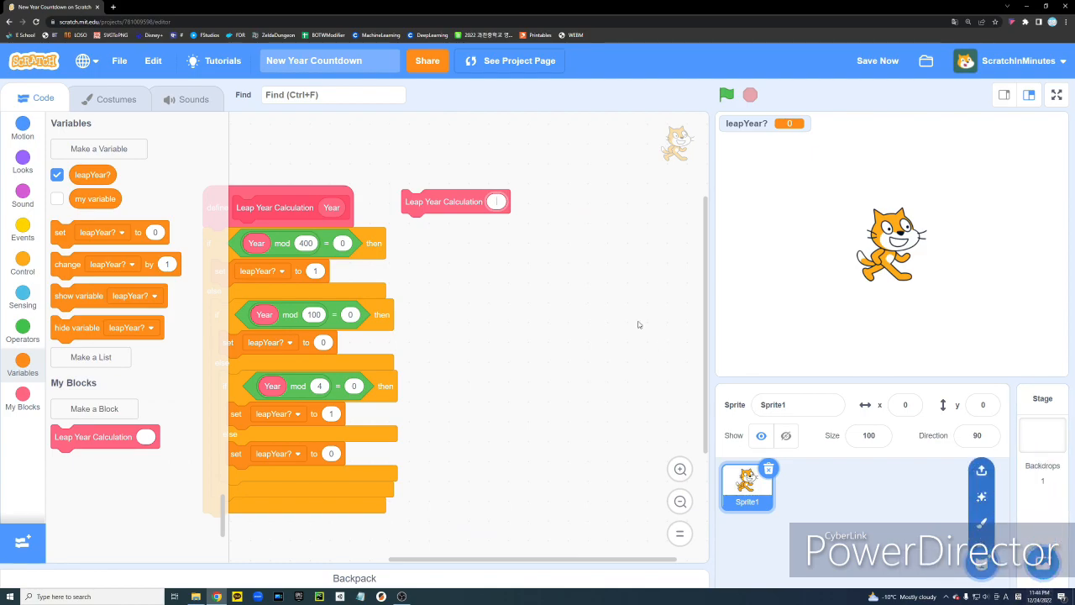
Run Leap Year Calculation with 2020 so leapYear? becomes 1
text(2020)
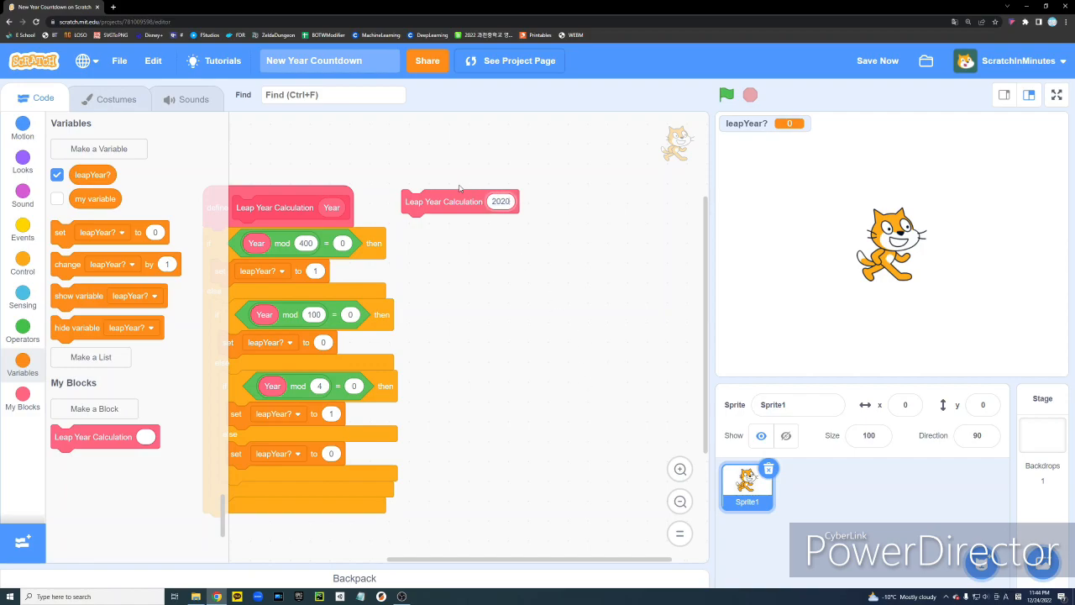
click(444, 202)
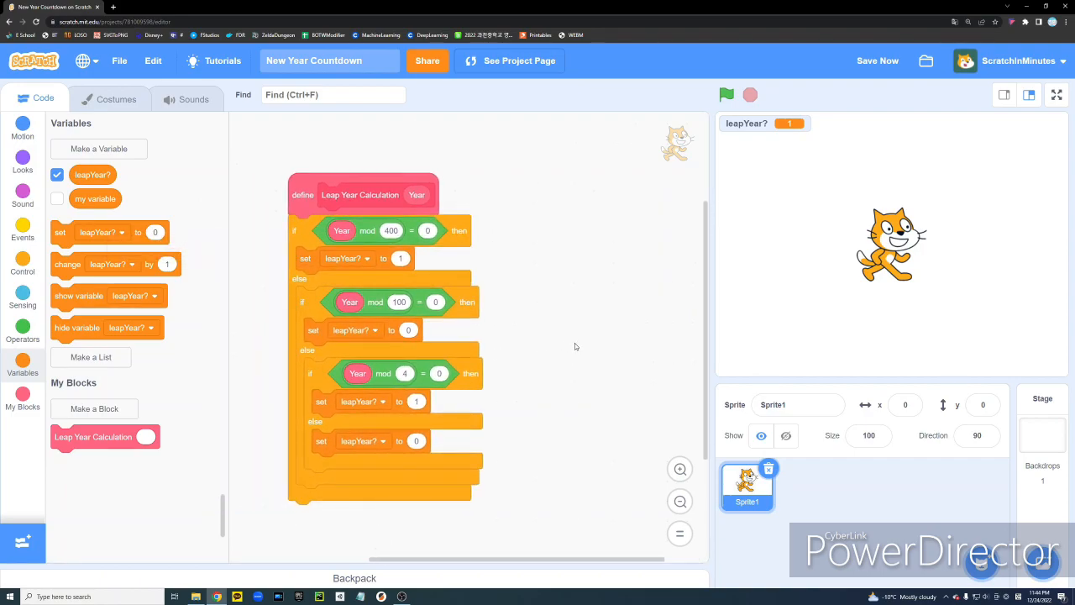
Create the Add Days in Years block set to run without screen refresh
click(94, 409)
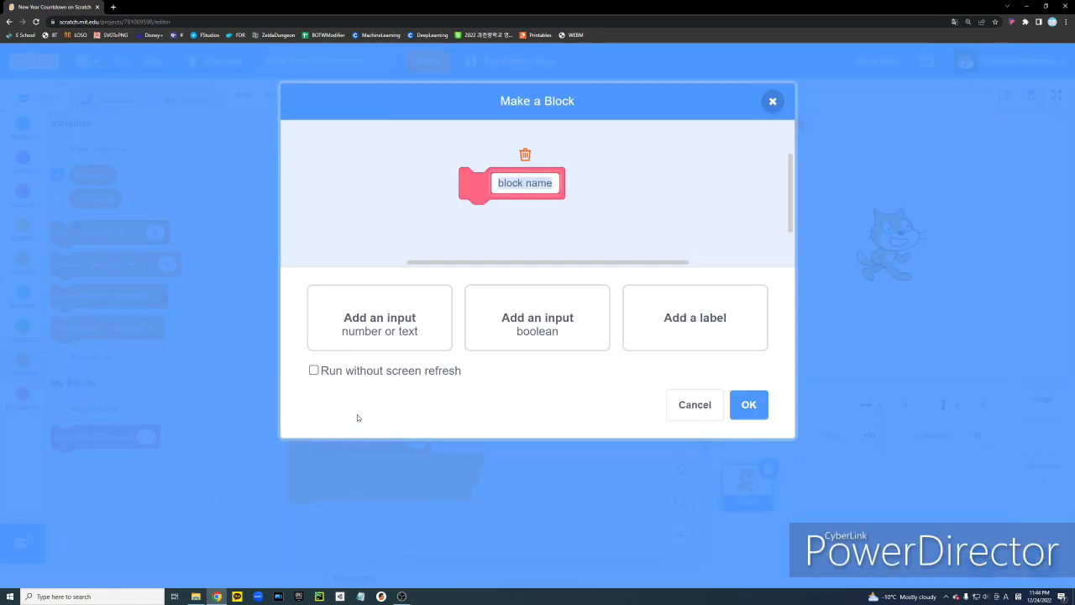
text(Add Days in Years)
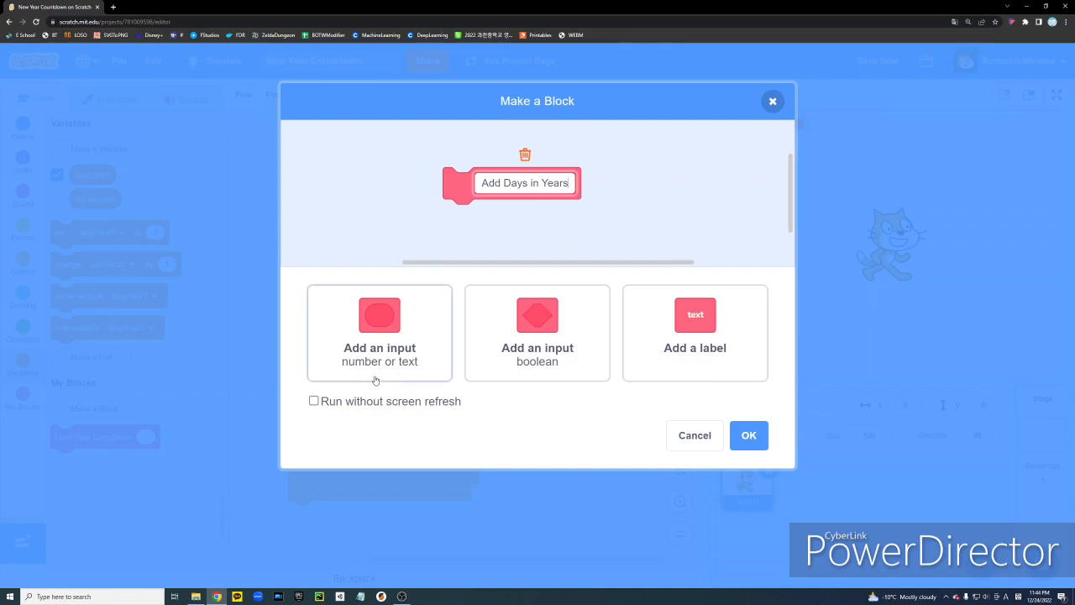
mouse_move(363, 440)
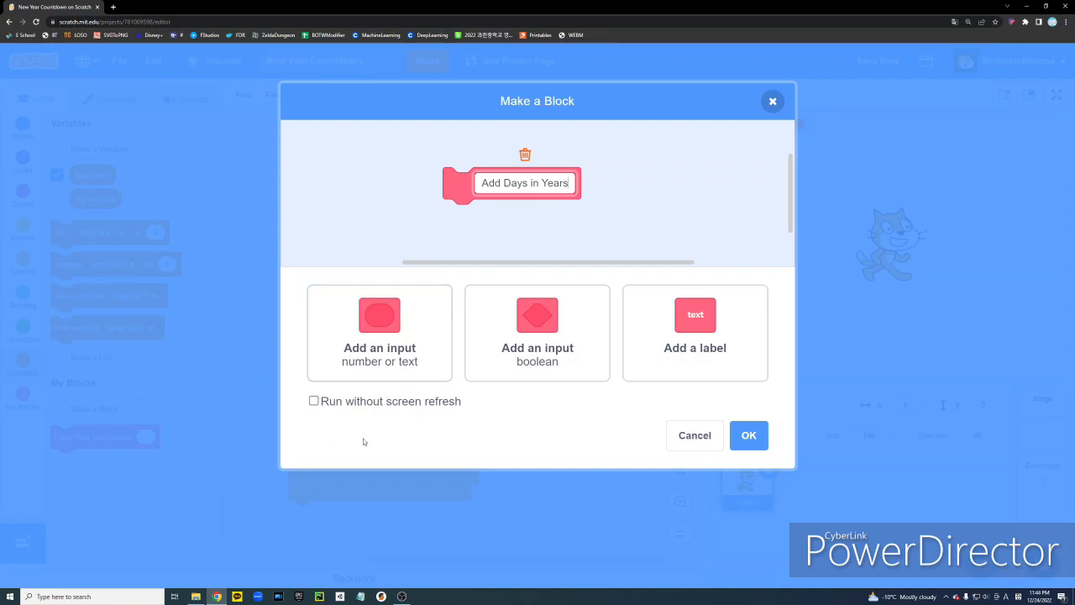
click(312, 399)
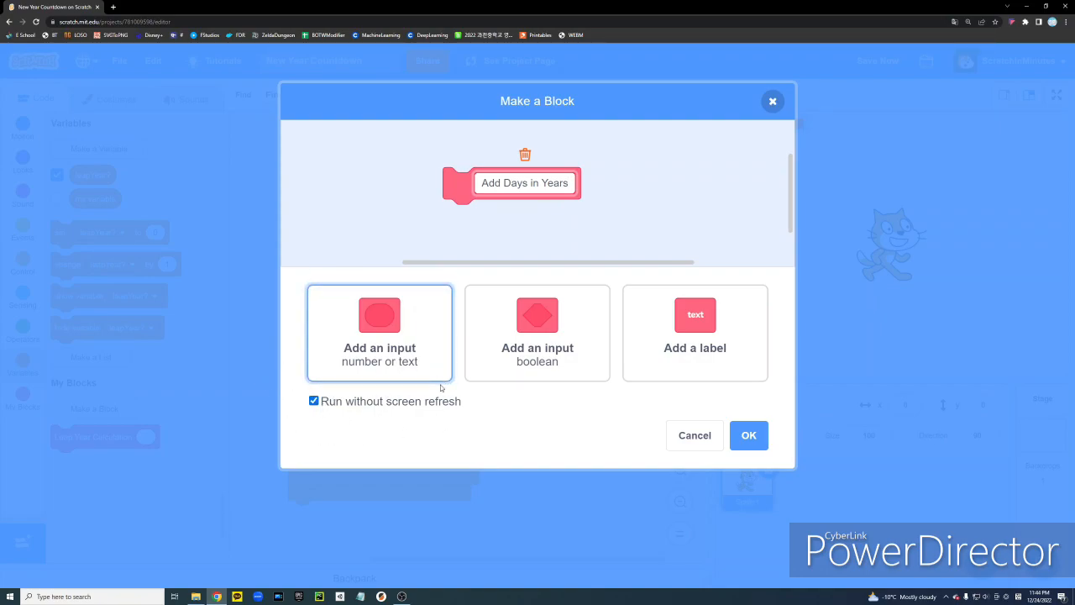
click(750, 436)
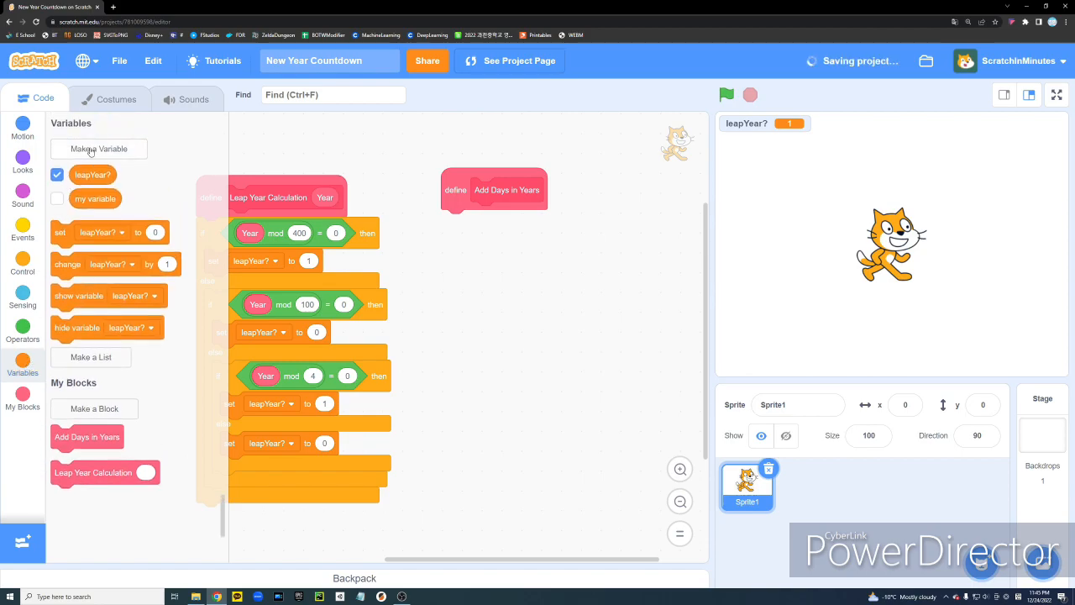
Create a new variable named index for all sprites
click(97, 147)
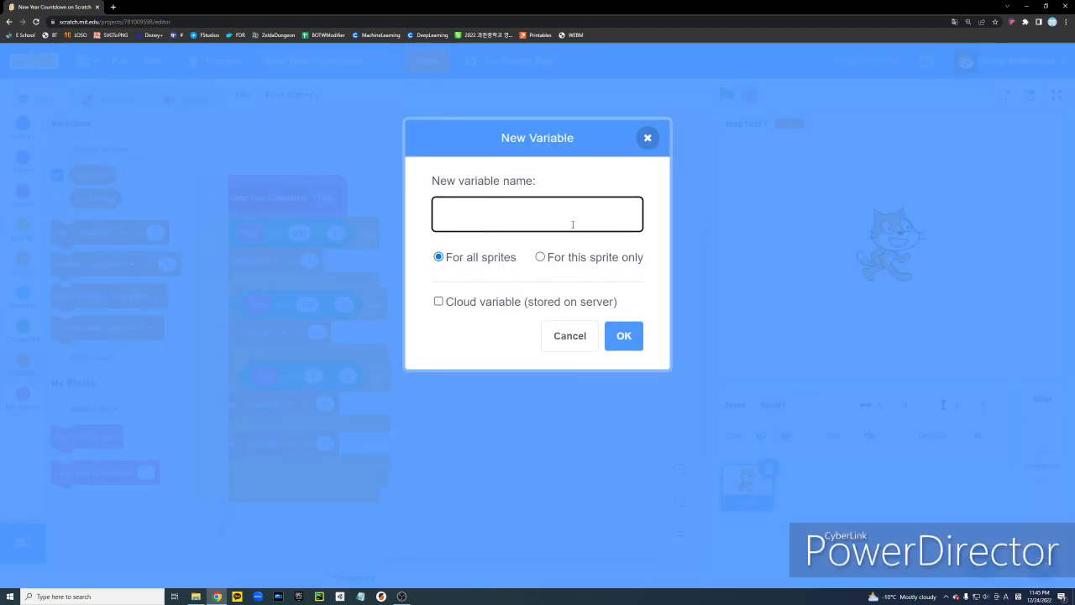
text(index)
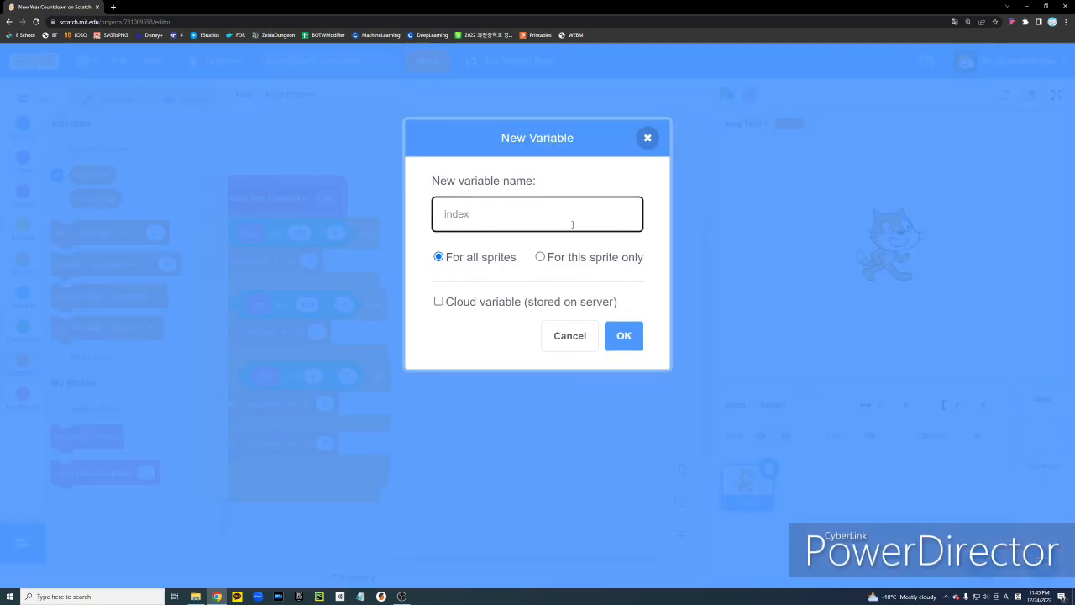
click(623, 336)
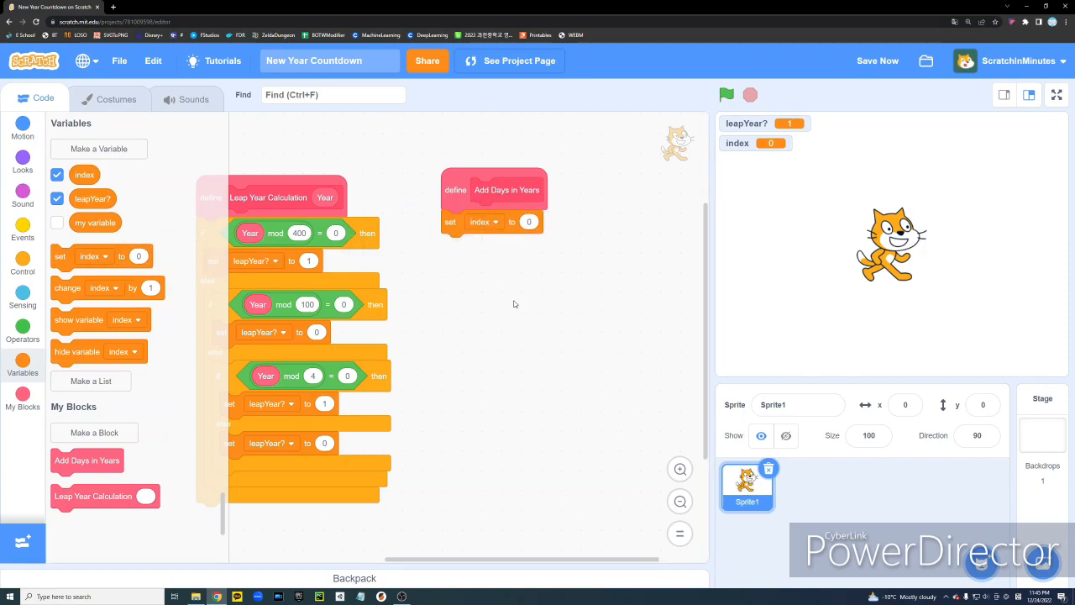
Place a Leap Year Calculation call inside the repeat loop using 2000 + index as the year
click(24, 266)
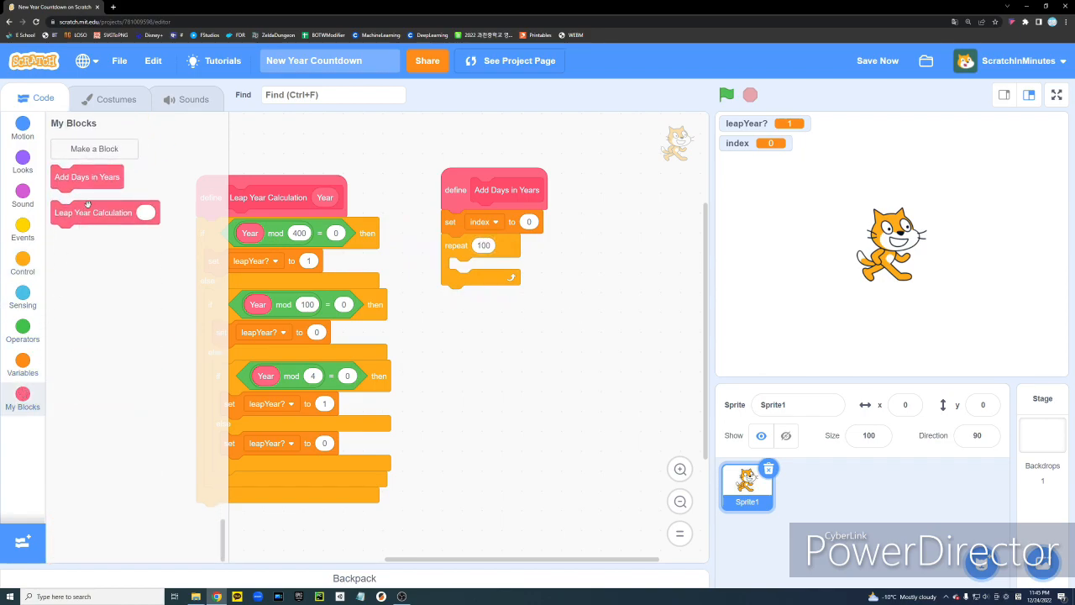
drag(92, 212, 491, 269)
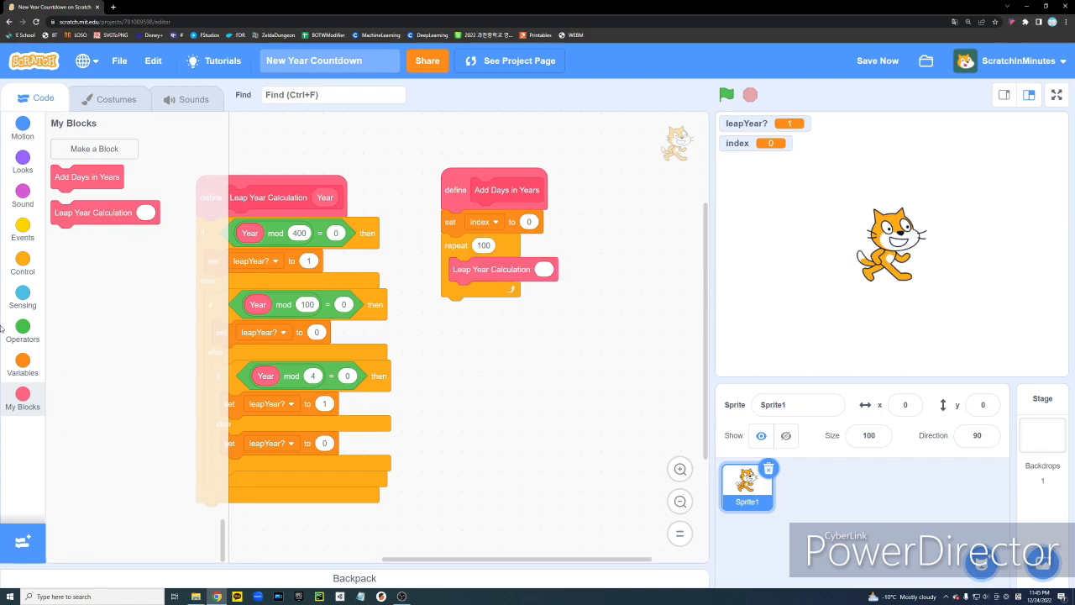
click(24, 327)
text(2000)
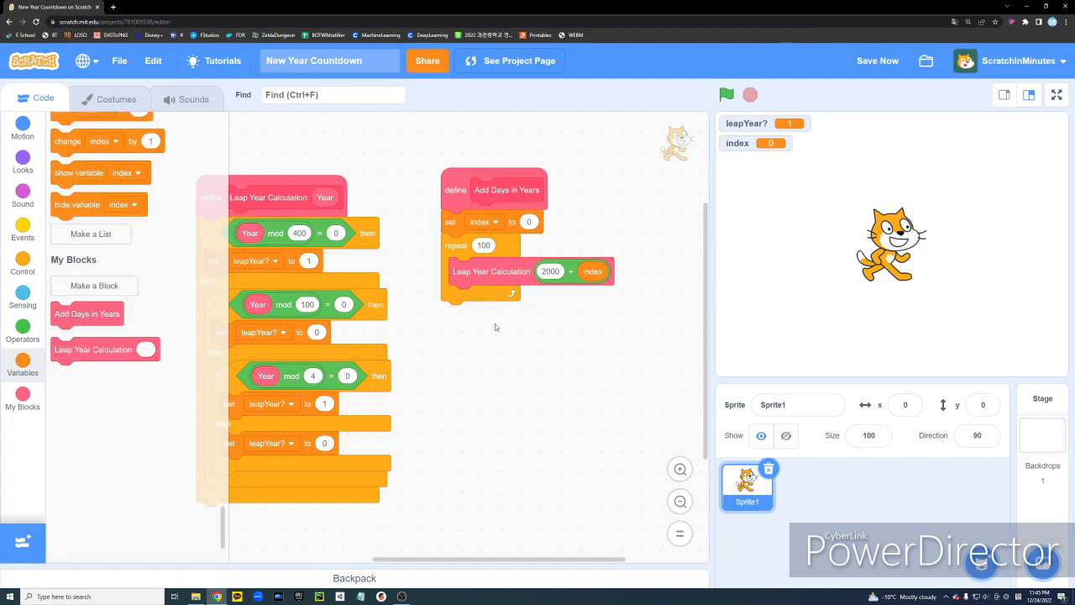
mouse_move(568, 359)
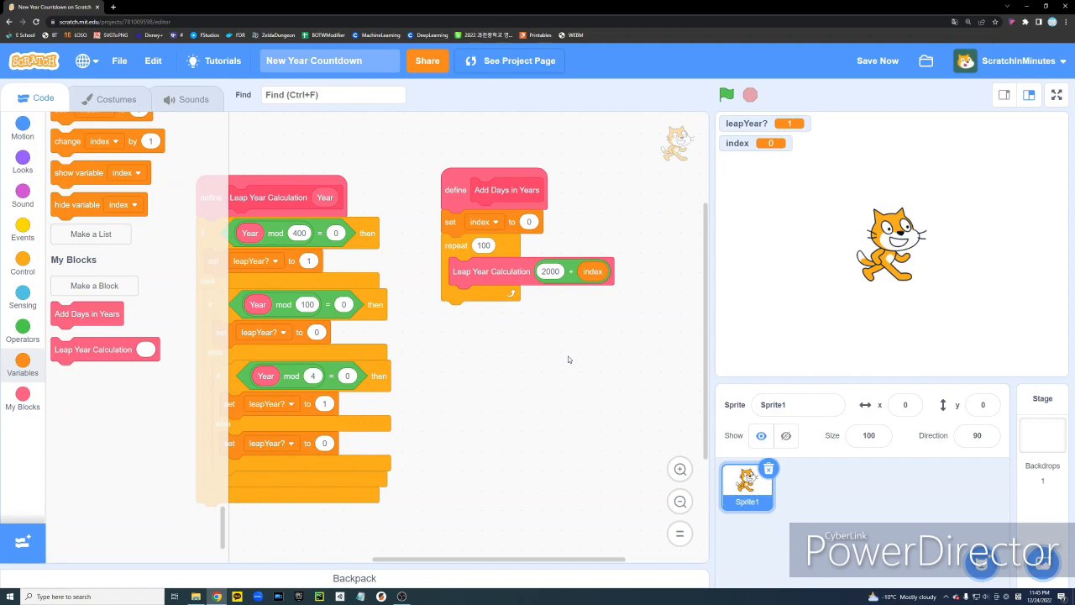
Create a new list named daysInYears
click(91, 234)
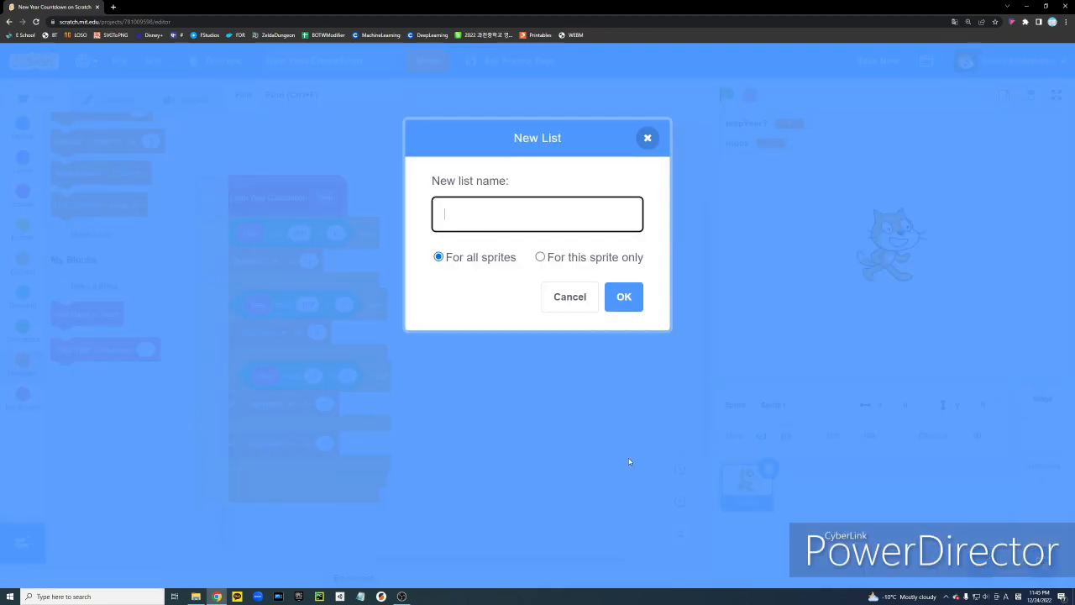
text(Day)
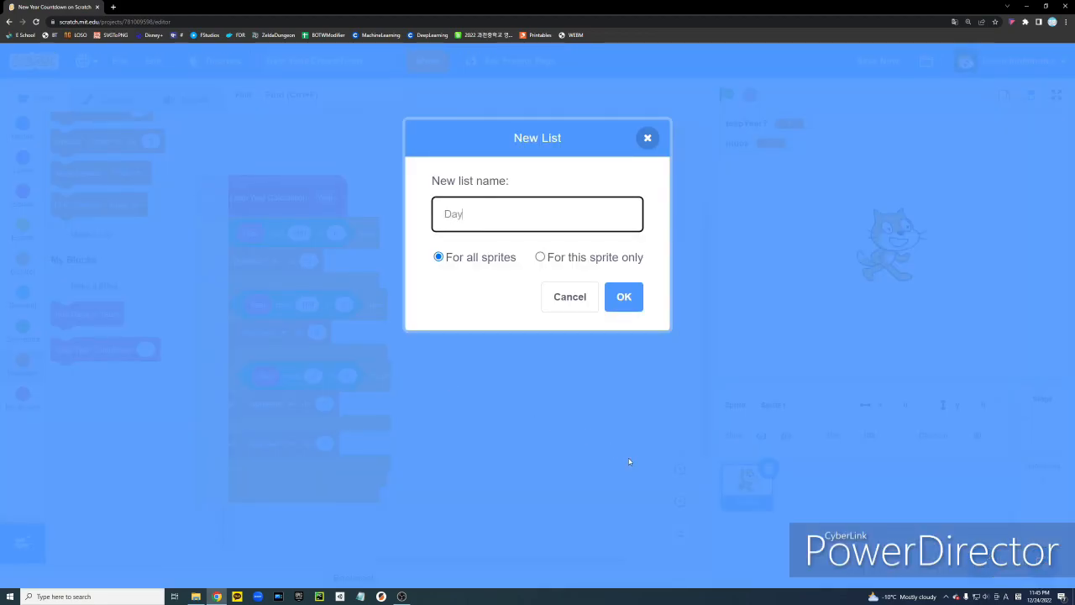
text(daysIn)
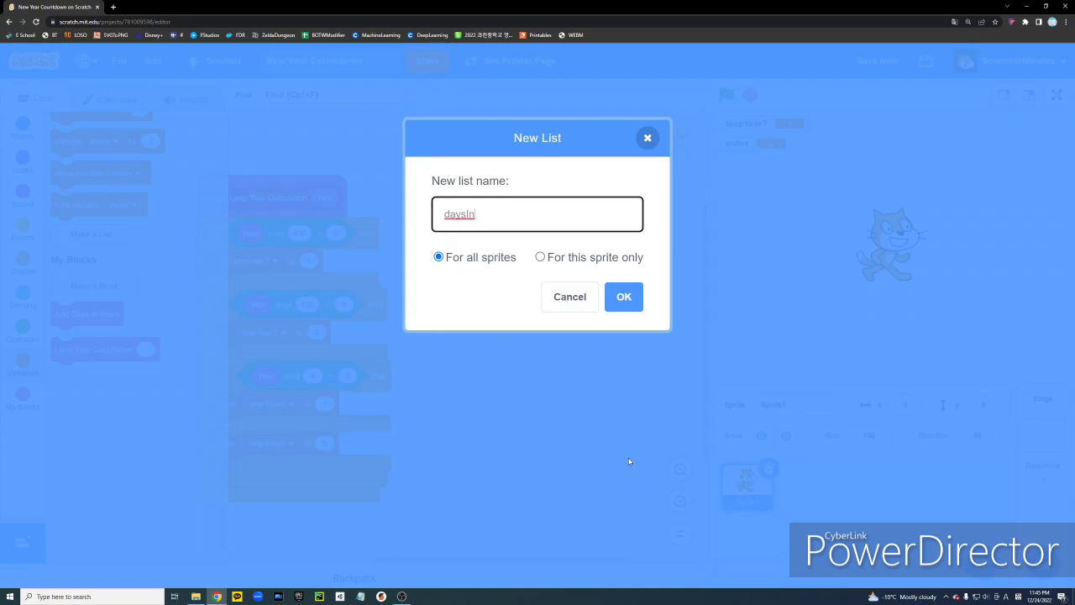
text(Years)
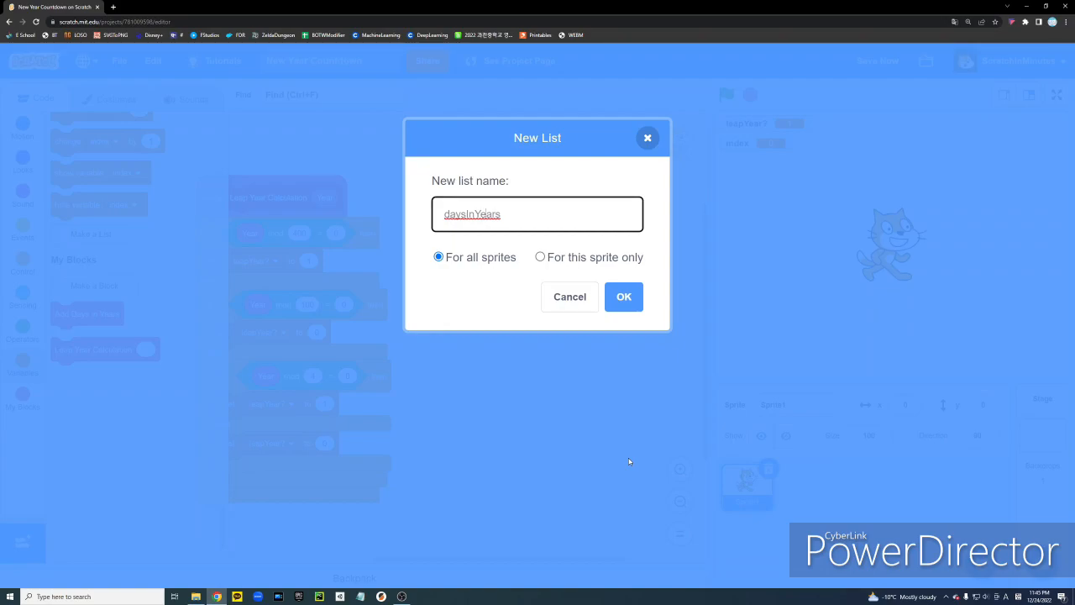
click(624, 296)
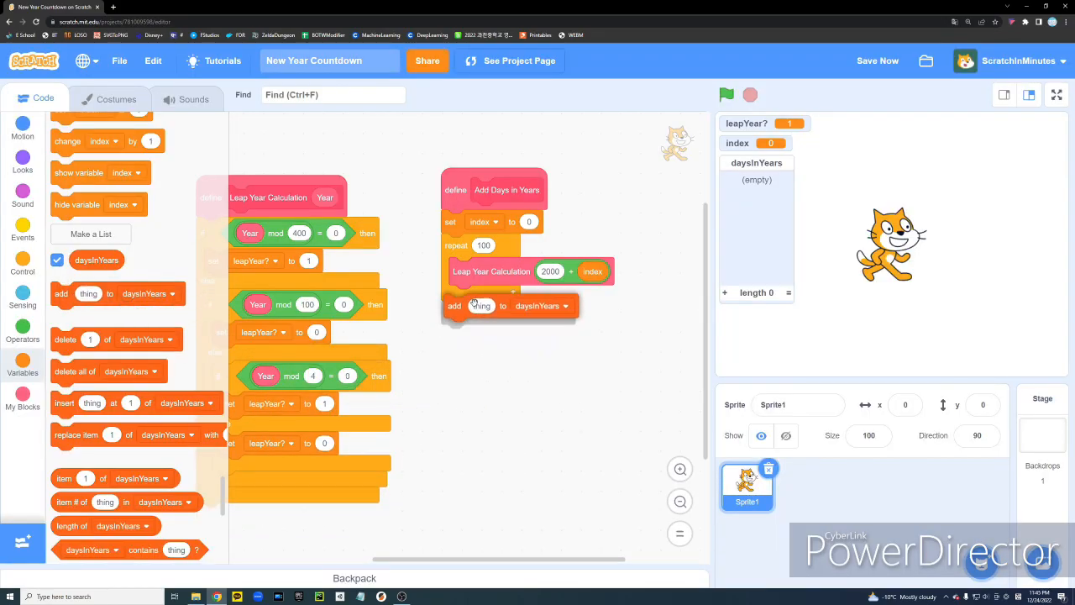
Have the loop add 365 + leapYear? to daysInYears and change index by 1
click(24, 329)
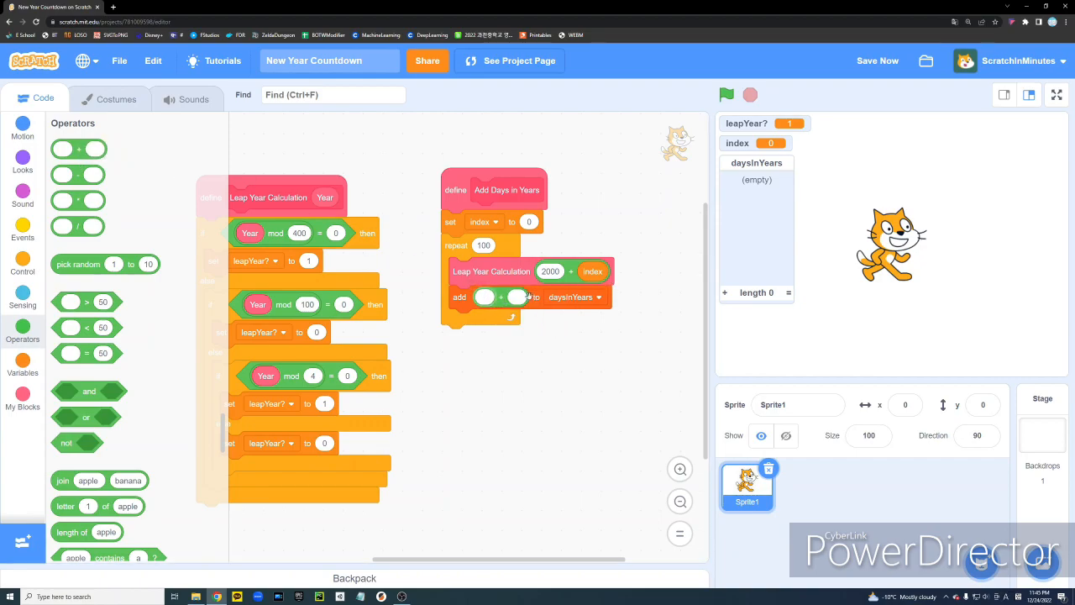
text(365)
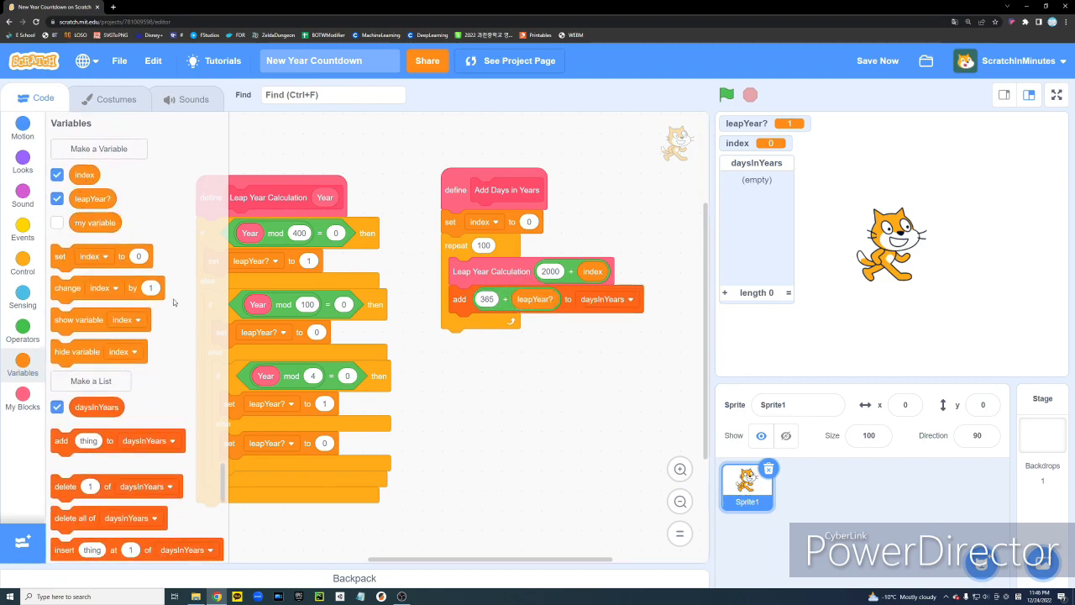
drag(107, 287, 507, 323)
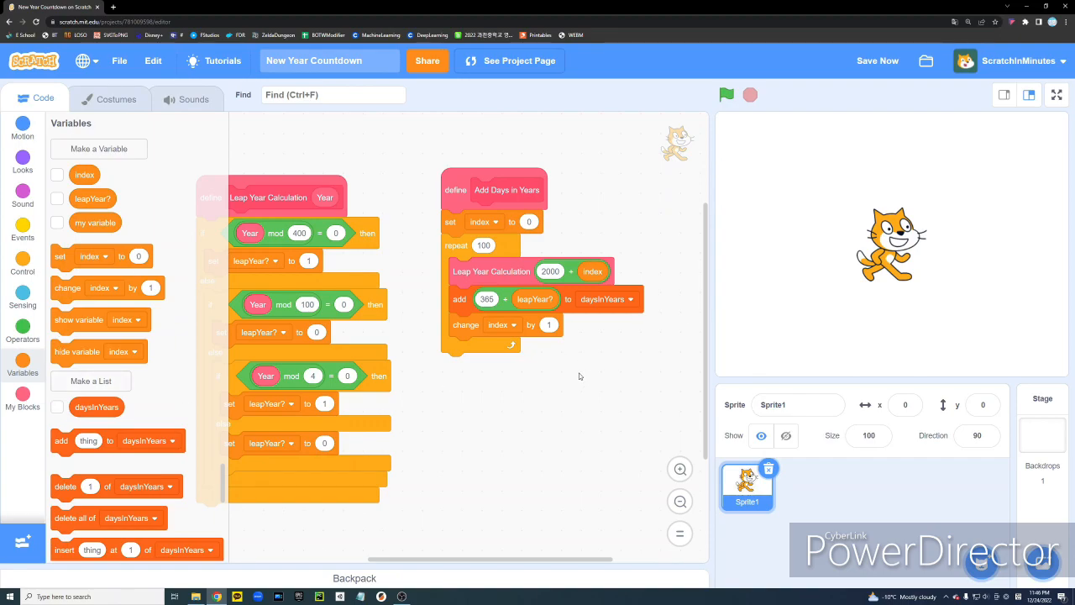
mouse_move(588, 373)
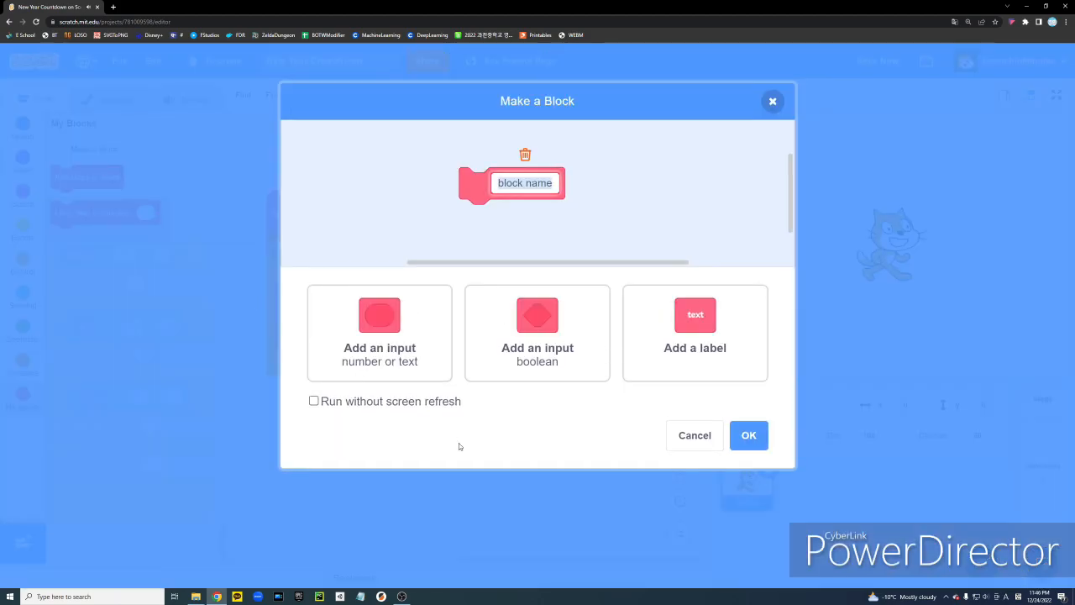
Create the Current Date Calculation block and a CDCIndex variable
text(Current Date Calculation)
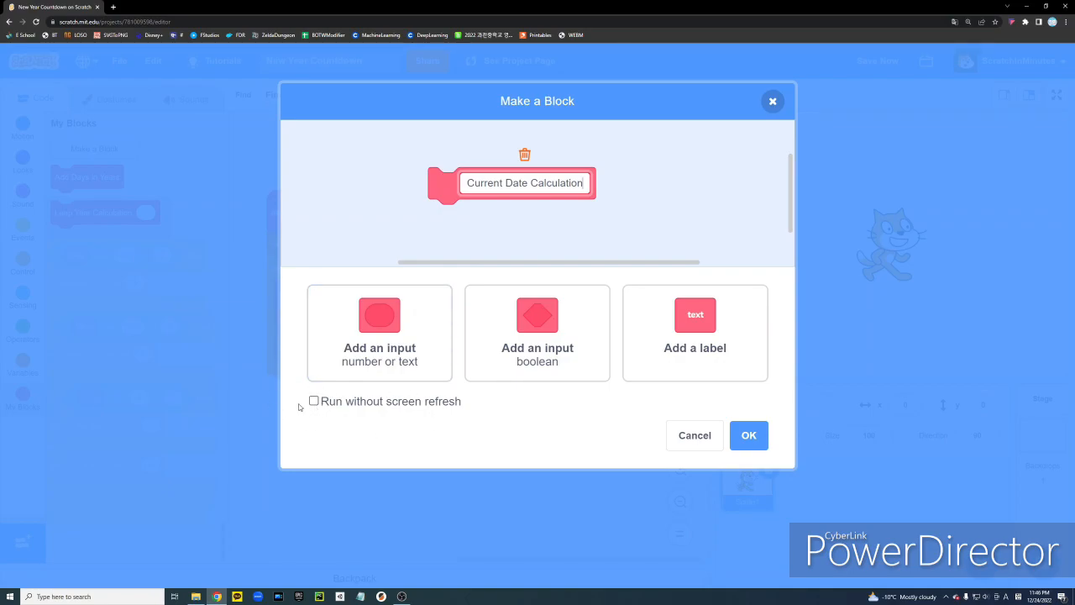
click(747, 435)
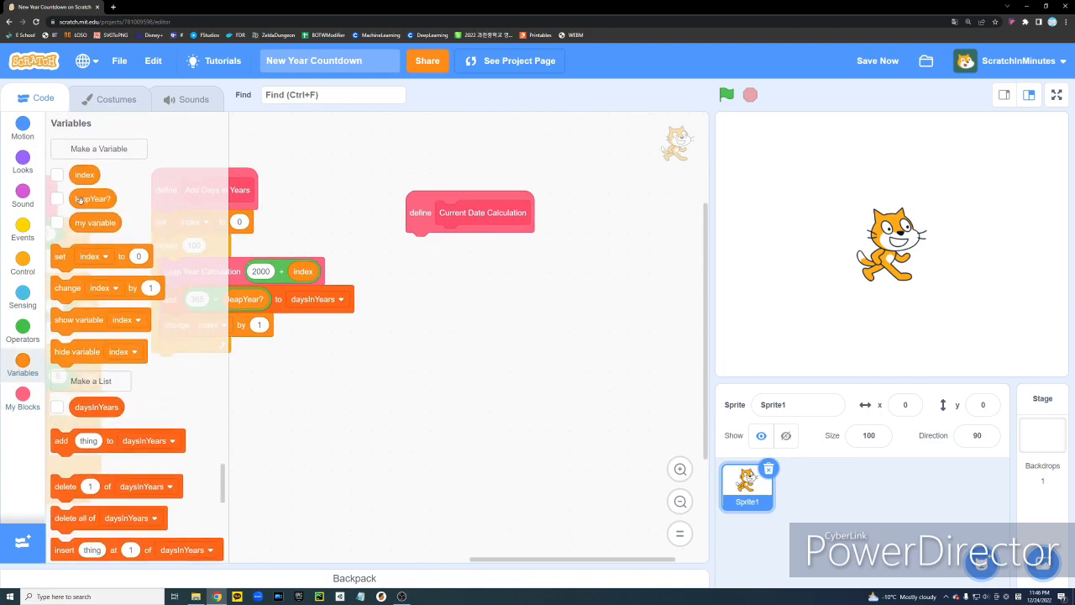
click(98, 148)
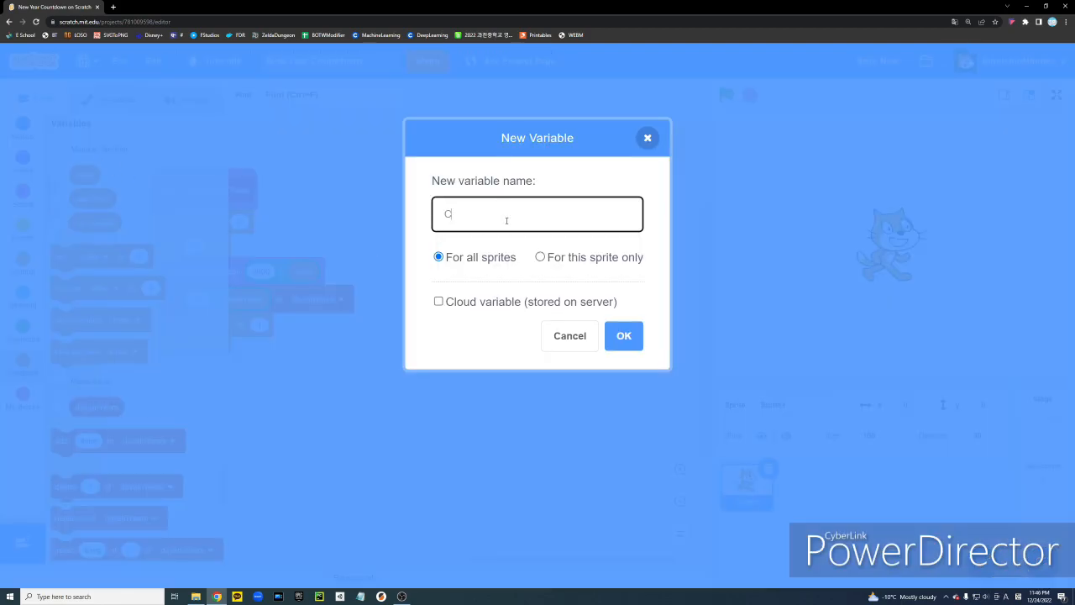
text(DC)
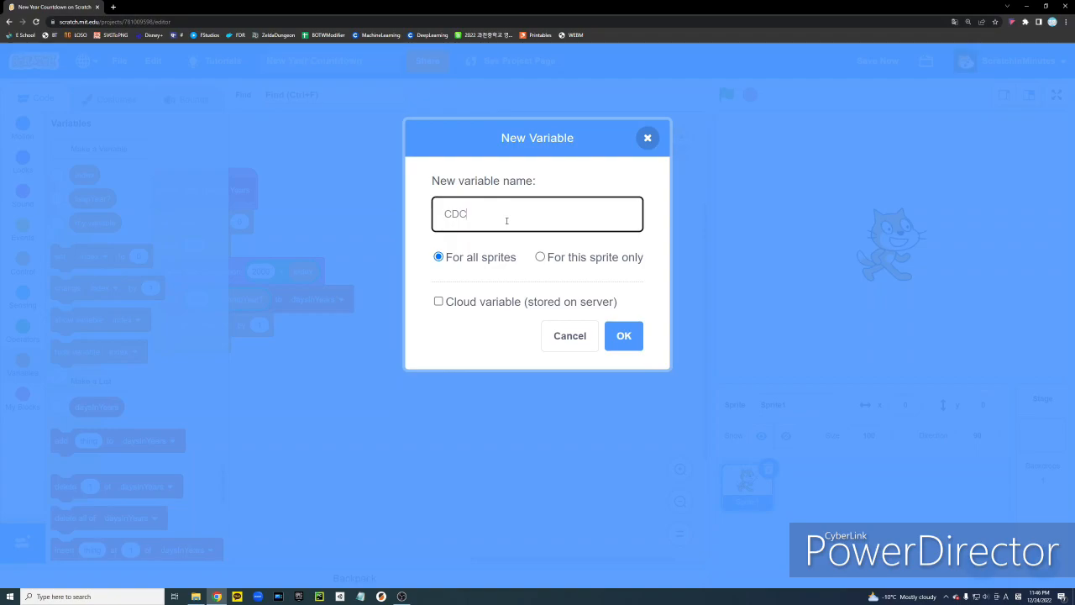
text(Index)
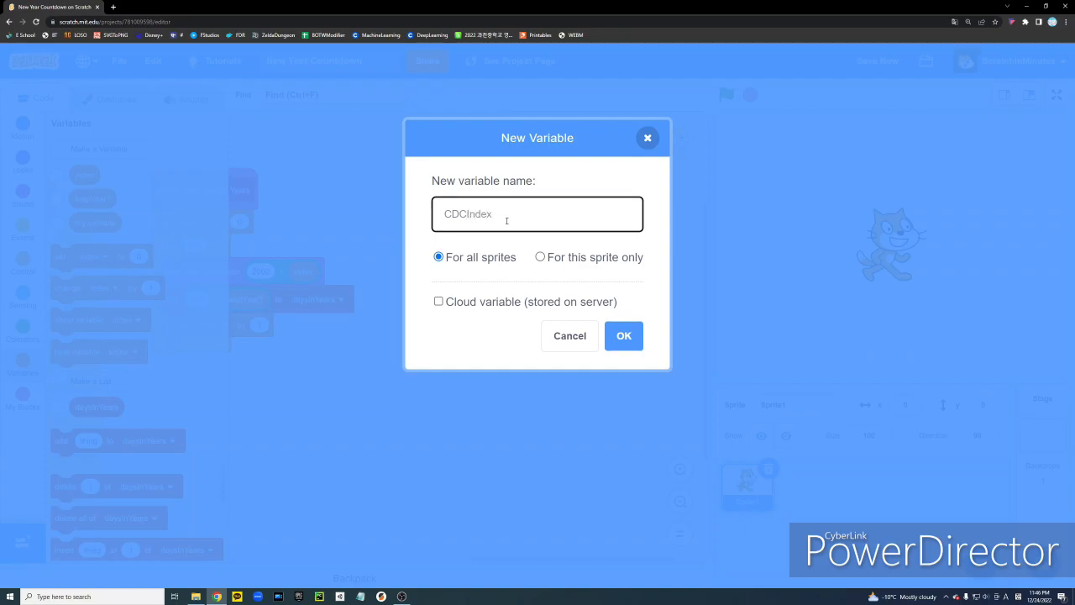
click(624, 336)
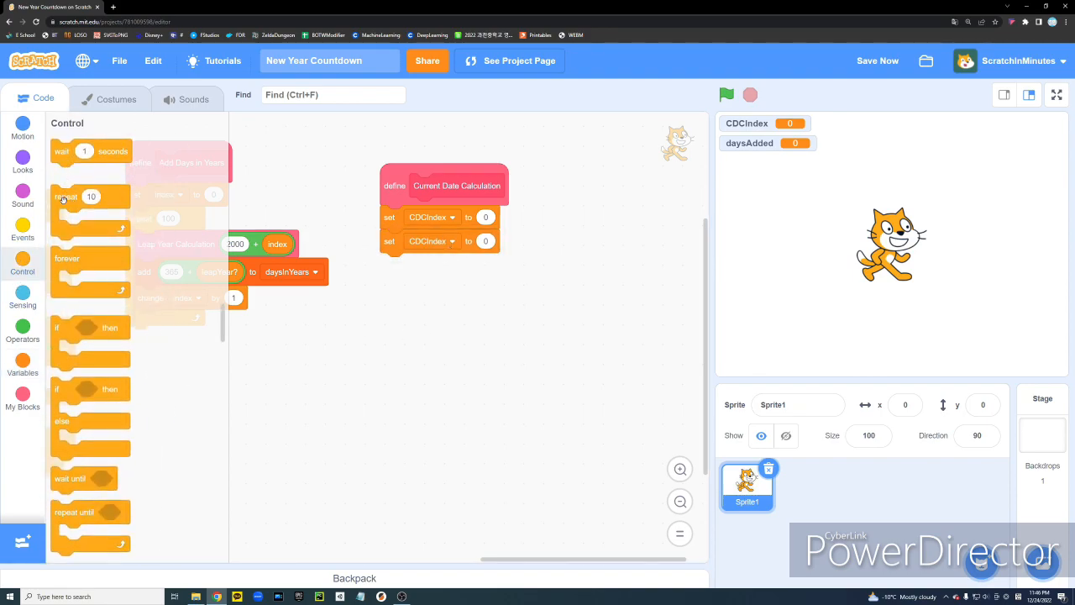
Add a repeat loop running current year minus 2000 times after the set steps
drag(91, 195, 420, 265)
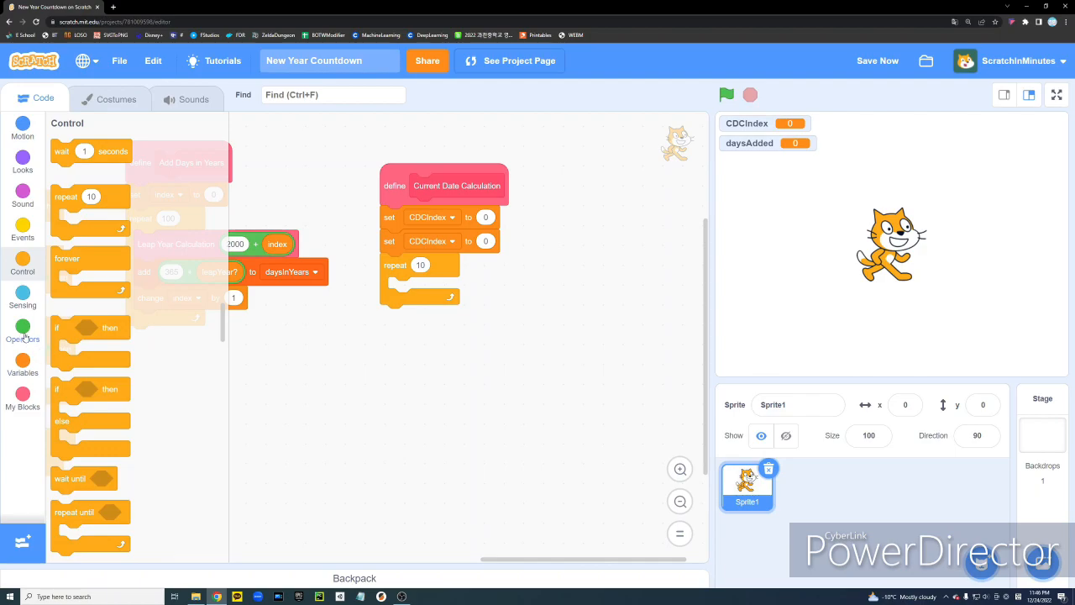
click(23, 299)
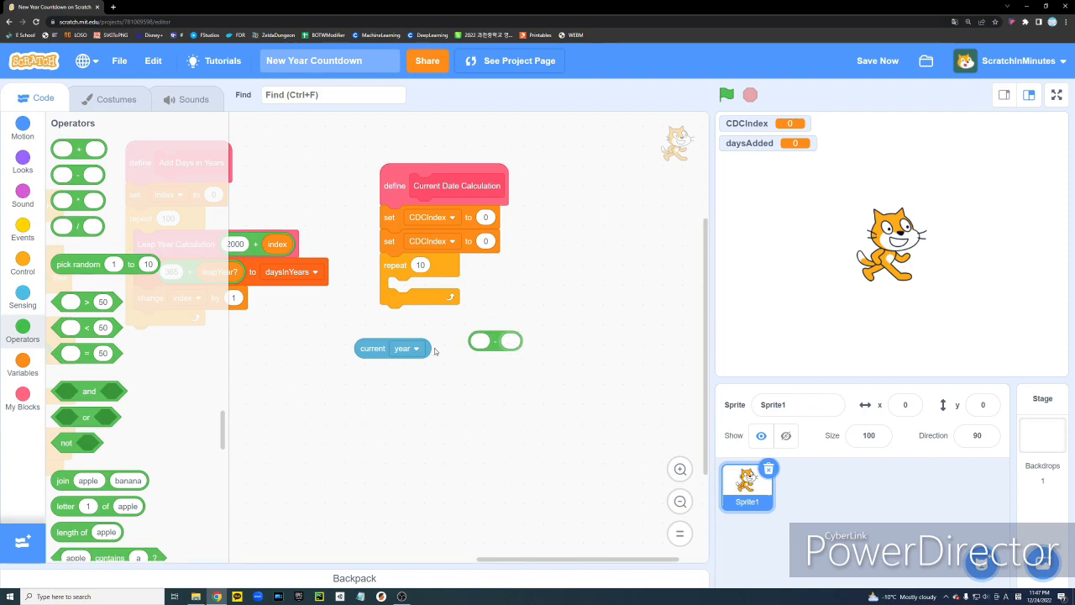
drag(390, 348, 484, 269)
text(2000)
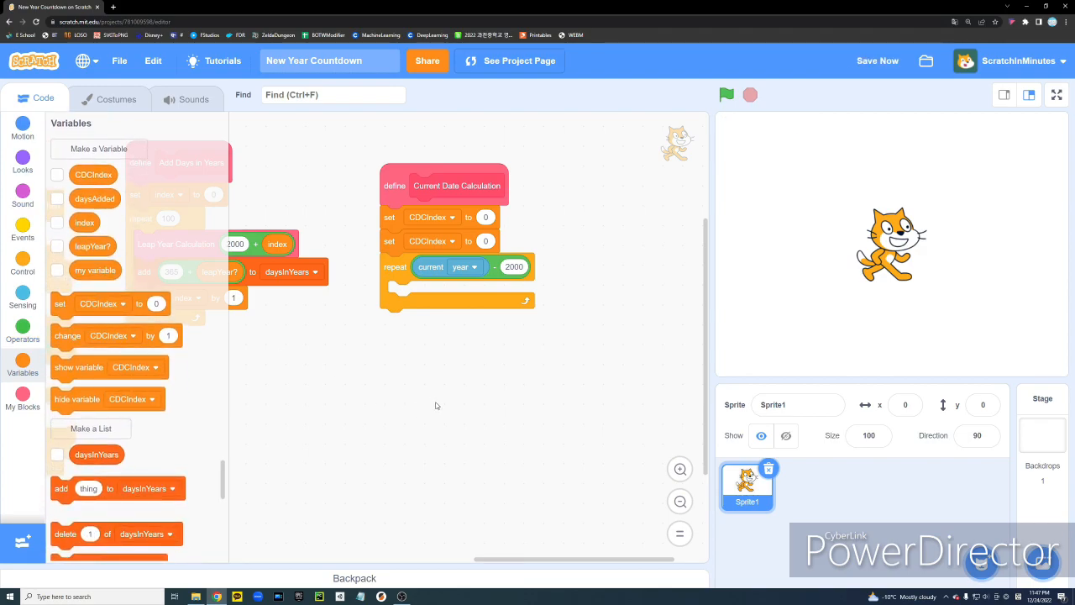
scroll(down, 3)
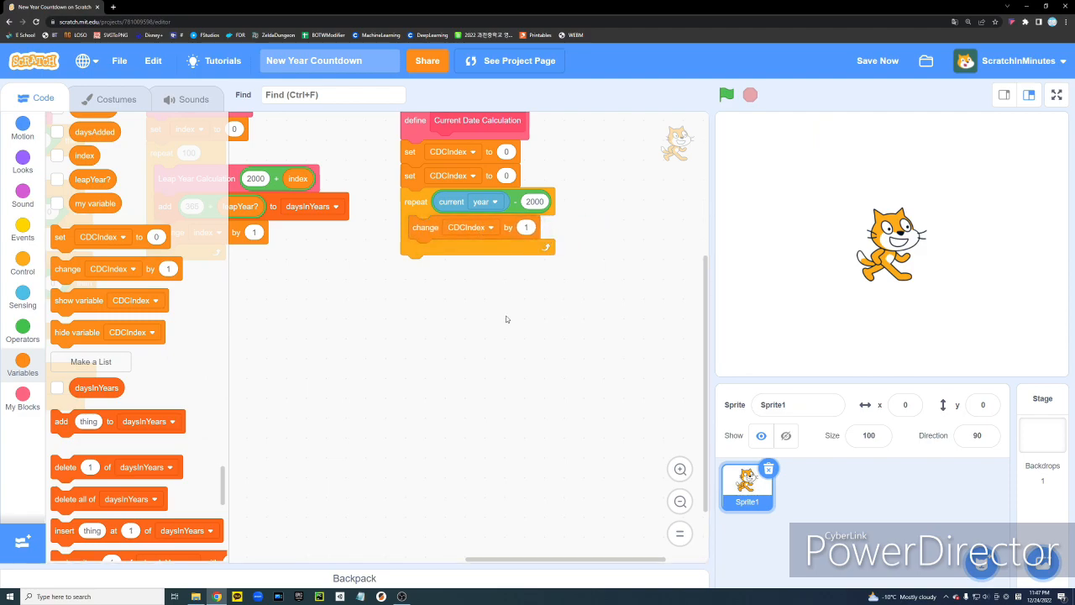
mouse_move(481, 299)
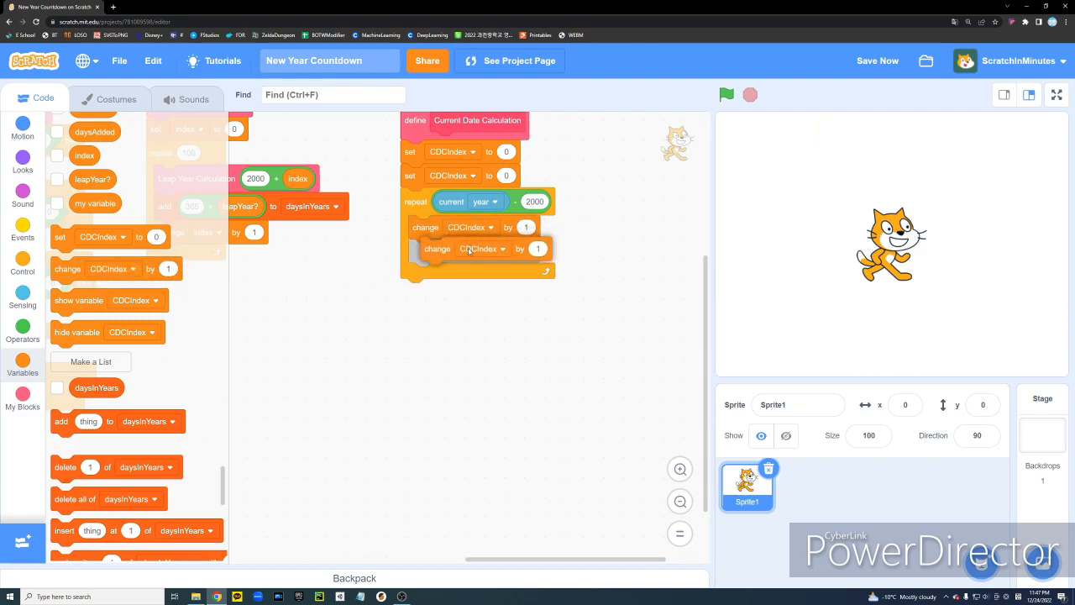
Make the loop change daysAdded by item CDCIndex of daysInYears
click(483, 248)
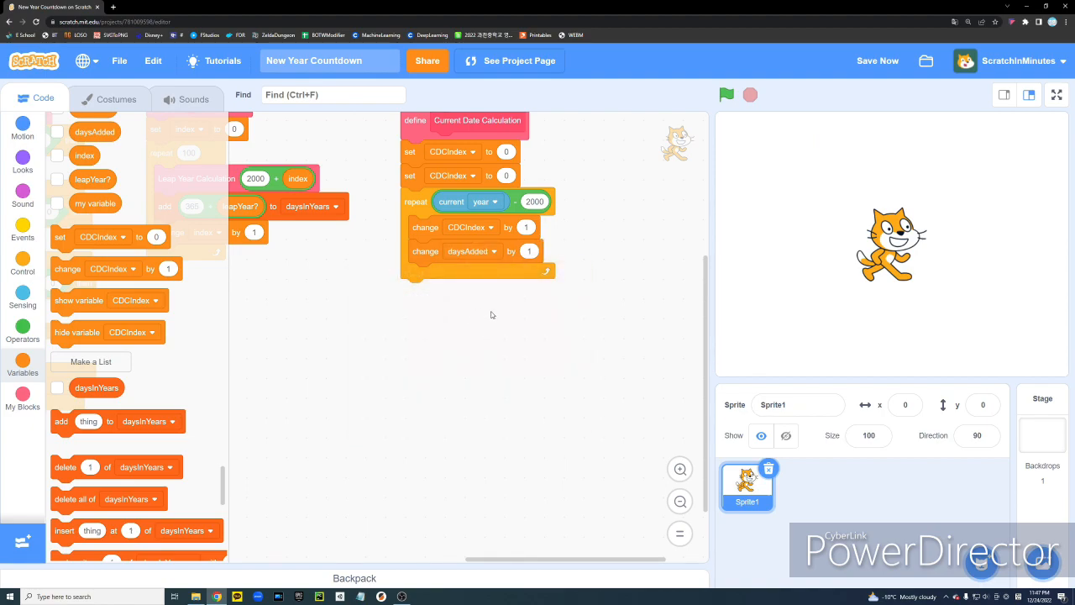
scroll(down, 3)
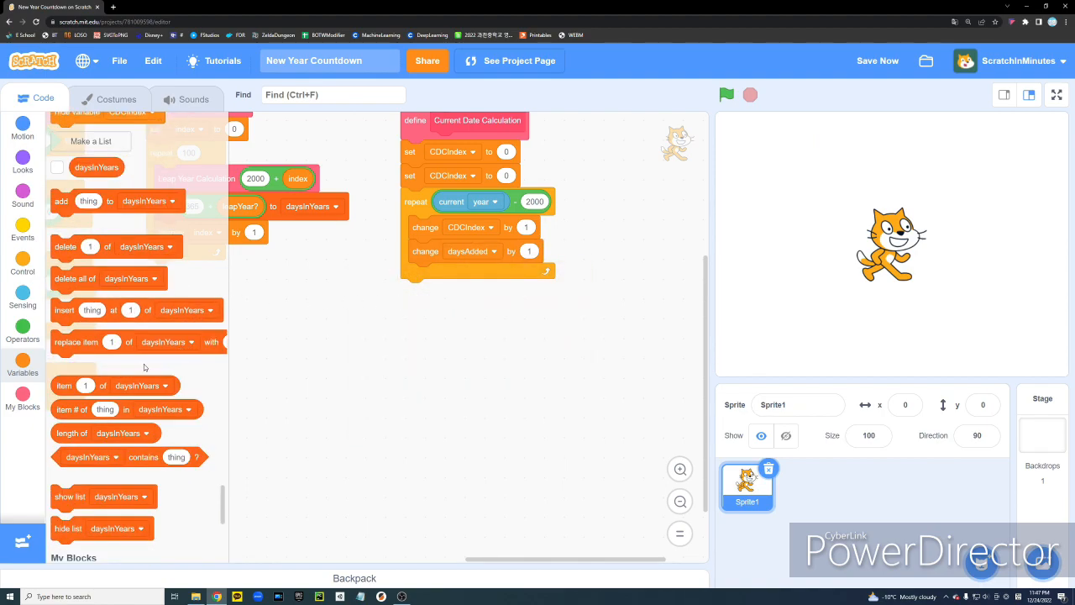
drag(64, 384, 326, 380)
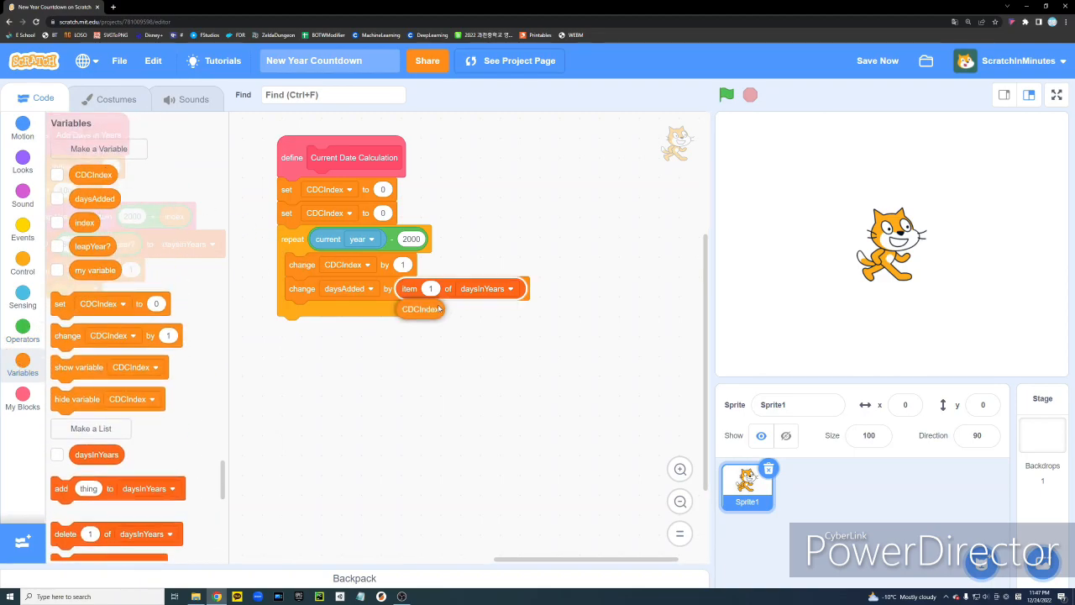
drag(413, 310, 430, 291)
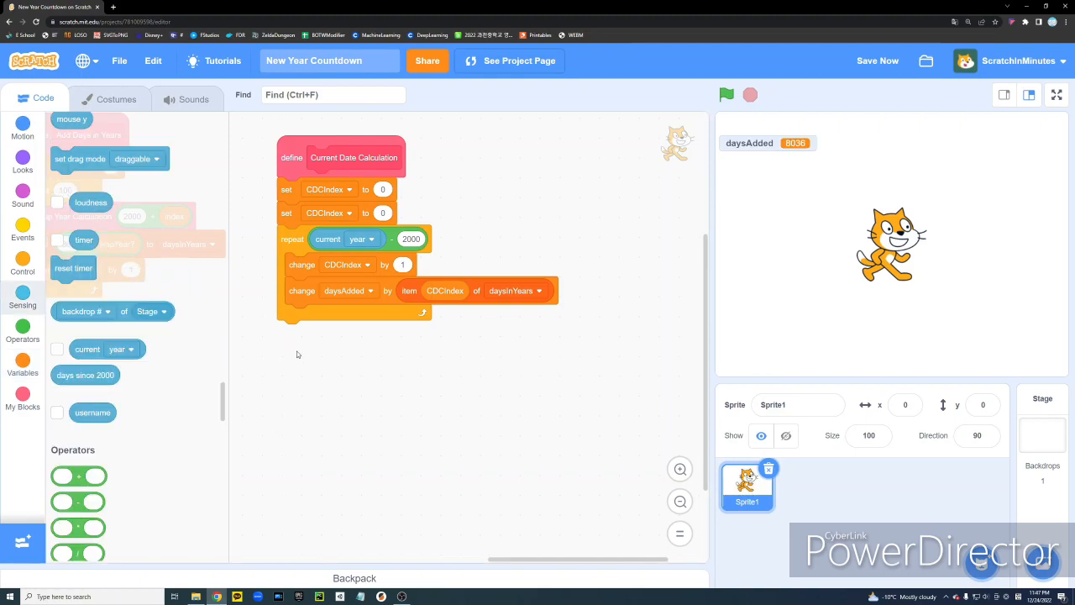
Create a currentDate variable available to all sprites
click(24, 366)
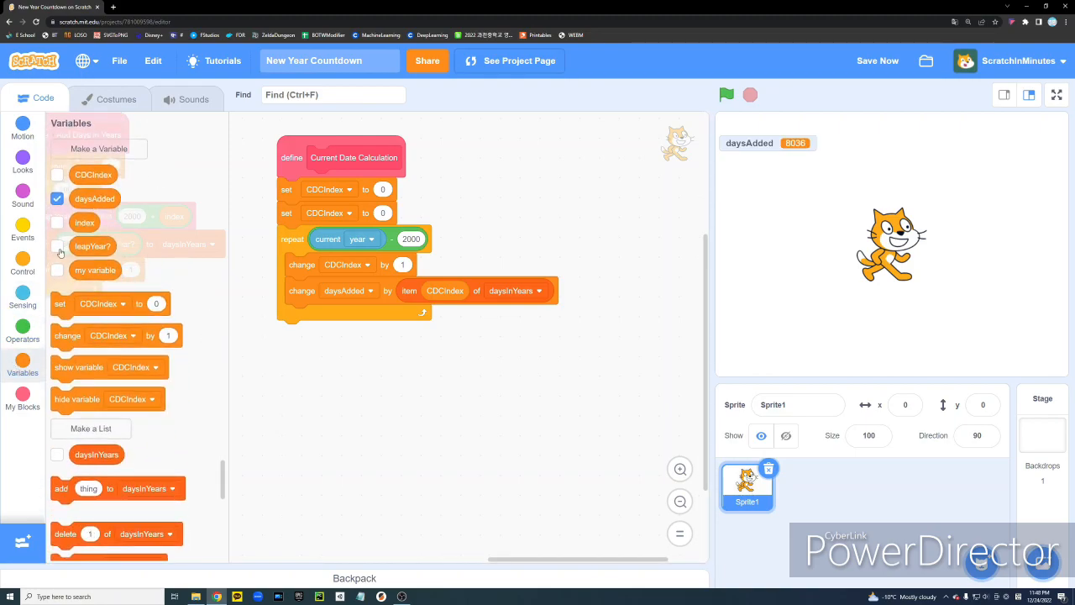
click(97, 148)
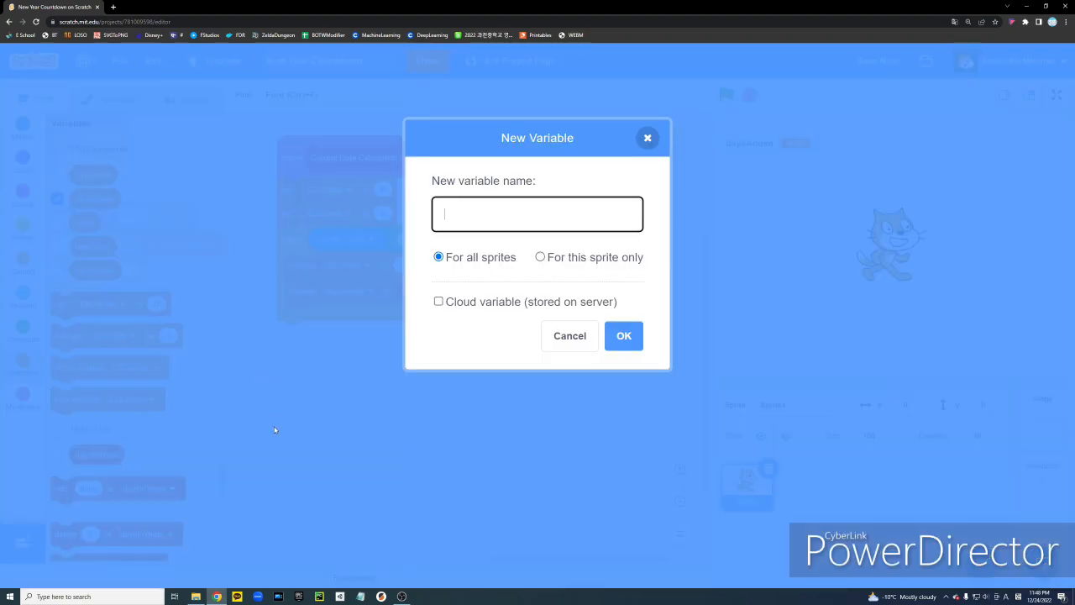
text(c)
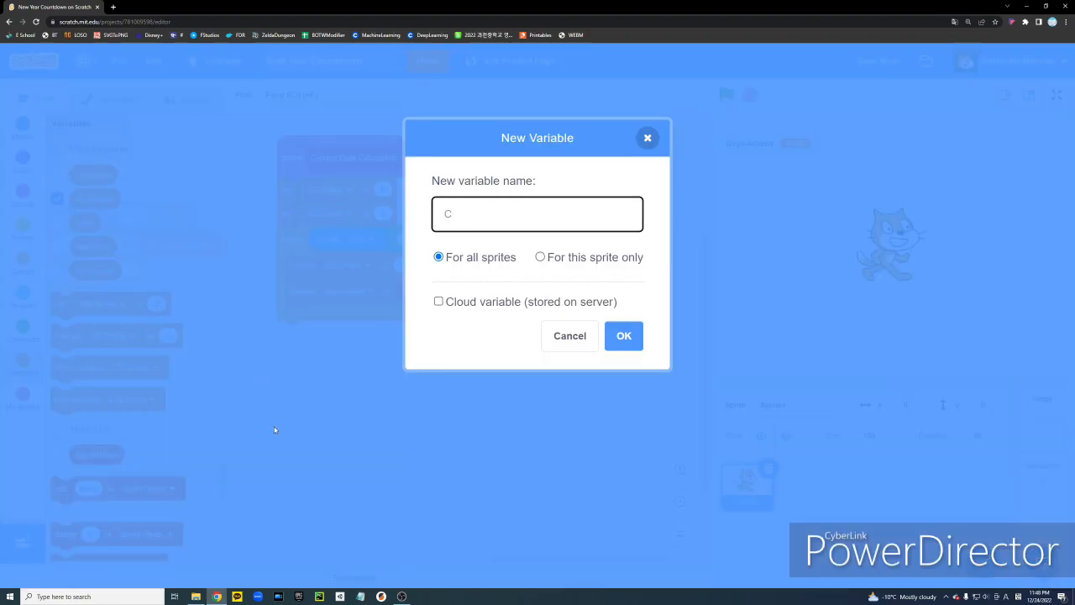
text(urrent)
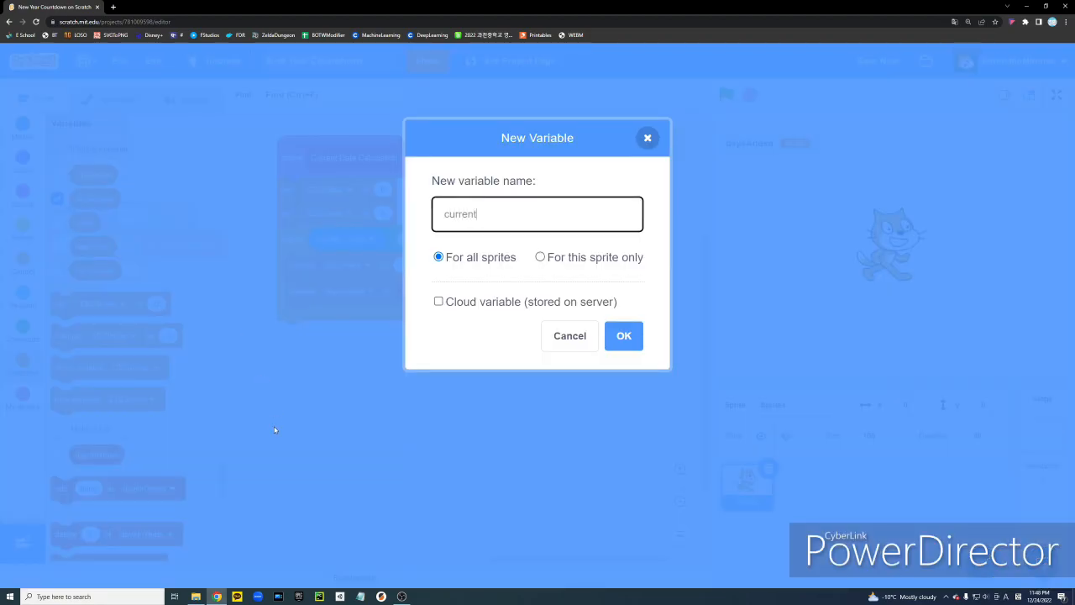
text(Day)
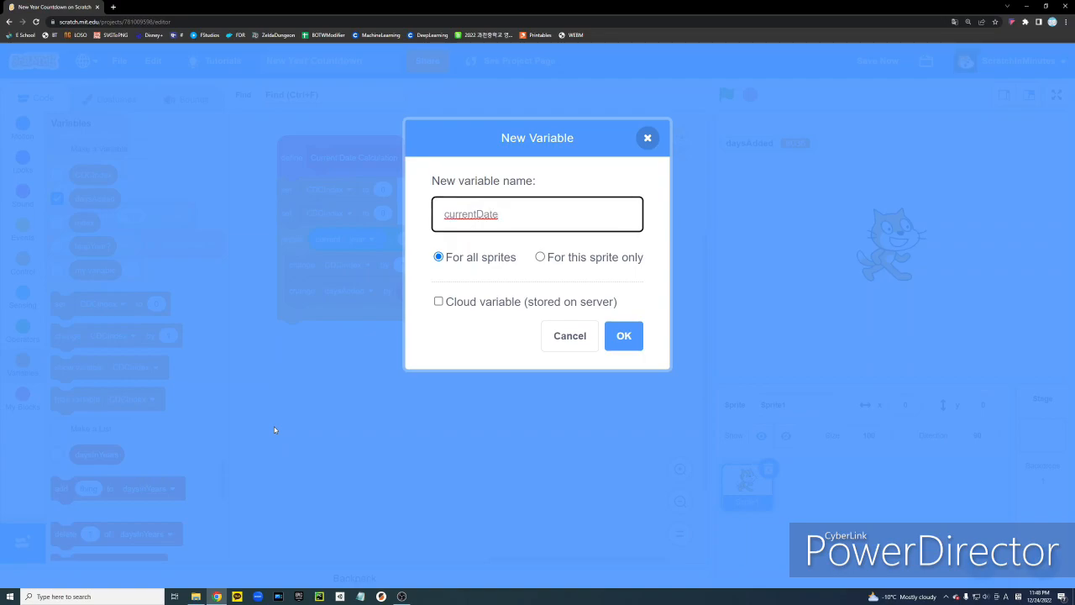
click(623, 336)
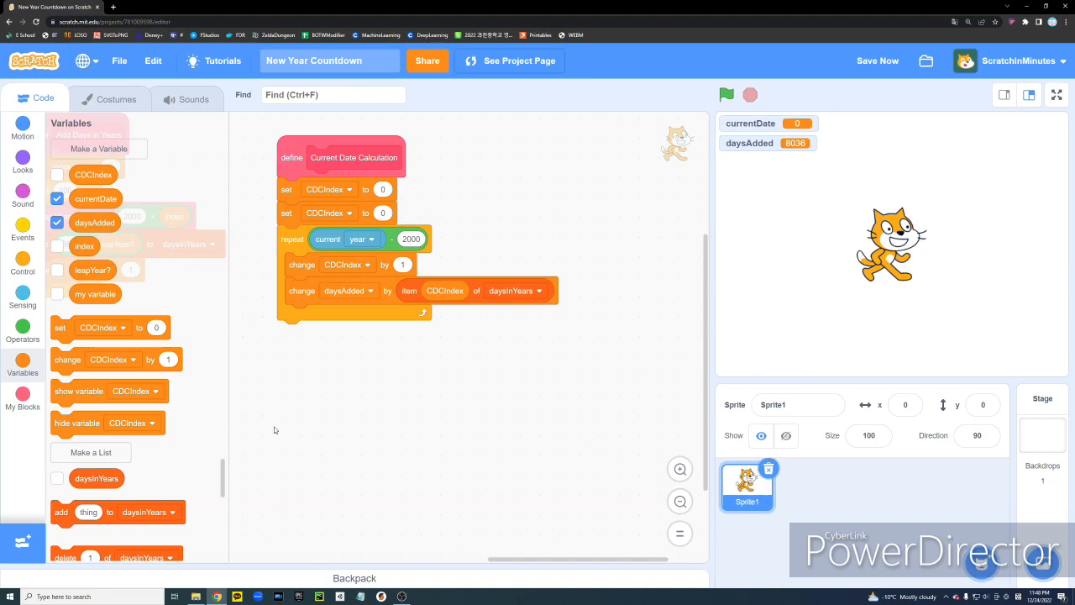
Set currentDate to floor of days since 2000 minus daysAdded and show its value, 357, on the stage
click(329, 332)
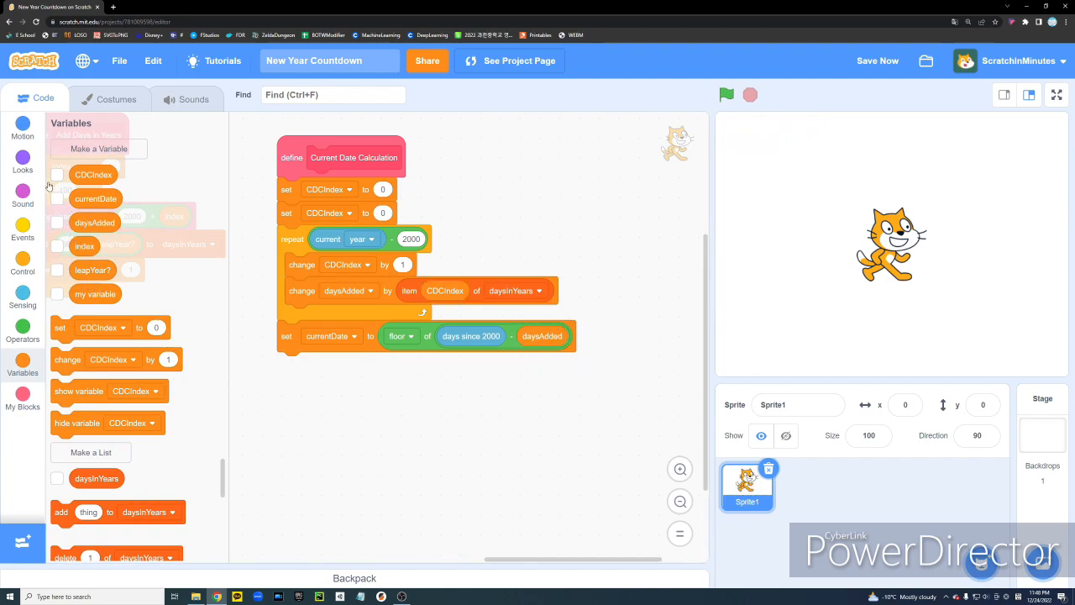
click(57, 198)
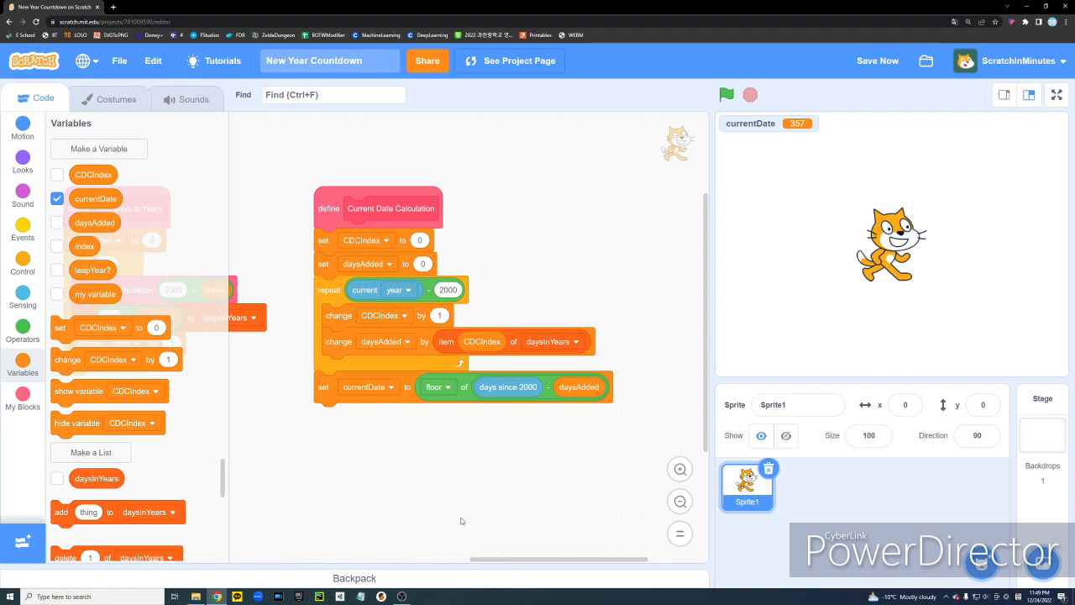
mouse_move(501, 511)
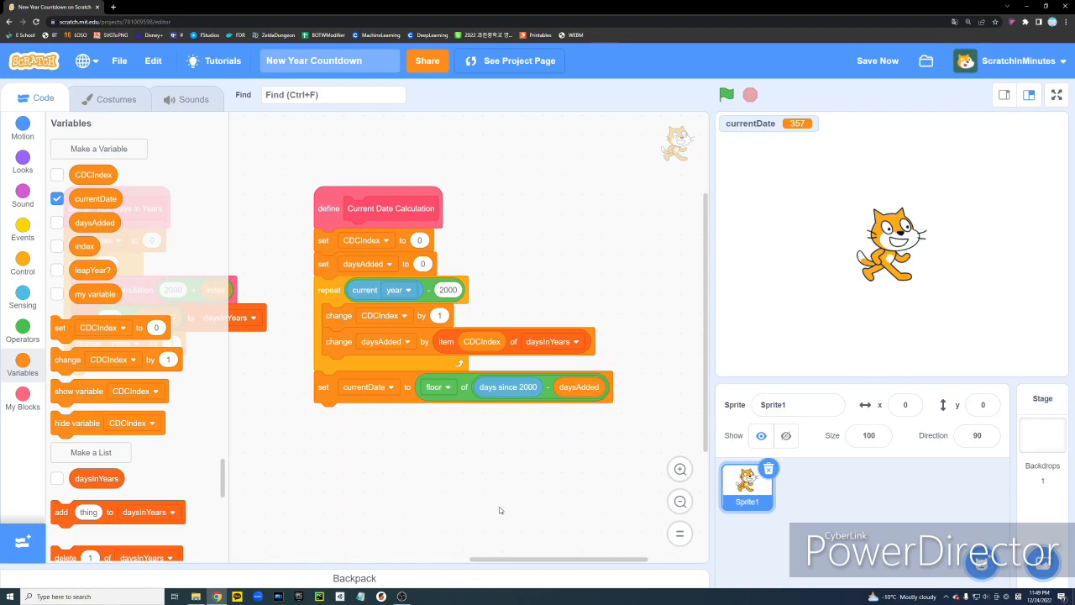
mouse_move(507, 553)
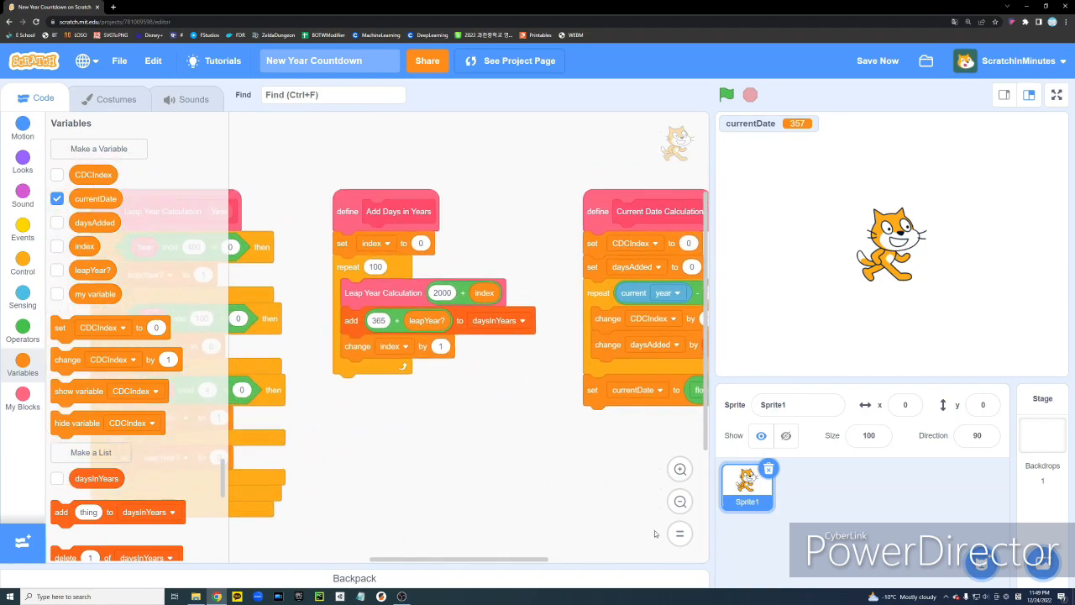
Select the Countdown sprite and show its numbered digit costumes
scroll(down, 3)
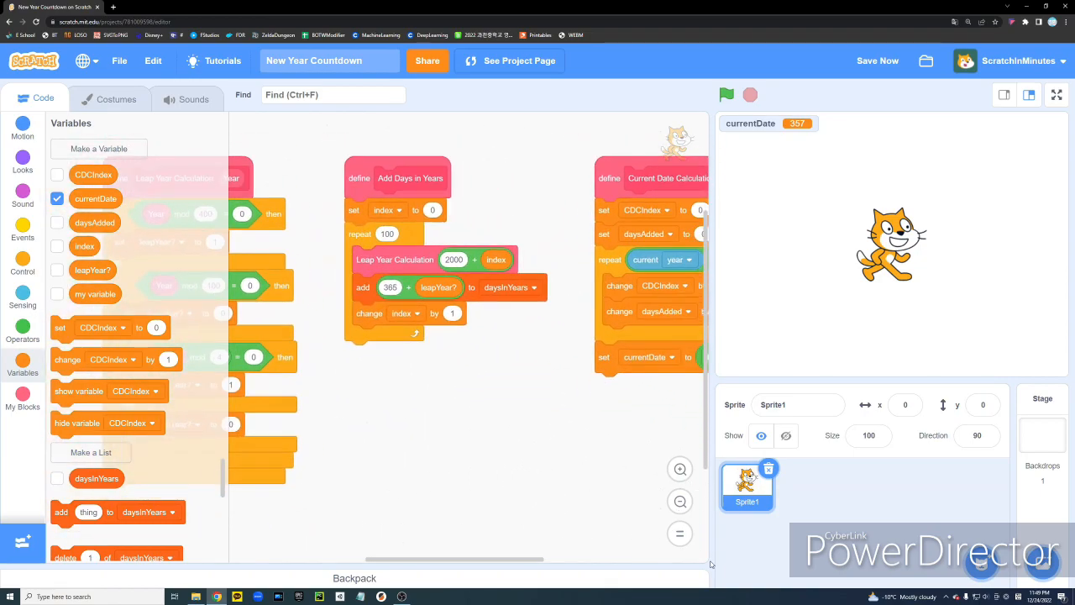
click(116, 98)
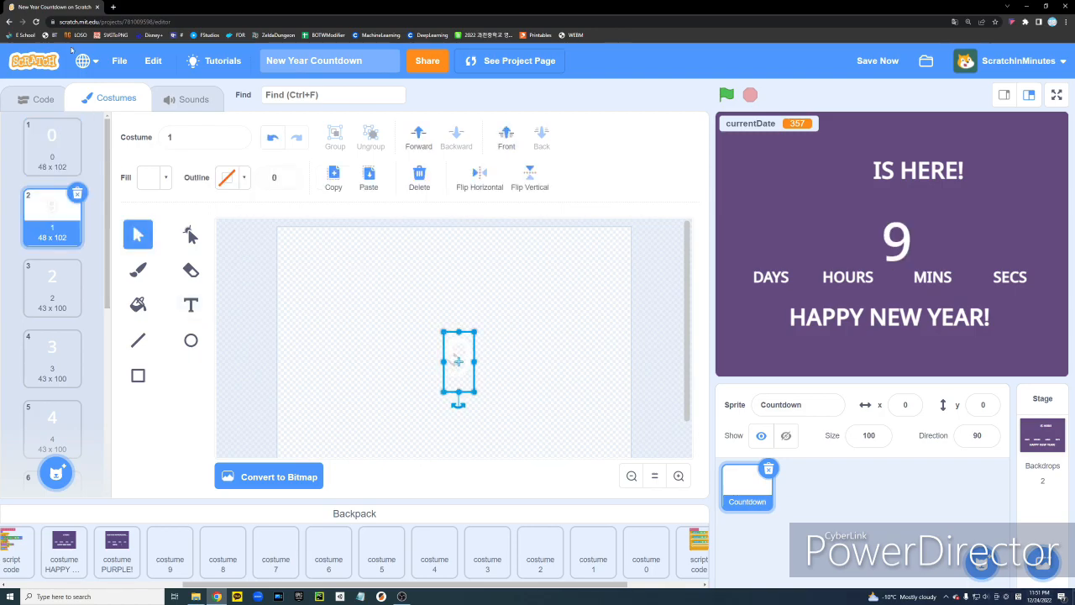
Review the PURPLE! backdrop's UNTIL text and the HAPPY NEW YEAR! backdrop, then view the stage's scripts
click(44, 97)
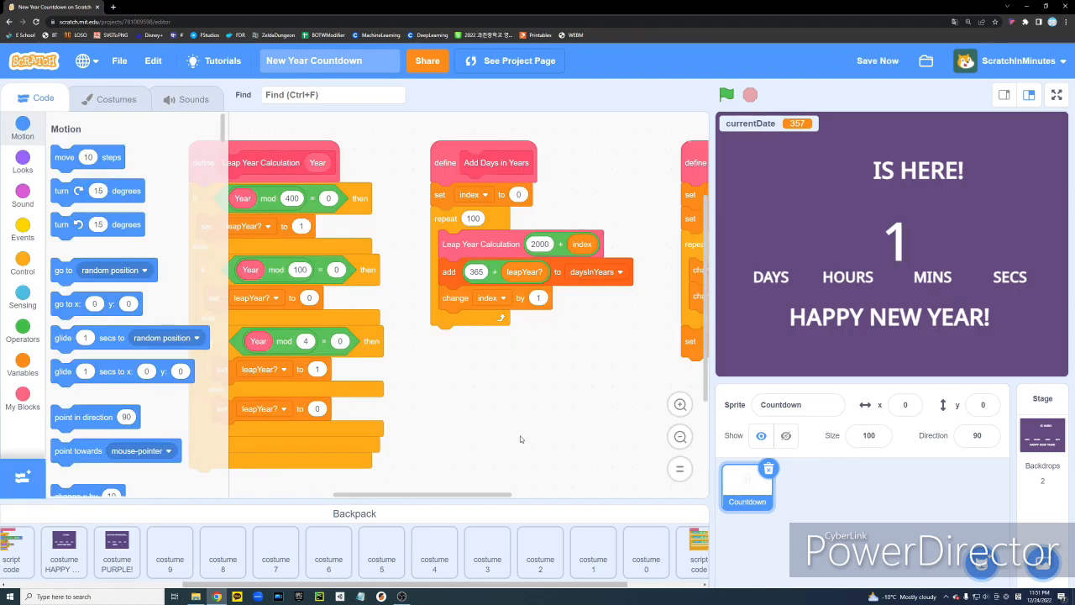
mouse_move(564, 410)
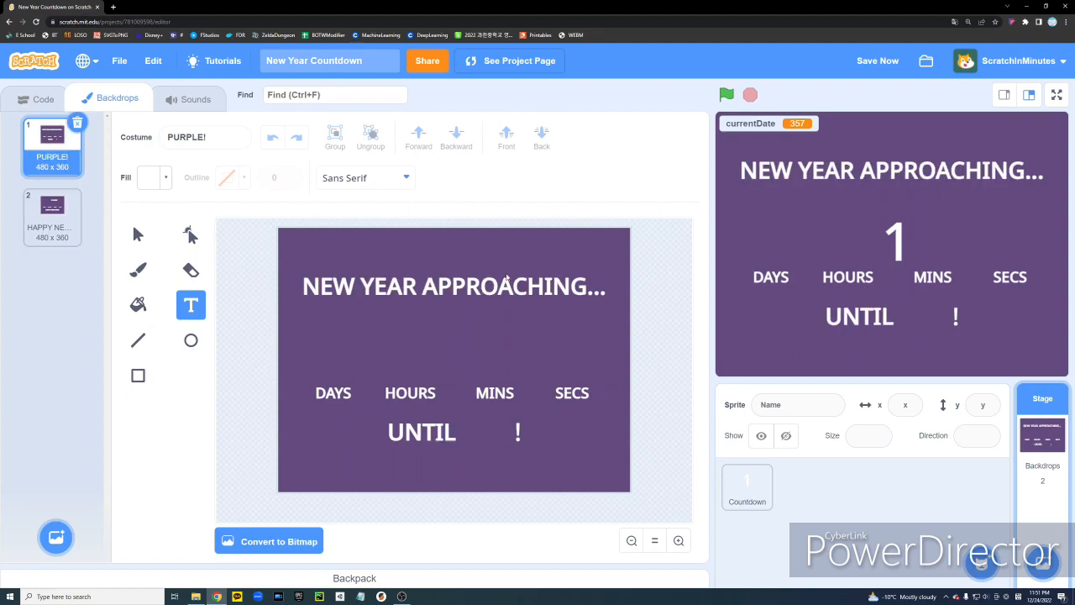
mouse_move(384, 383)
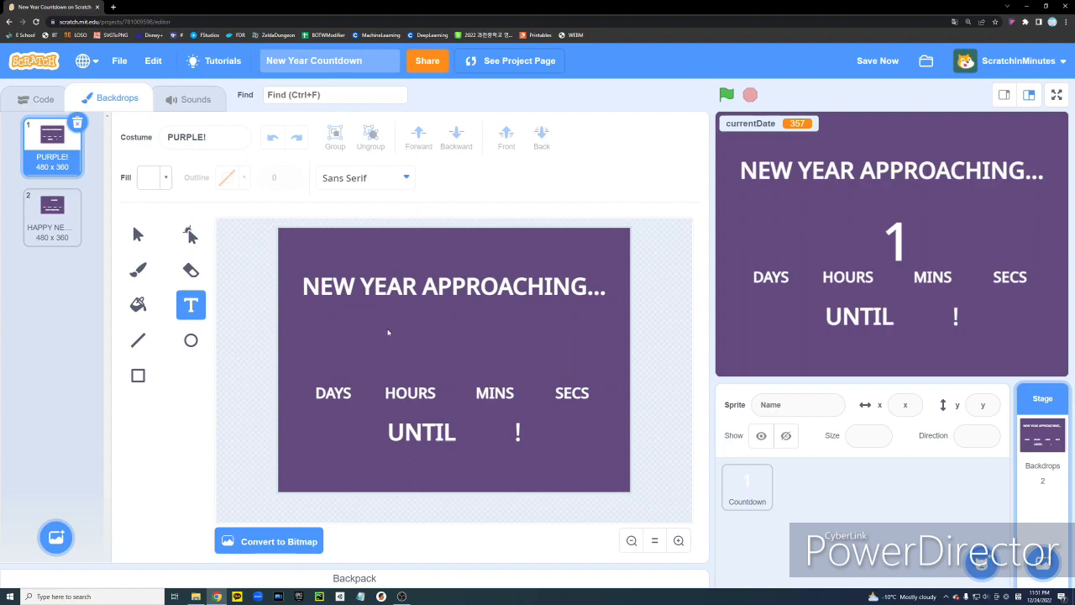
mouse_move(454, 443)
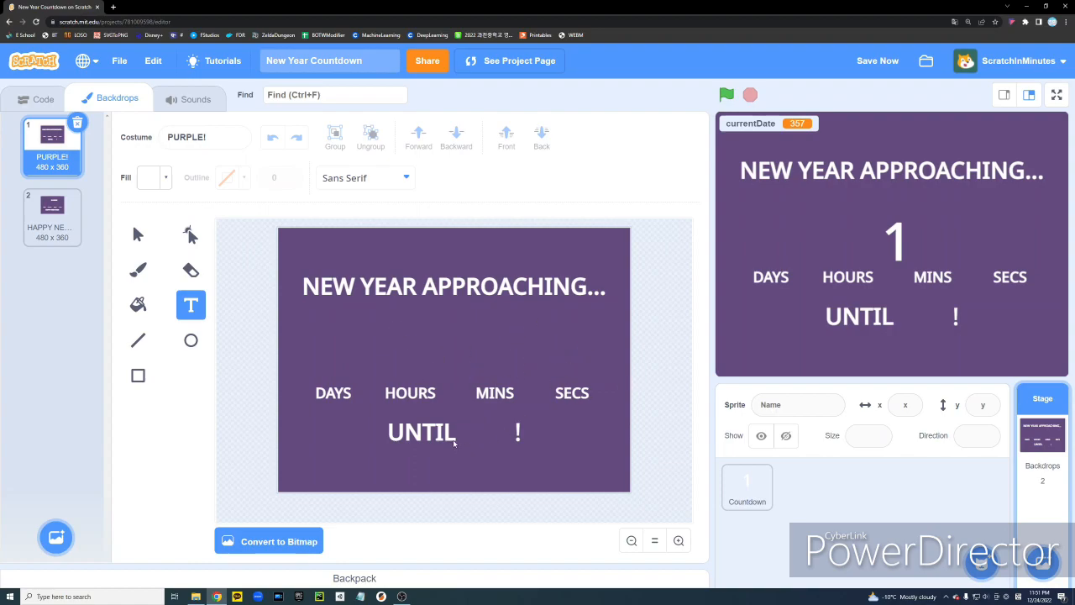
click(51, 216)
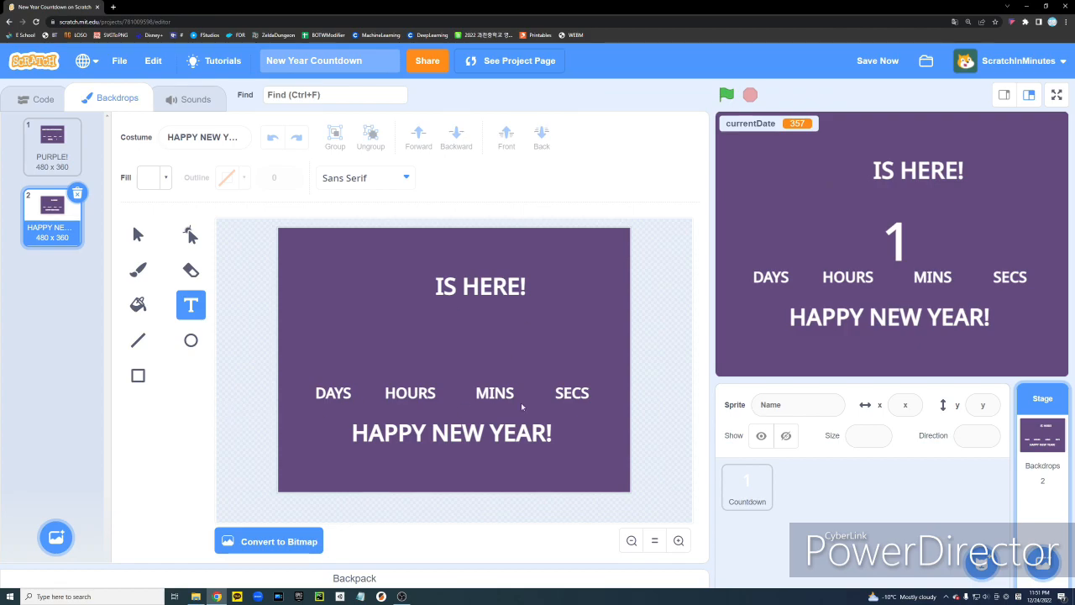
click(43, 97)
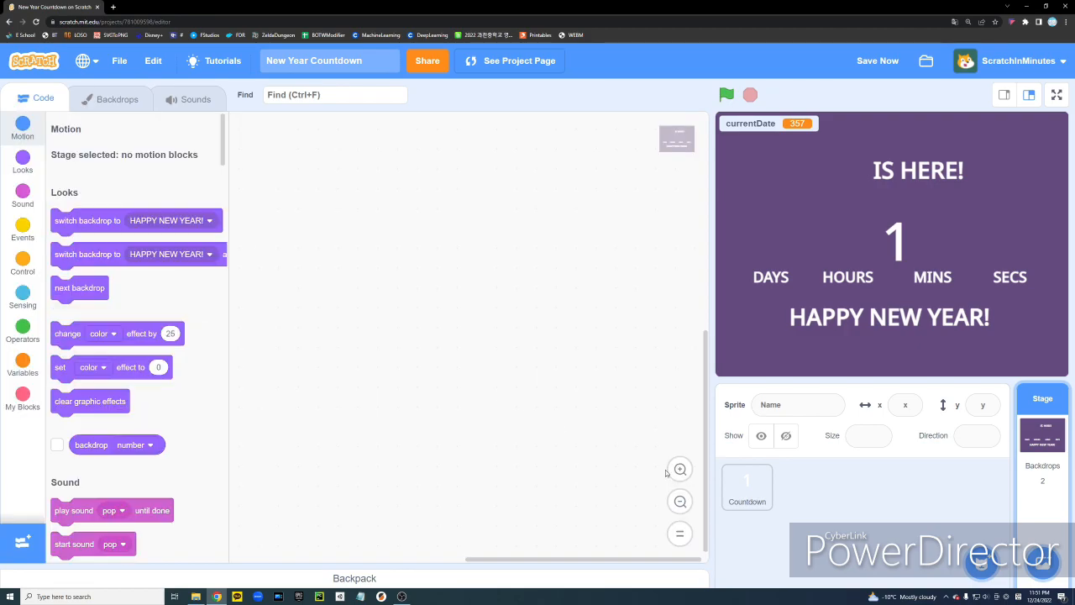
Hide the currentDate variable readout and select the Countdown sprite's digit 9 costume
click(746, 487)
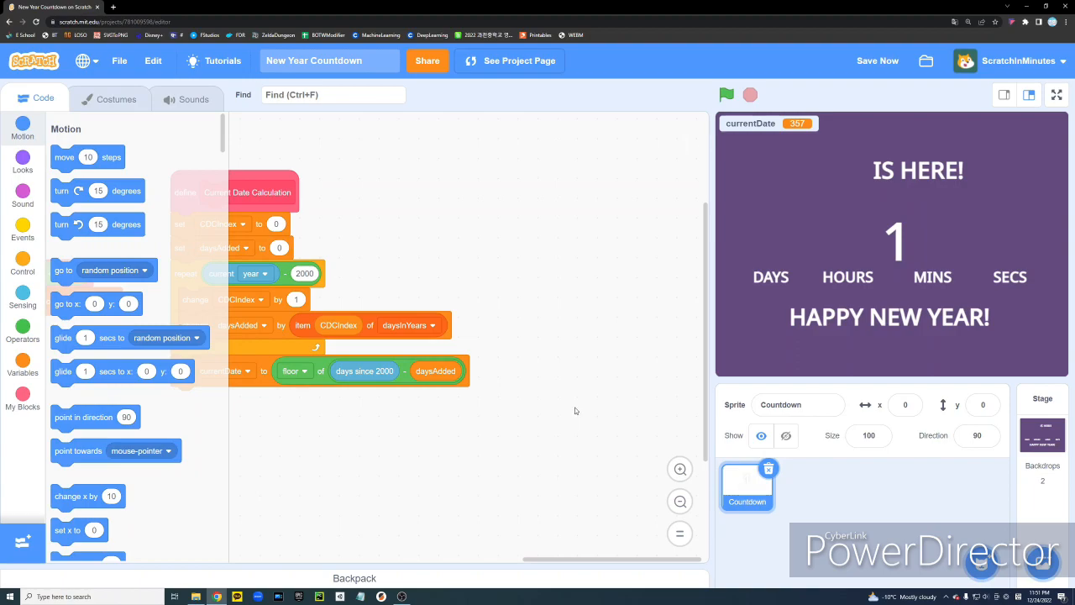
click(23, 367)
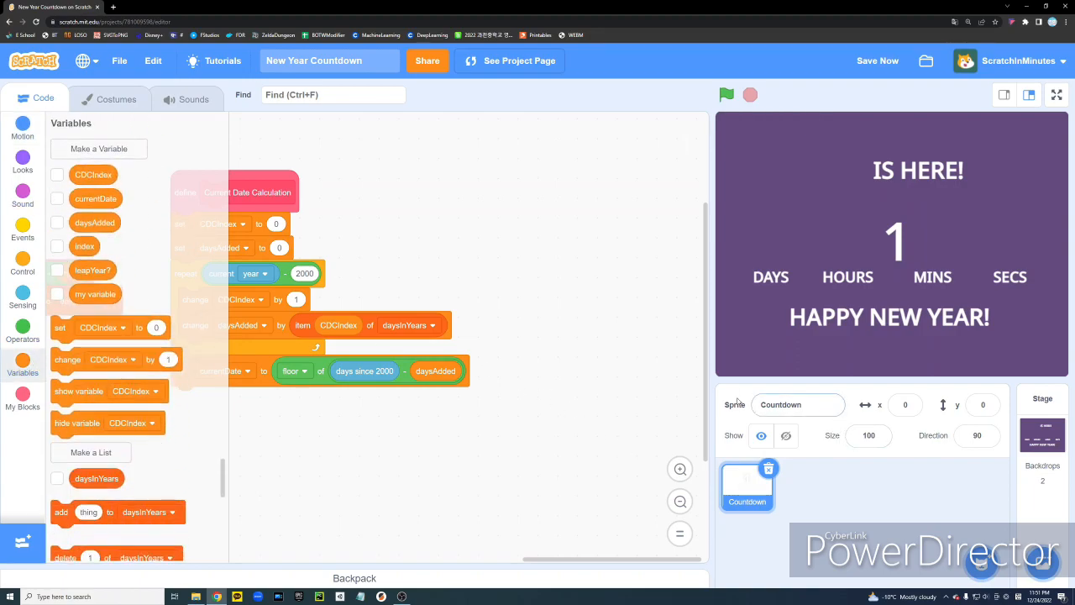
click(116, 98)
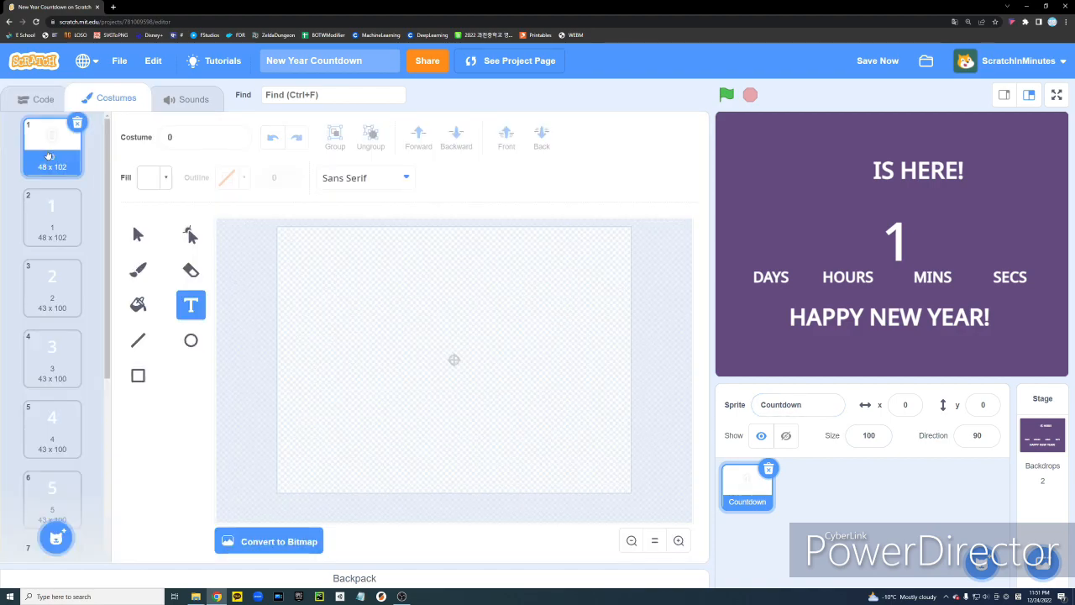
click(52, 356)
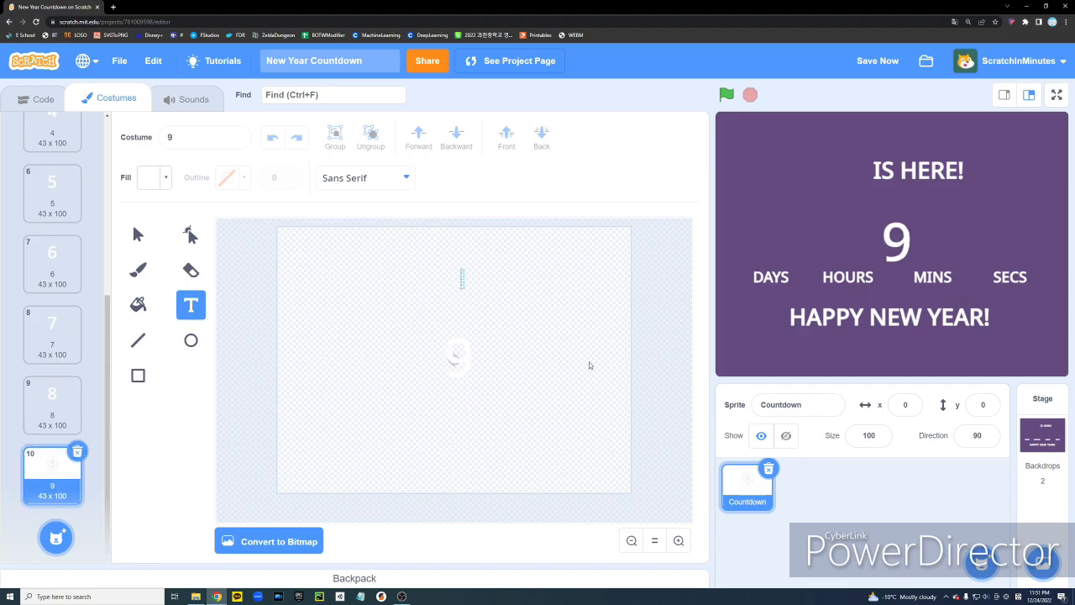
Return to the Countdown sprite's scripts and scroll to the My Blocks category
click(138, 236)
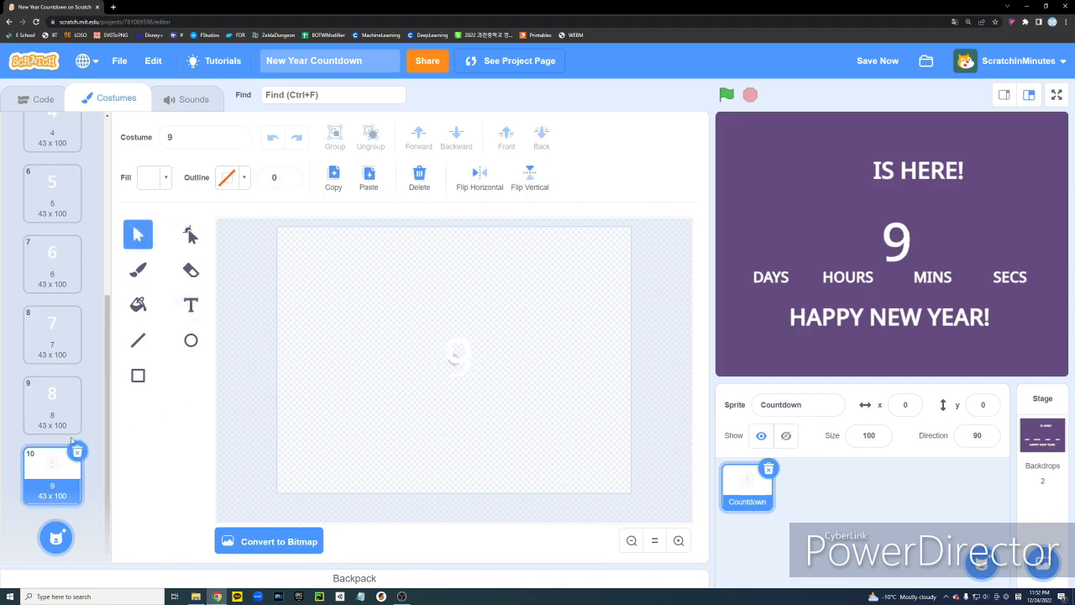
click(44, 97)
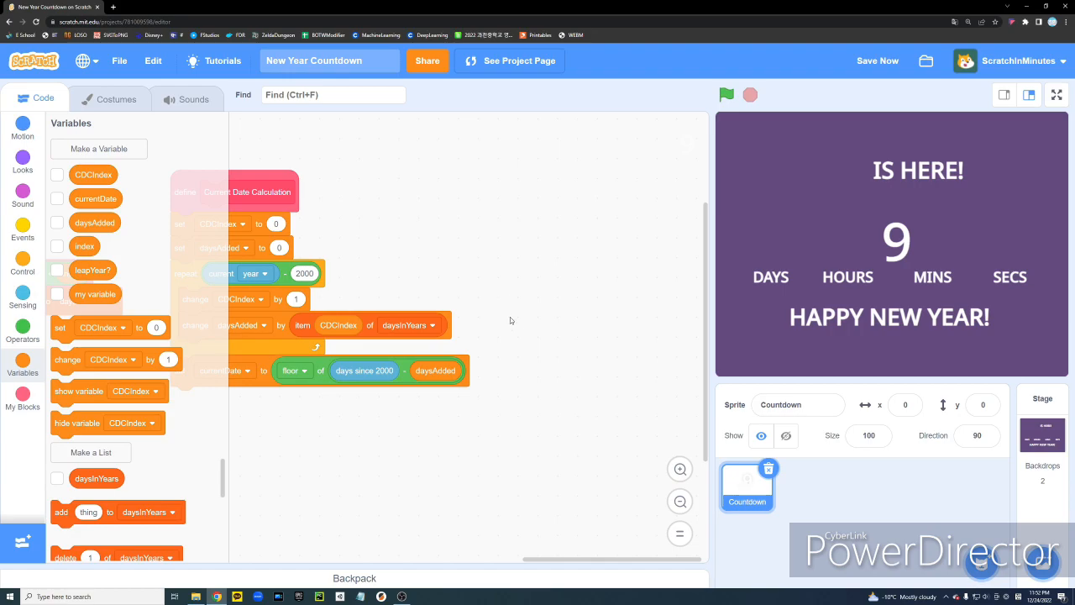
mouse_move(319, 308)
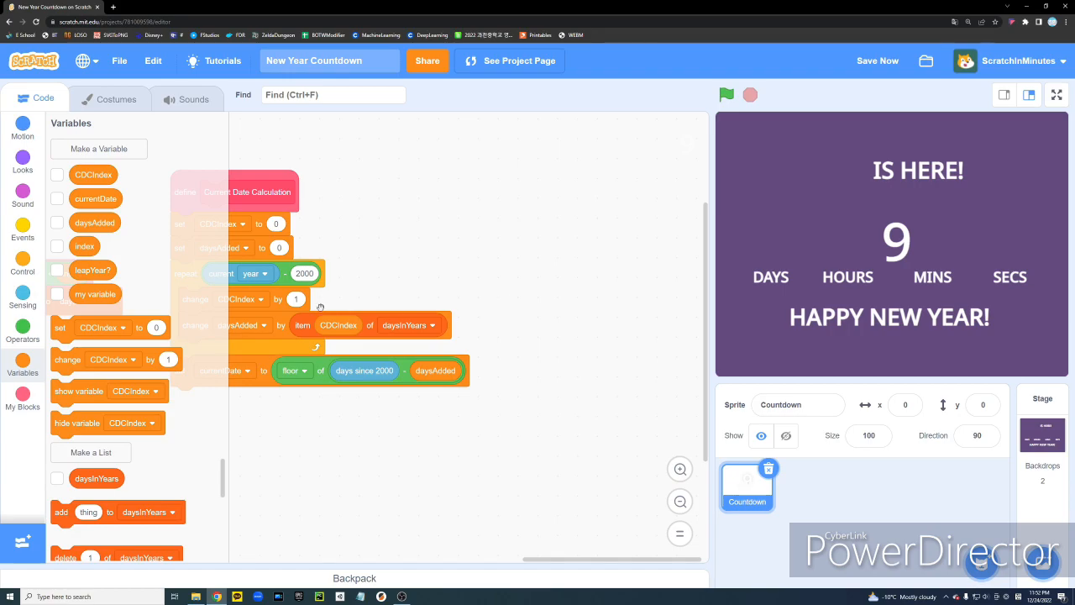
scroll(down, 3)
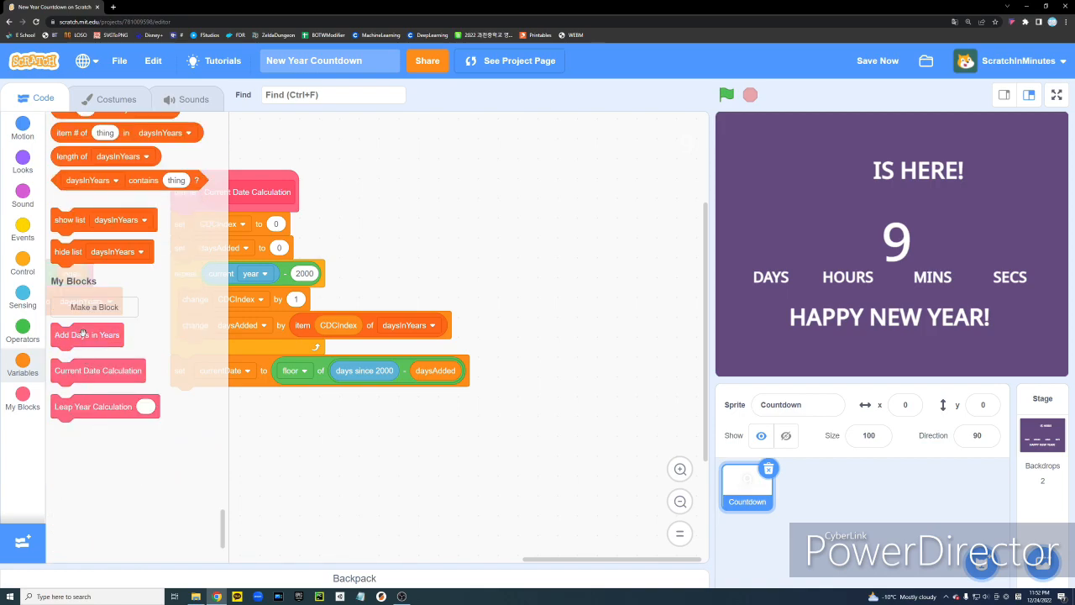
Create a Show Countdown custom block with number inputs N and X, running without screen refresh
click(94, 306)
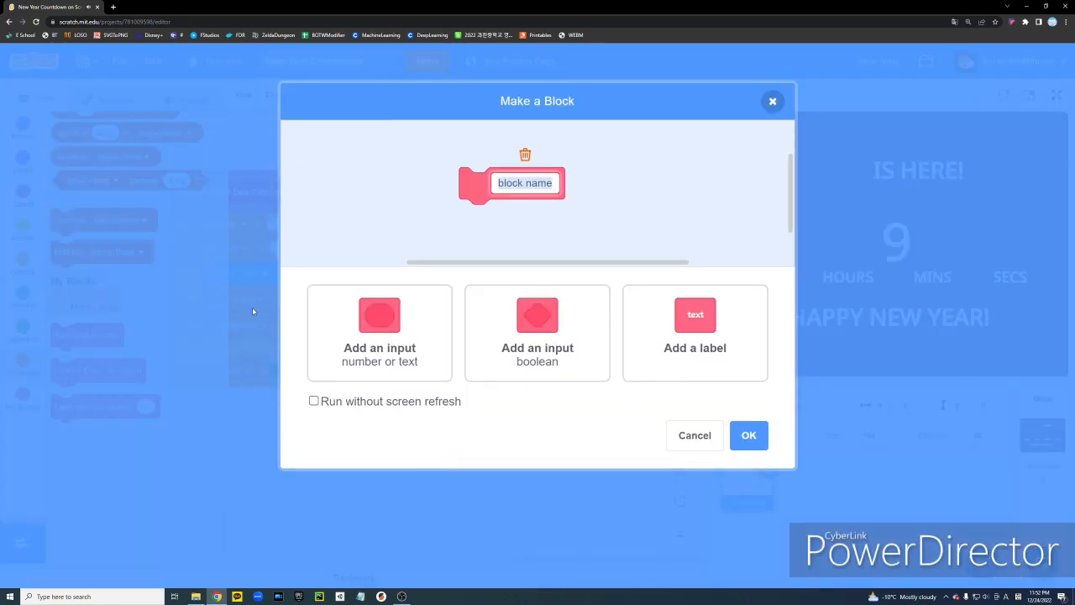
text(Show Countdo)
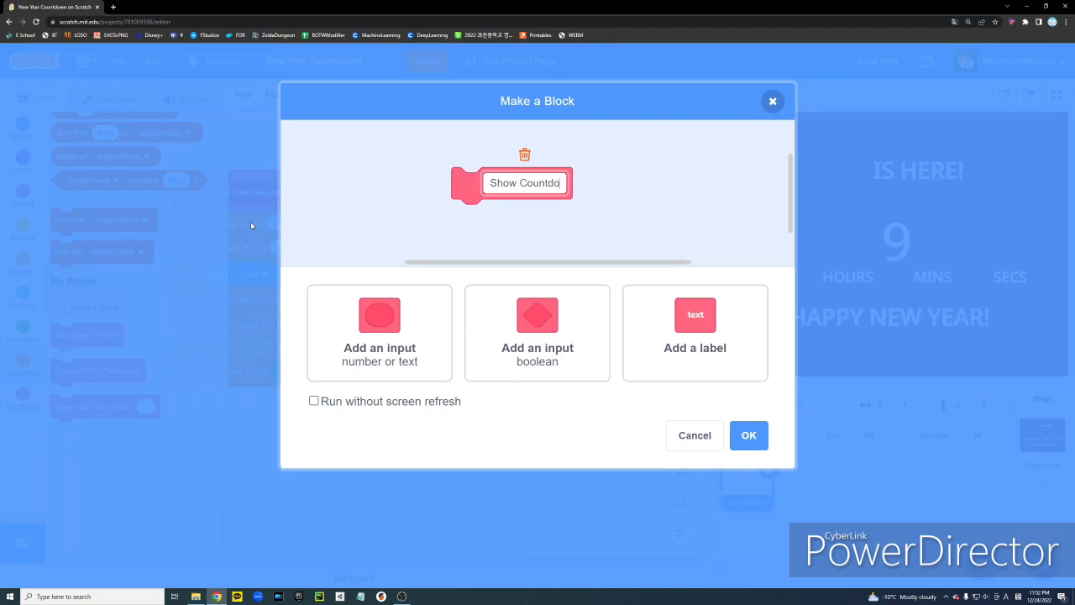
click(380, 332)
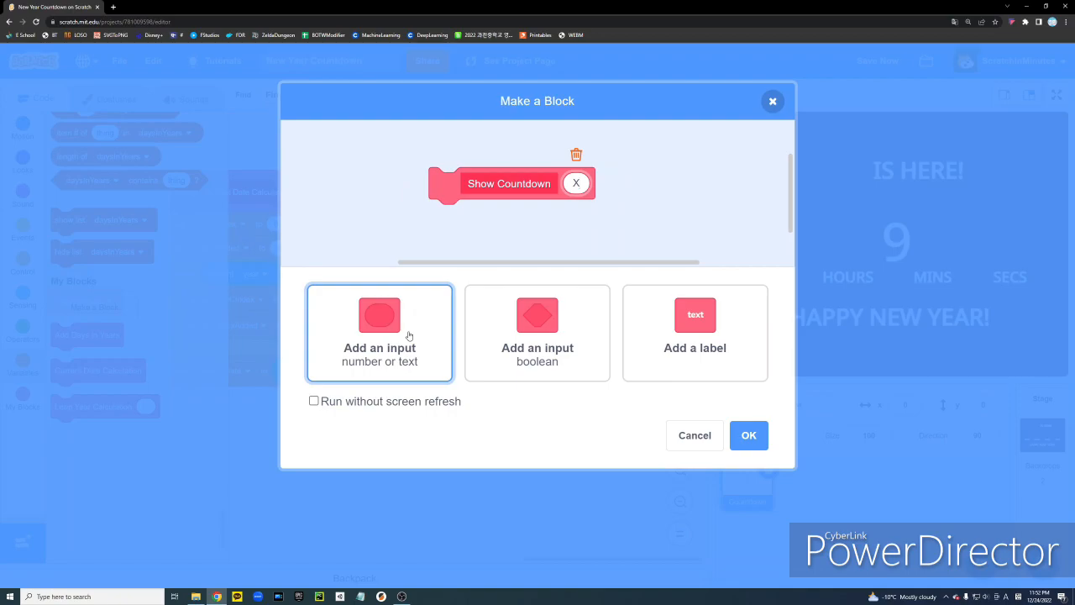
click(380, 333)
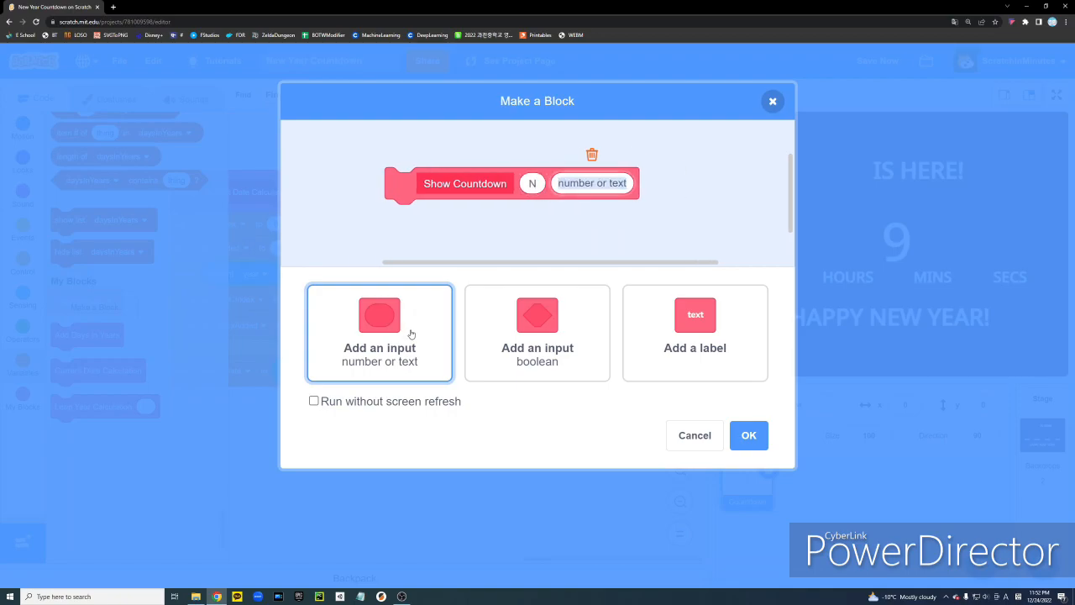
click(379, 333)
text(X)
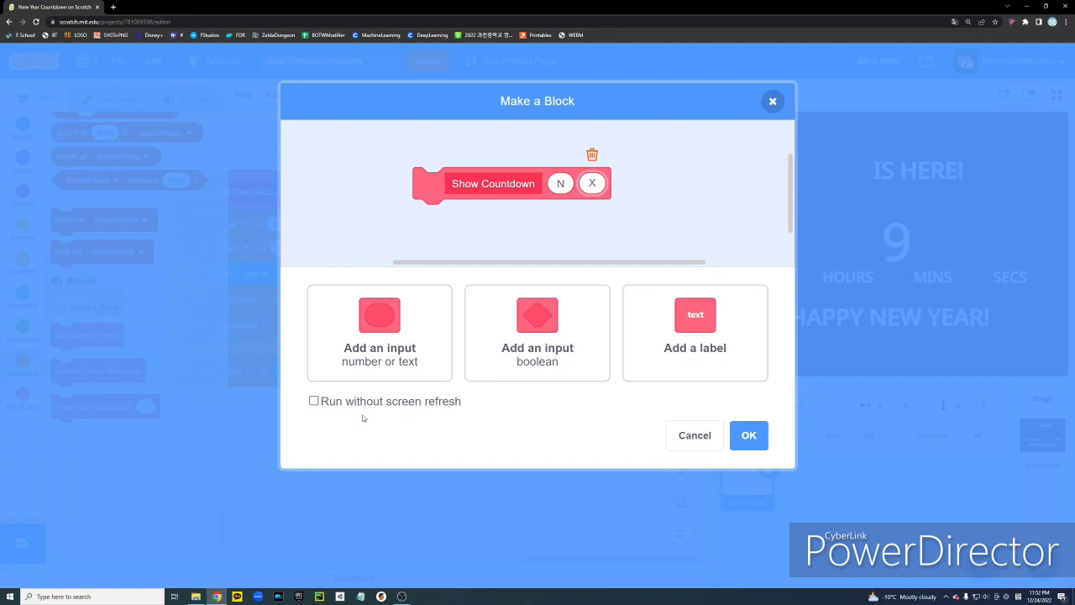
click(312, 400)
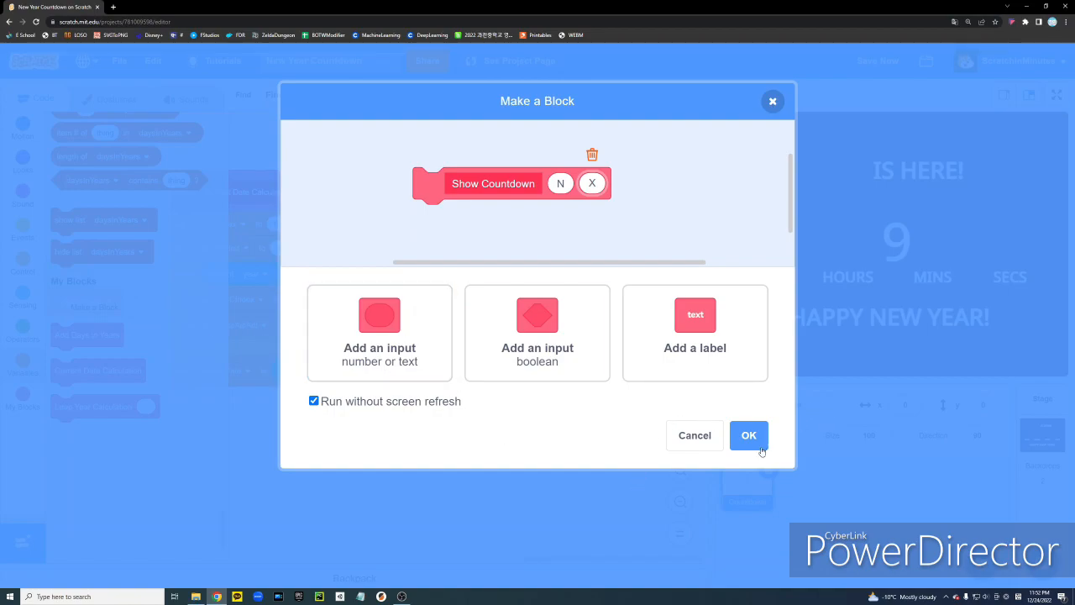
click(750, 436)
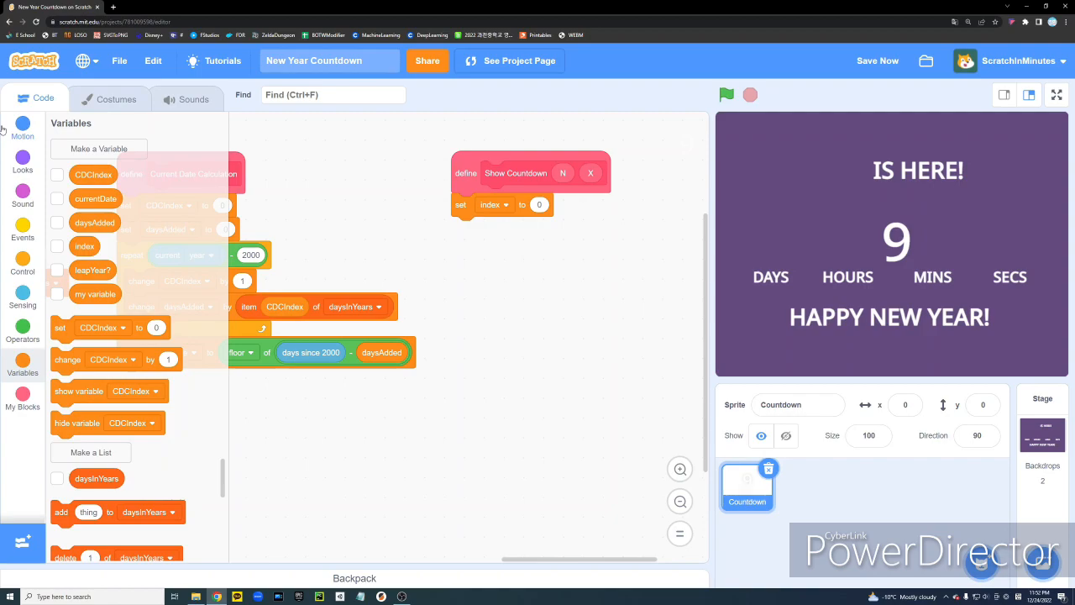
Make Show Countdown go to x: X minus length of N times 20, y: 20
click(24, 131)
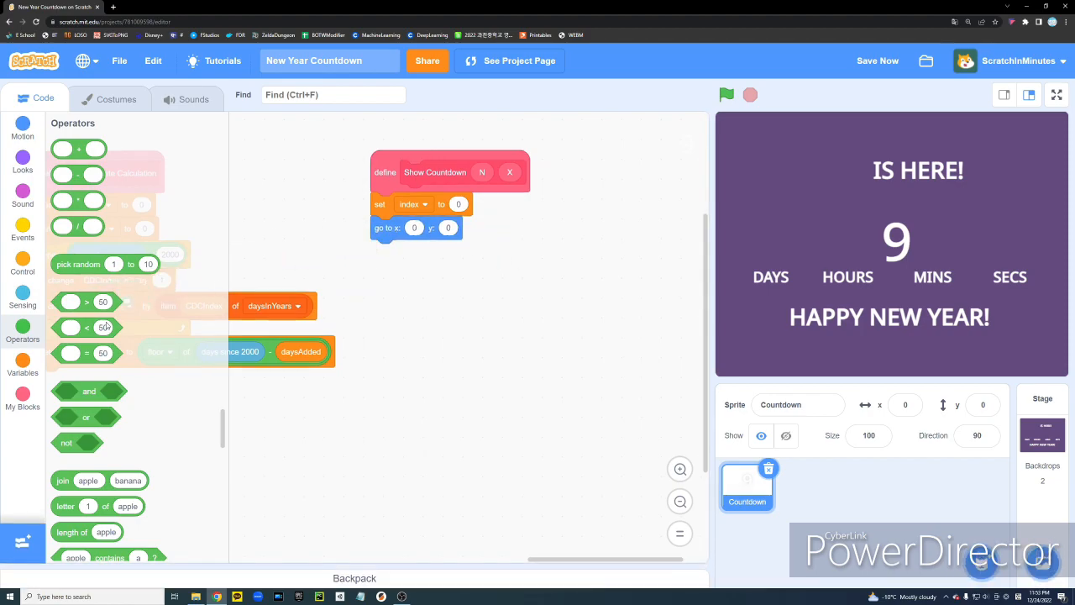
scroll(down, 3)
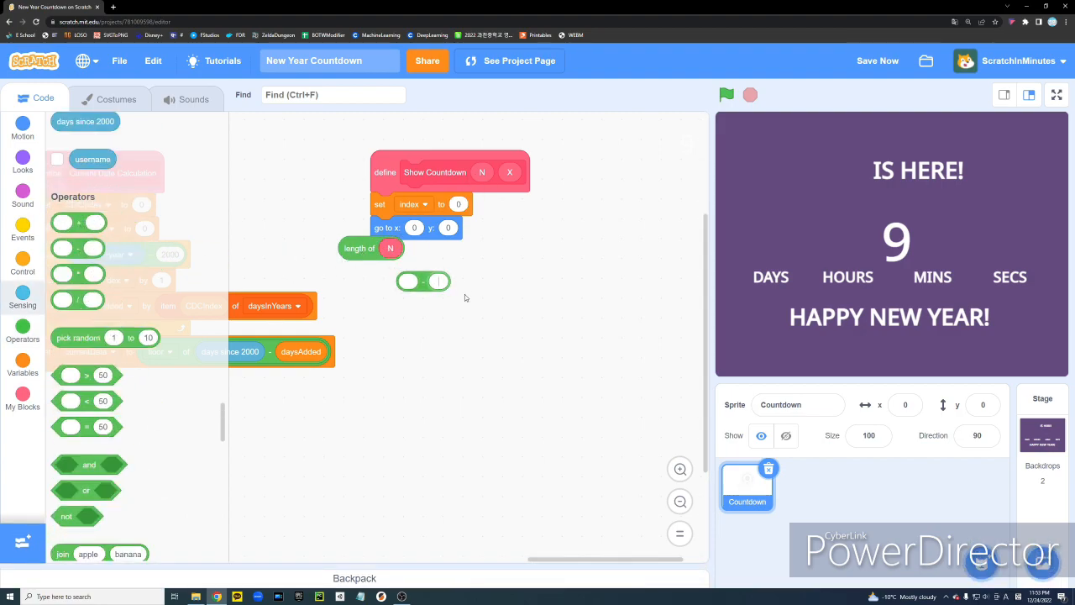
text(1)
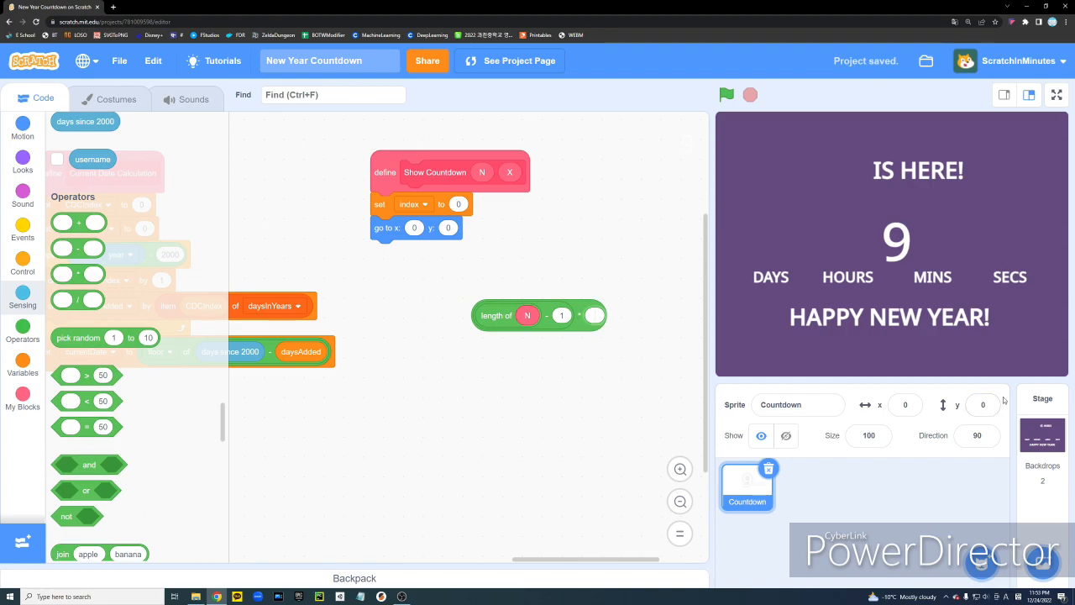
text(20)
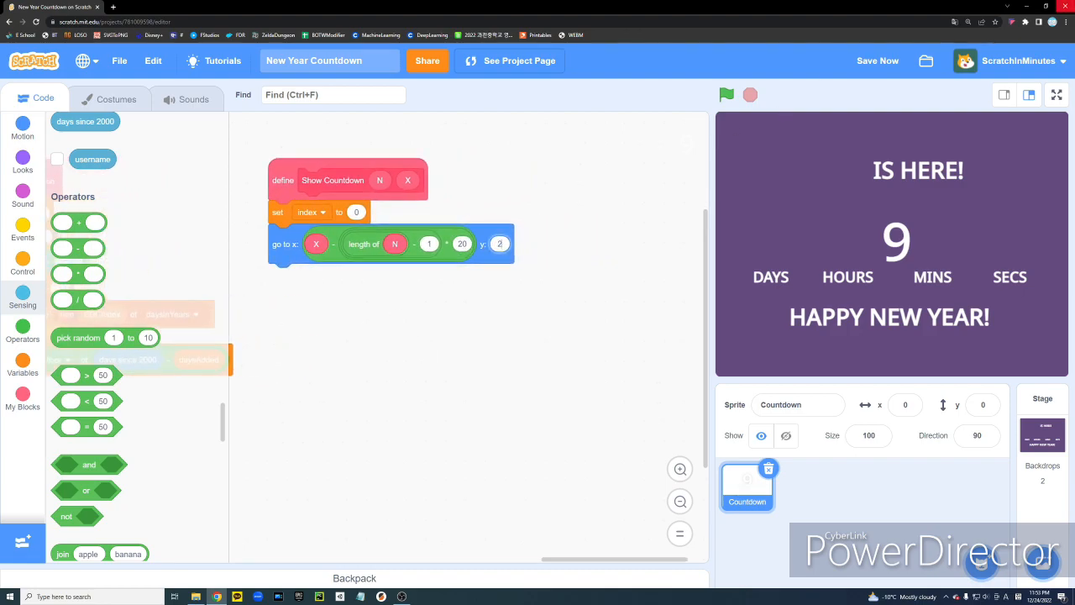
text(20)
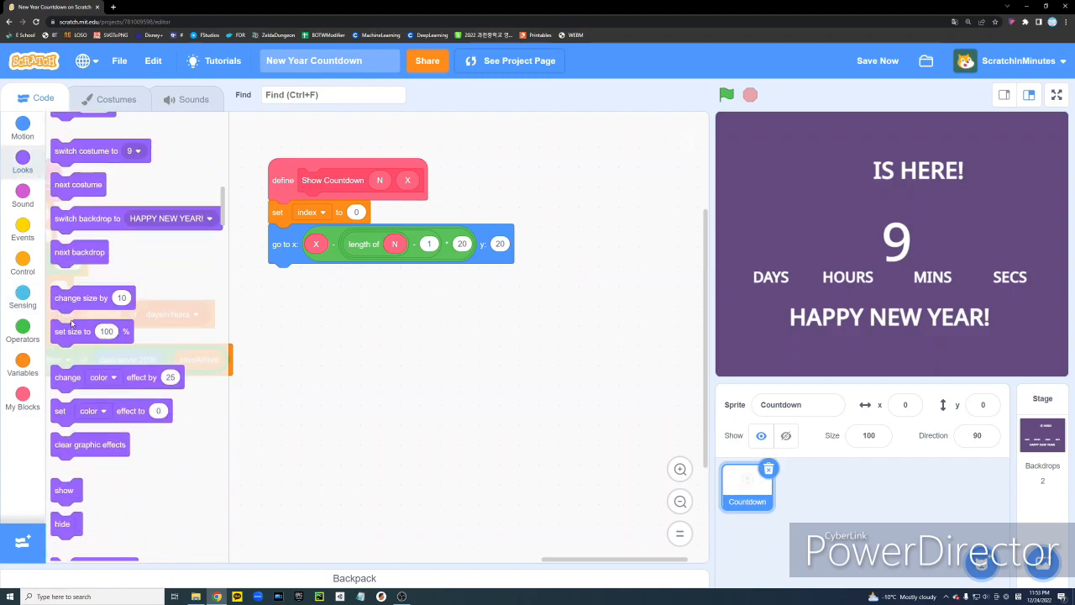
Add set size to 90% and show under the positioning block
drag(72, 331, 310, 276)
text(90)
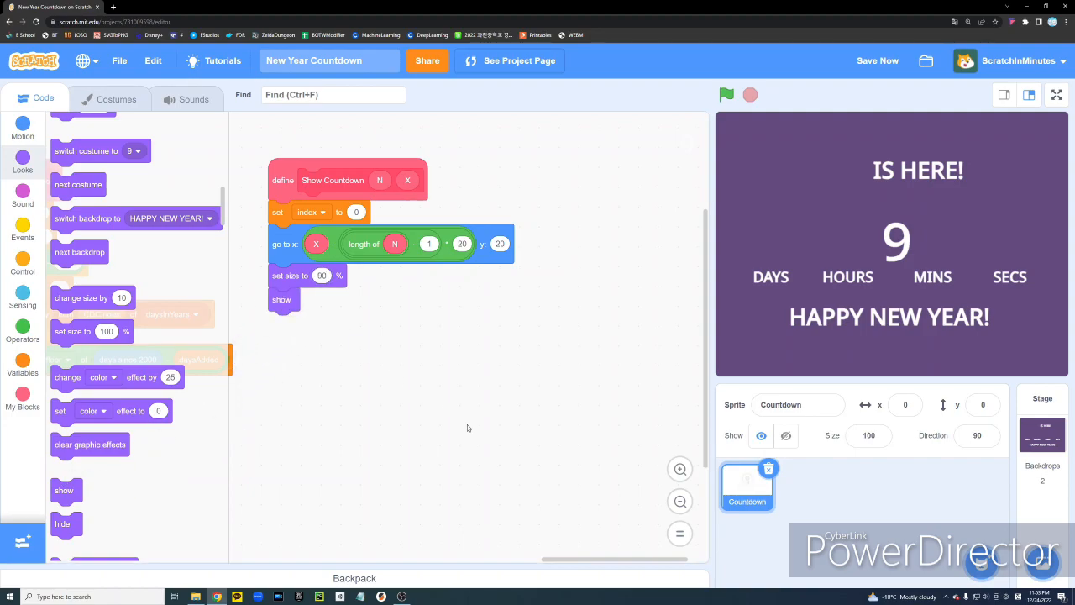
click(24, 265)
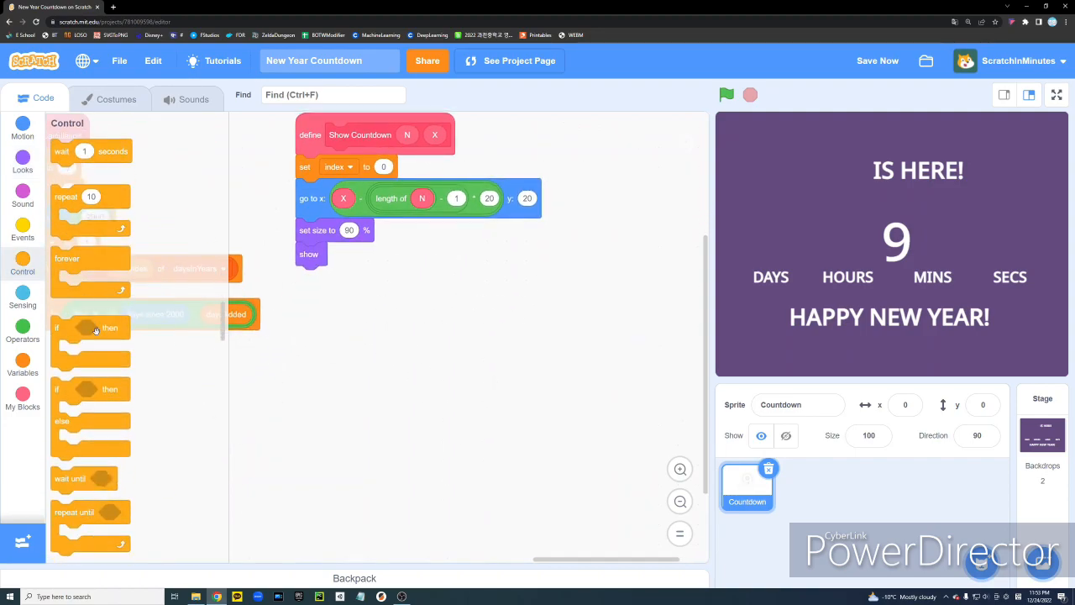
Add a repeat (length of N) loop changing index by 1 and switching costume to letter index of N
click(24, 328)
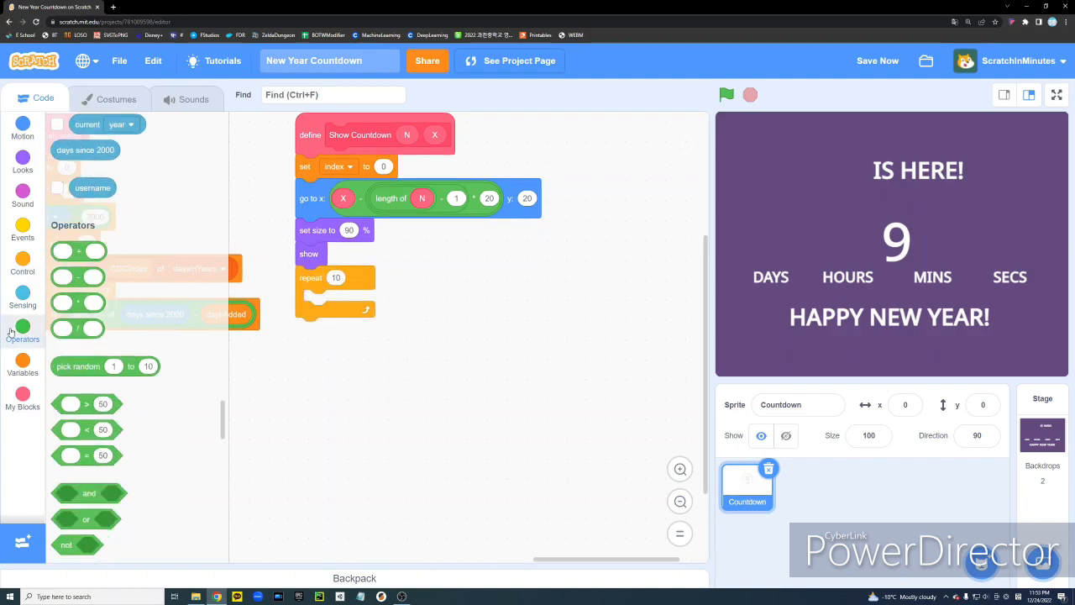
scroll(down, 3)
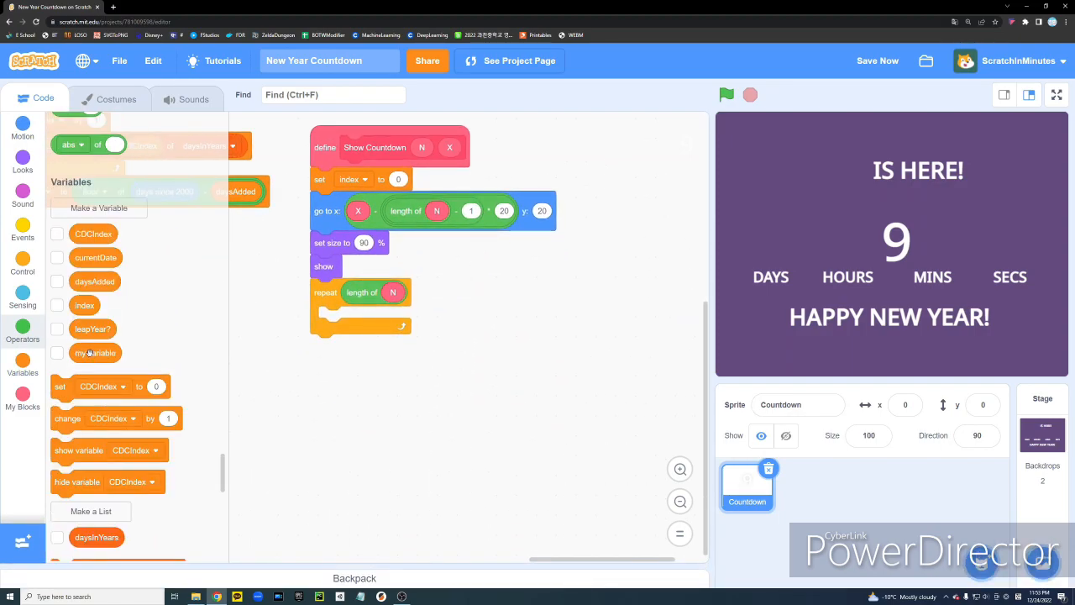
click(380, 317)
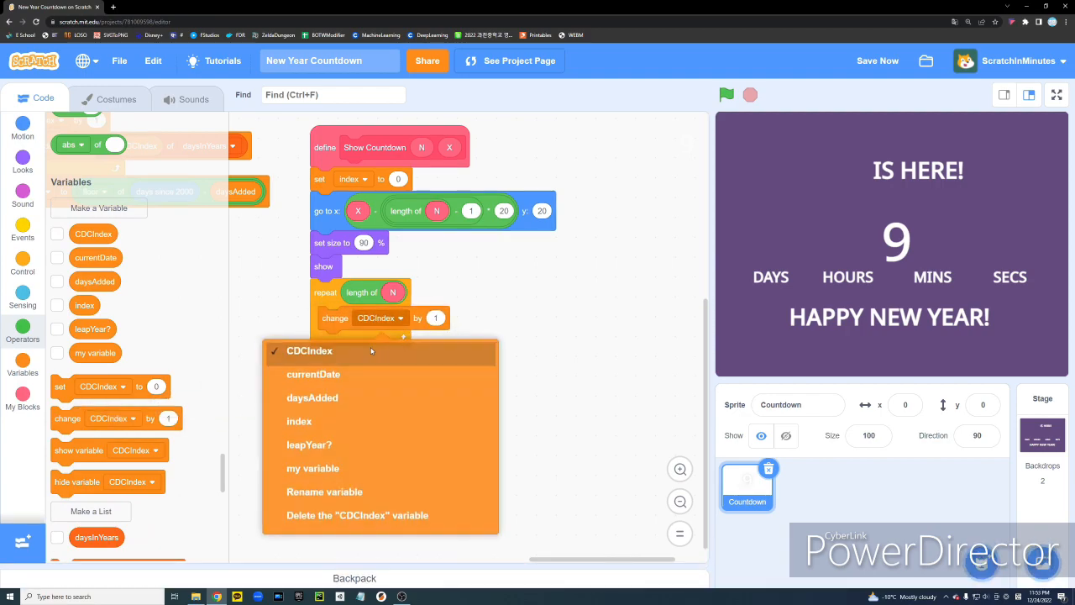
click(299, 420)
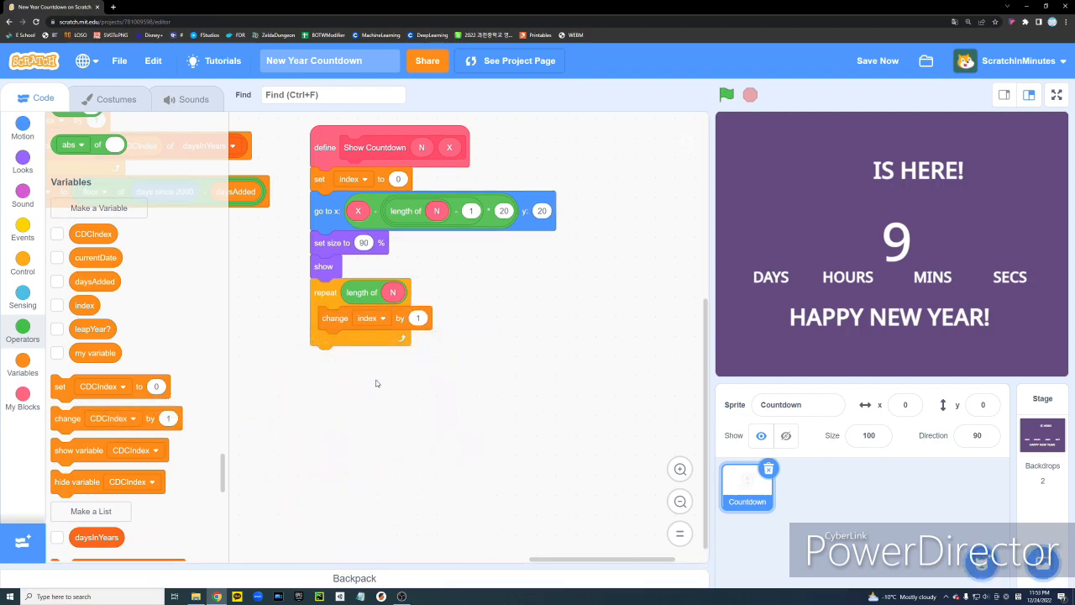
click(23, 159)
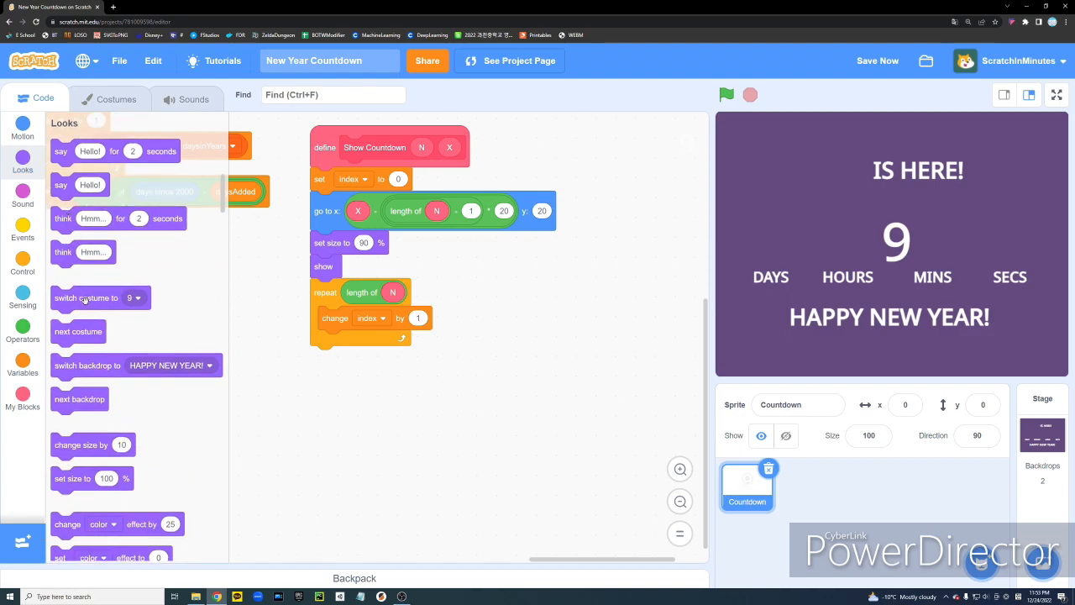
drag(88, 298, 361, 343)
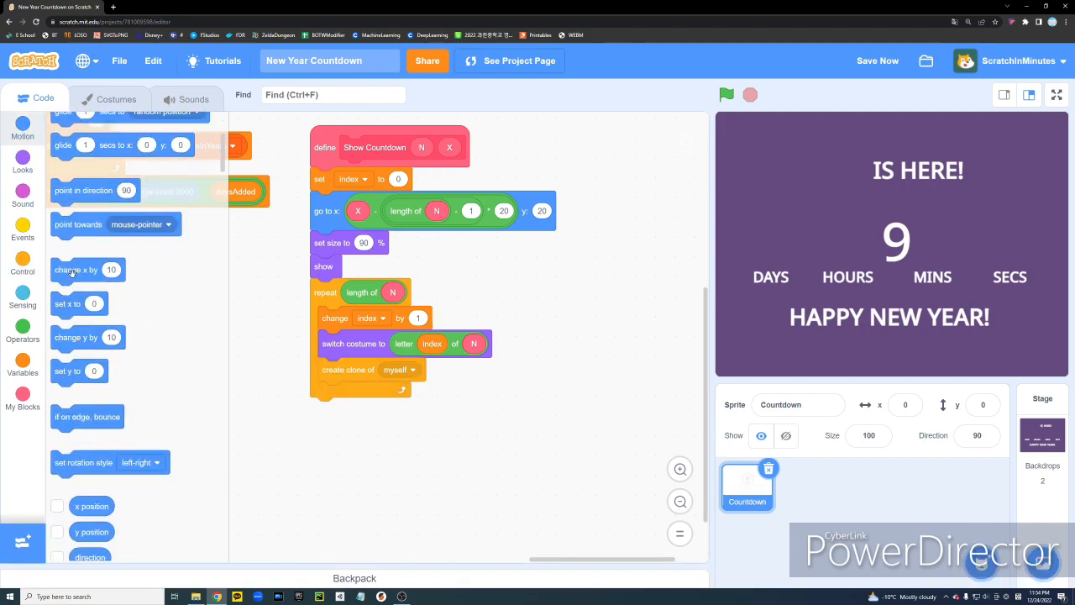
Add clone and change x by 40 in the loop, hide afterwards, and place a Show Countdown call
drag(76, 269, 344, 393)
text(40)
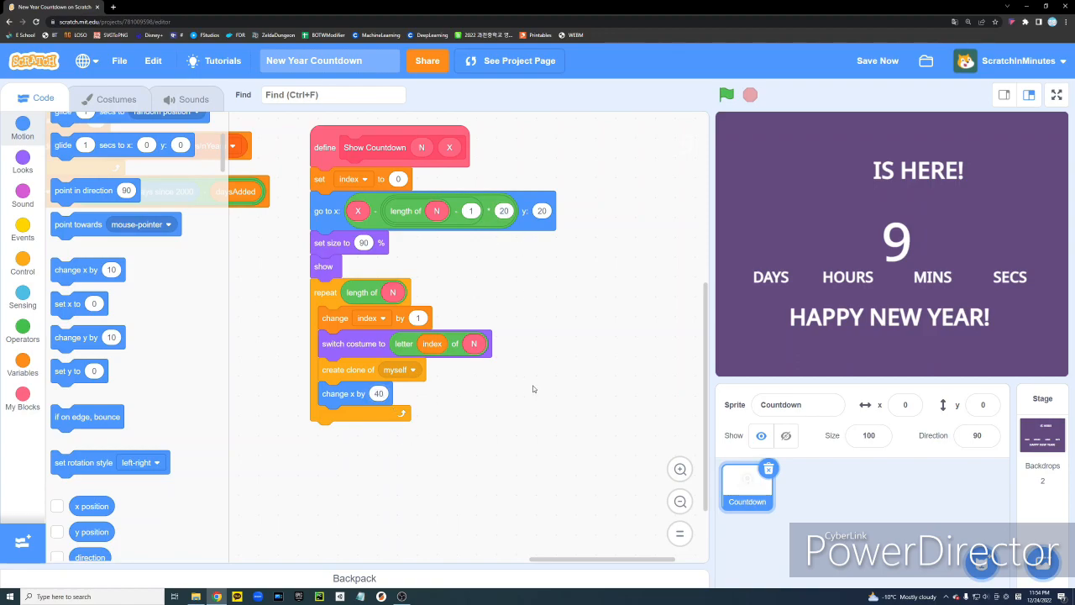
scroll(down, 3)
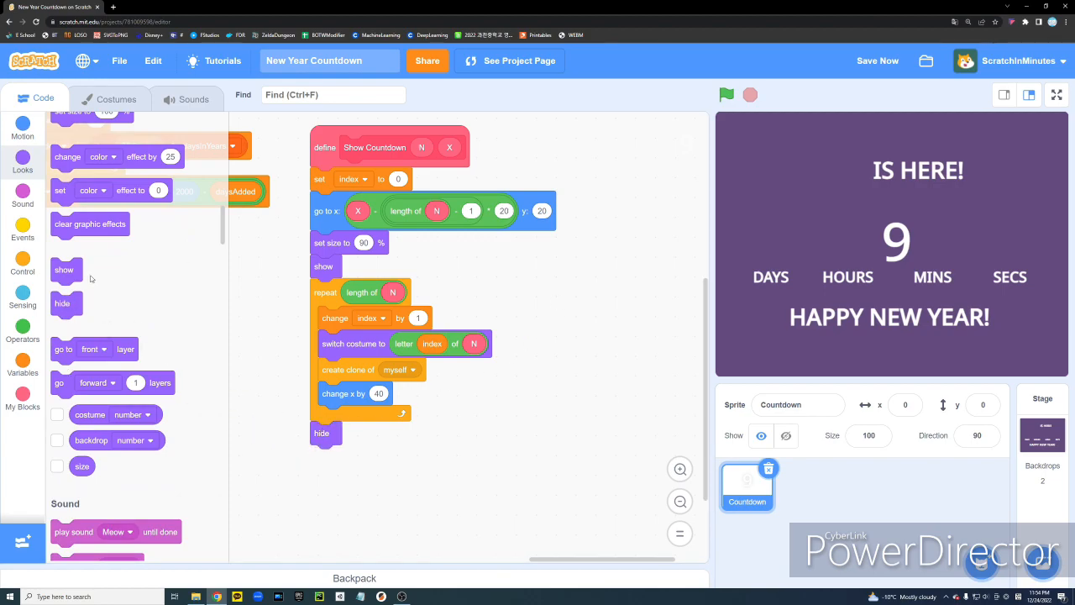
click(22, 396)
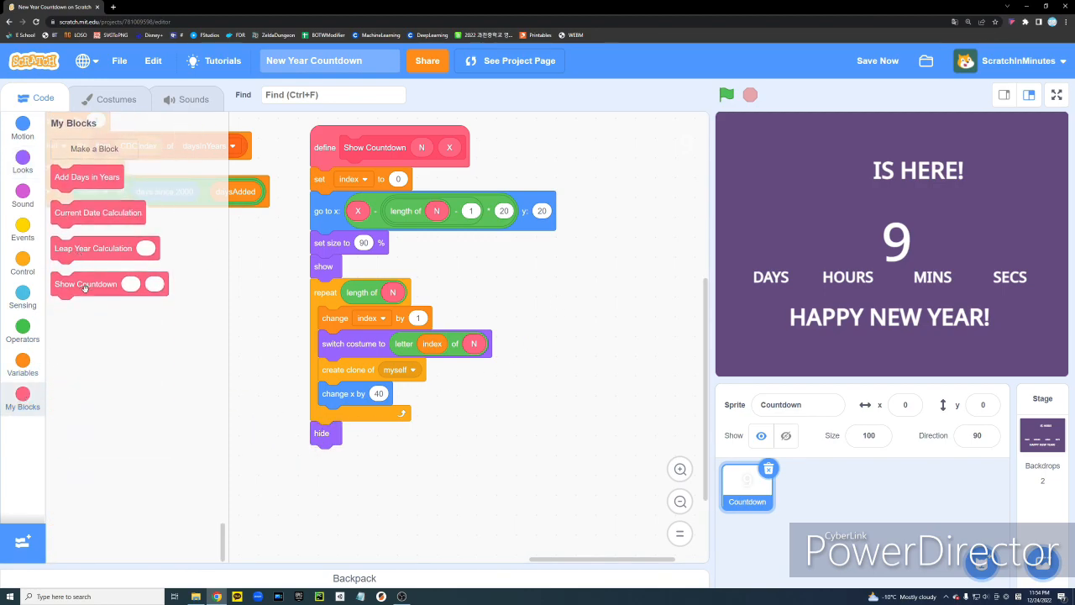
drag(84, 284, 615, 289)
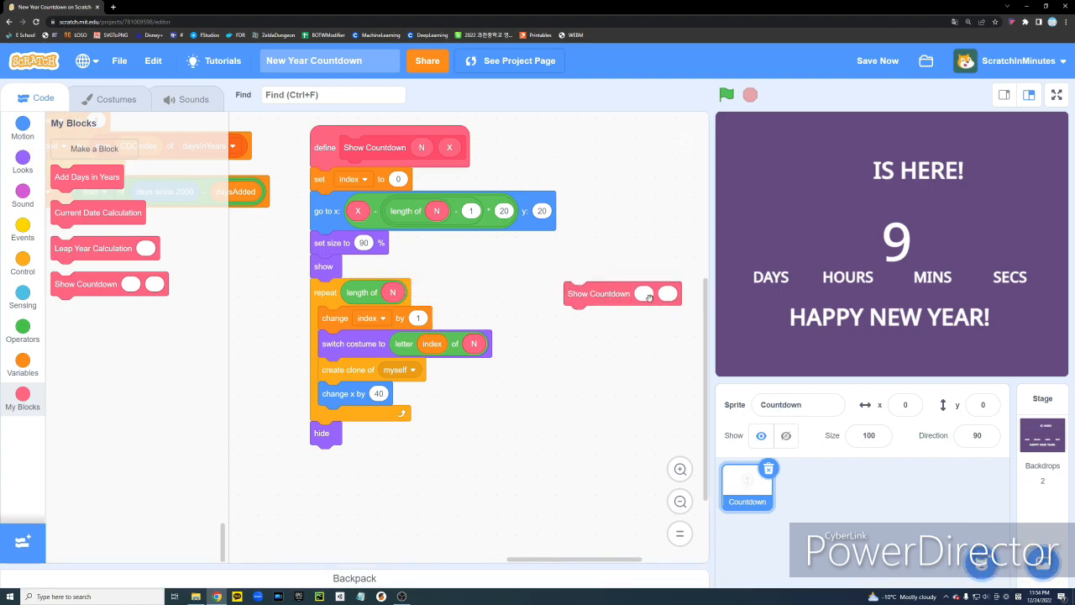
Test Show Countdown with X 159 so 12 appears, add a when-flag-clicked block, then select the Stage
text(159)
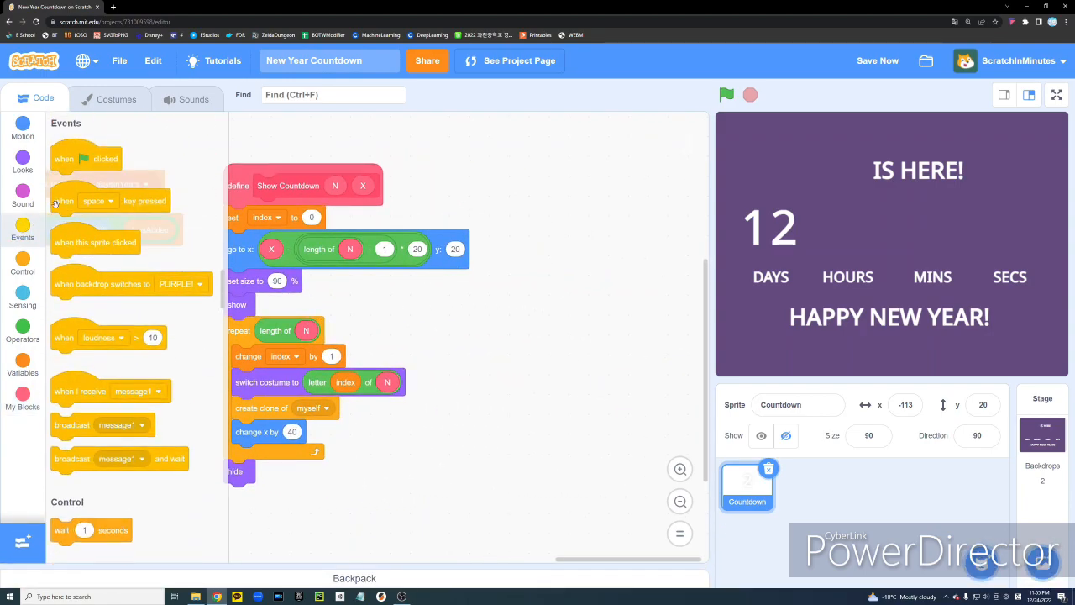
drag(86, 158, 572, 173)
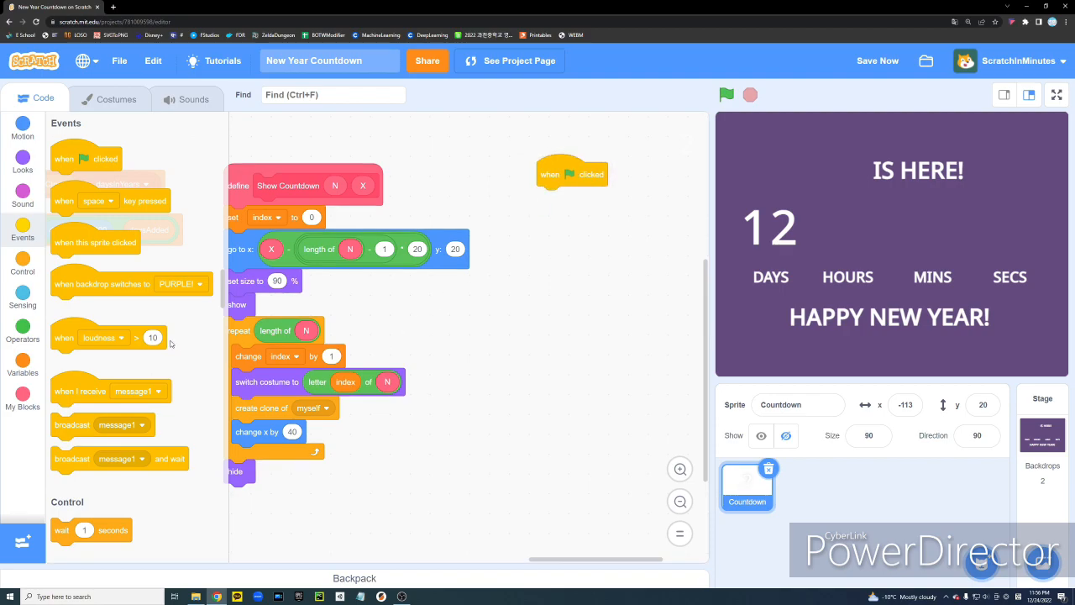
click(23, 267)
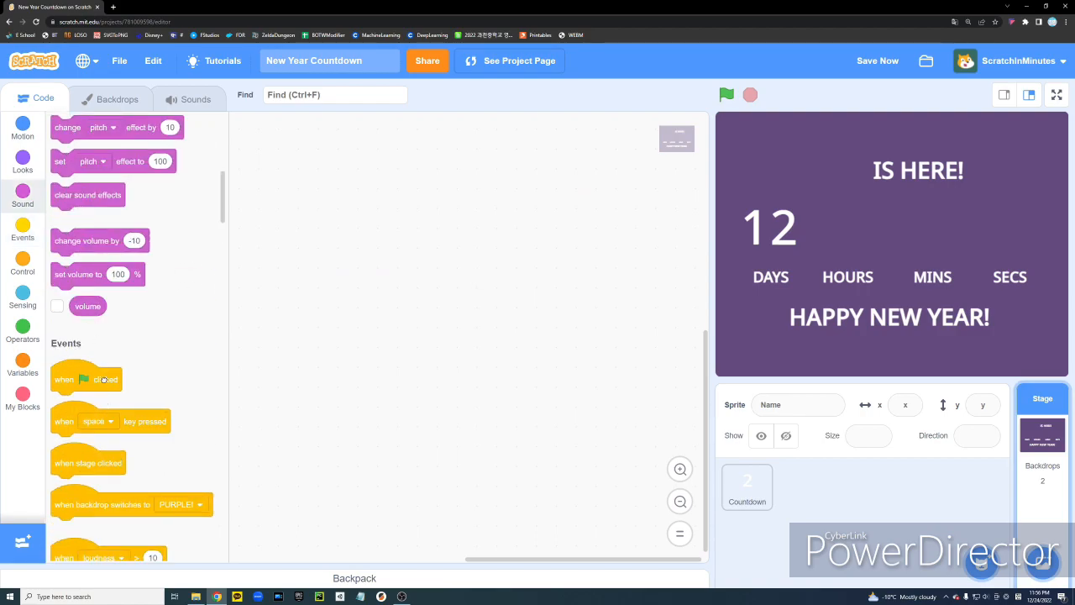
Give the Stage a green-flag forever script broadcasting a new Clear Countdown message, plus an if-else
drag(84, 379, 431, 223)
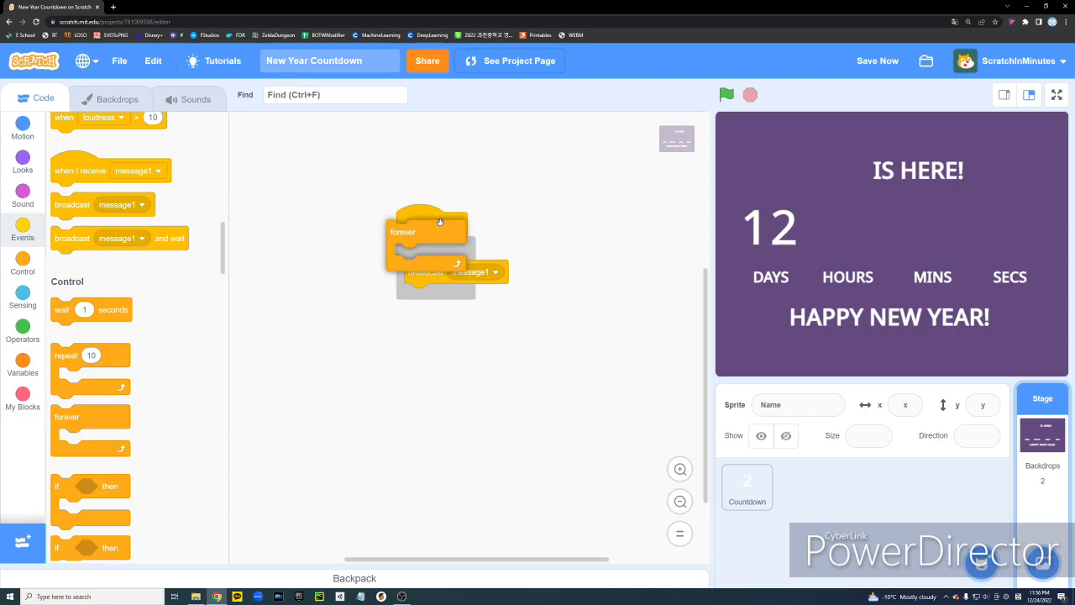
click(454, 306)
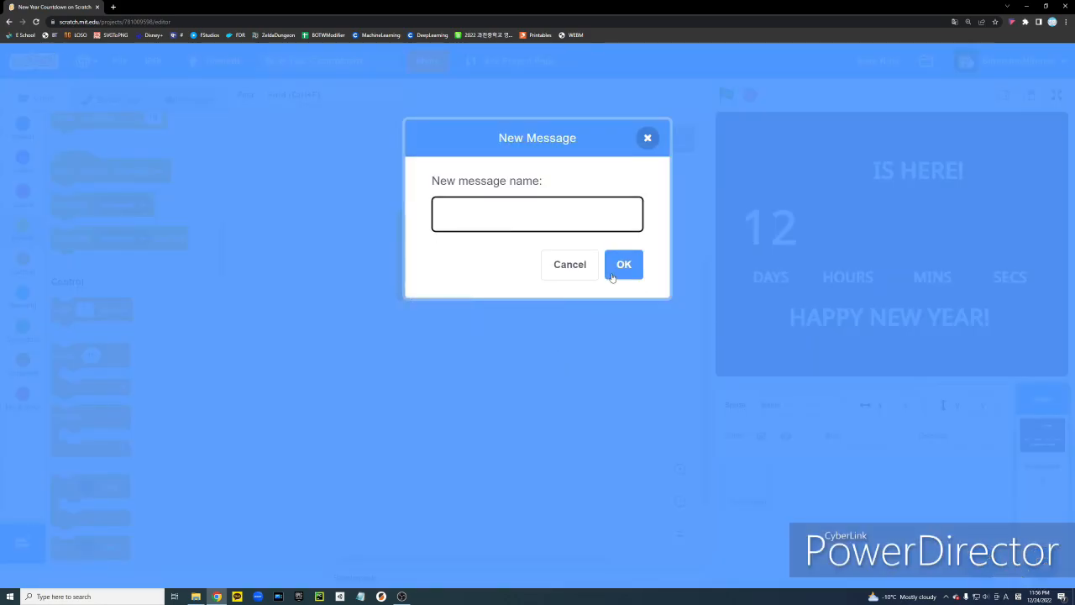
text(Clear)
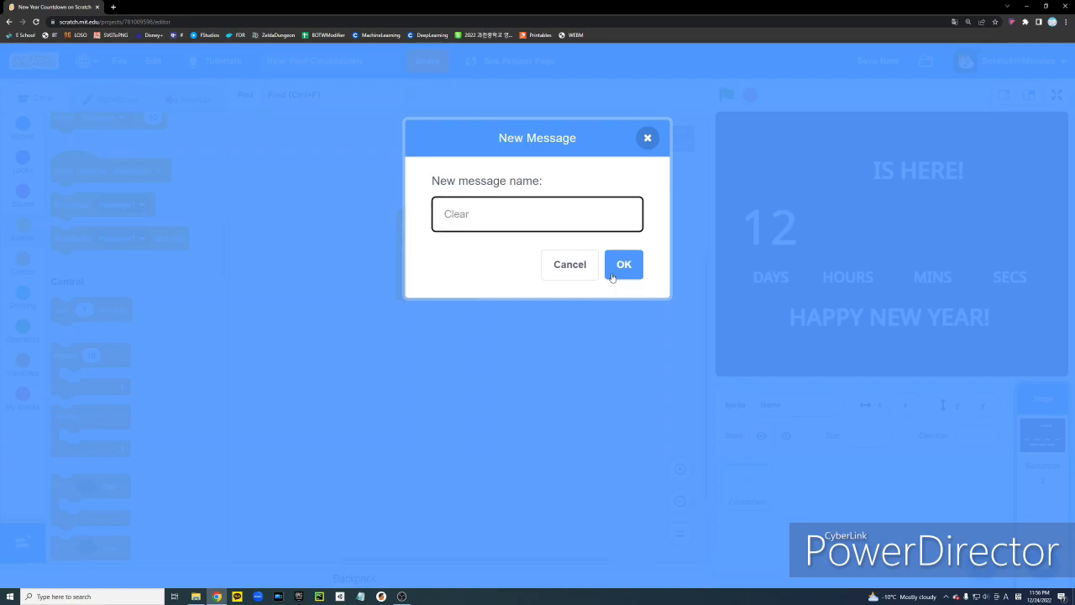
click(624, 264)
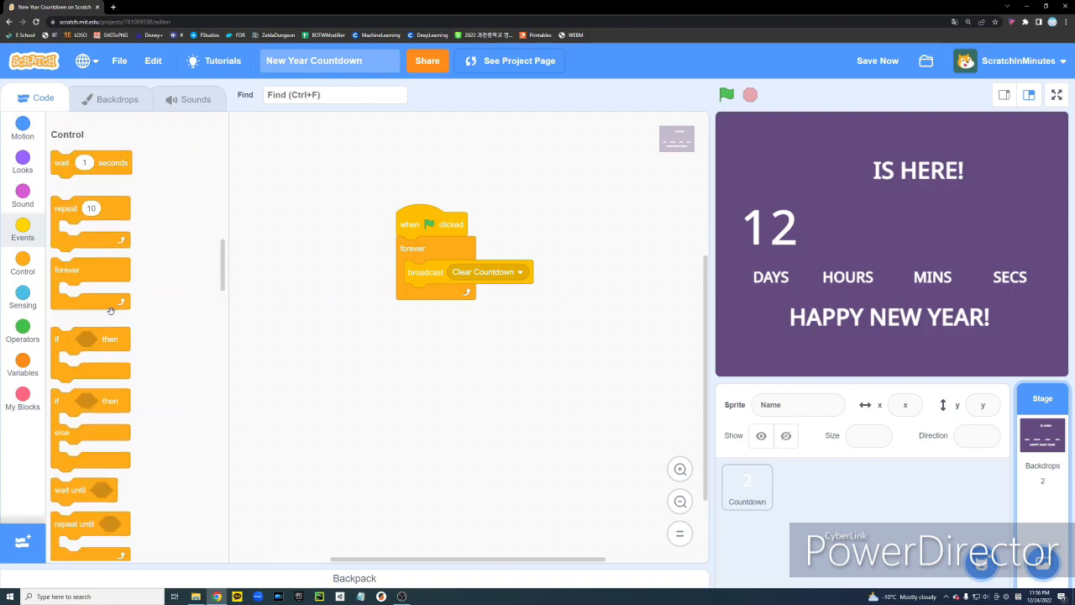
scroll(down, 3)
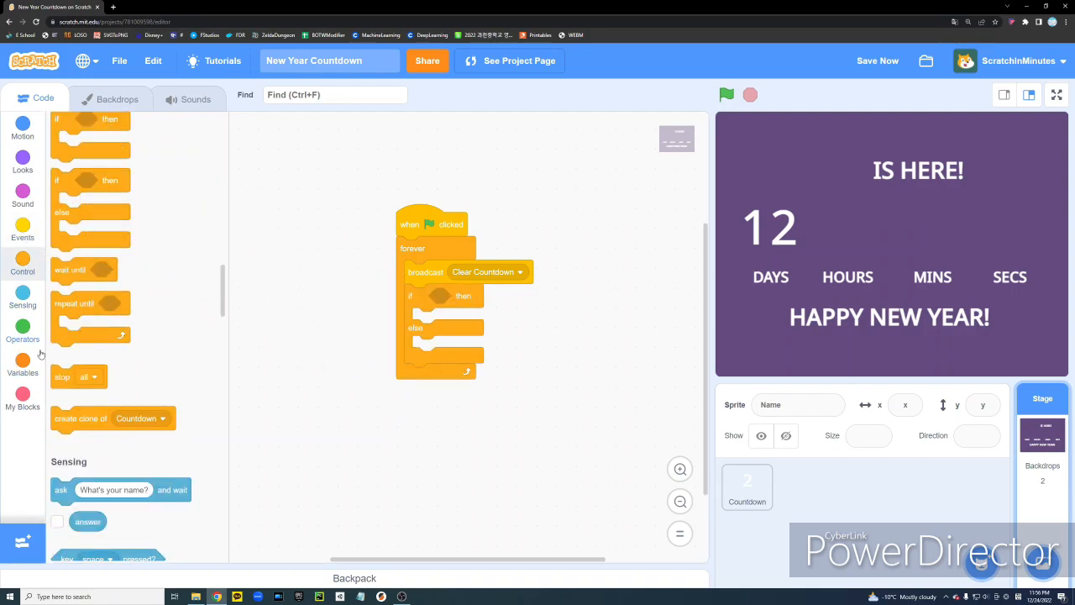
click(24, 367)
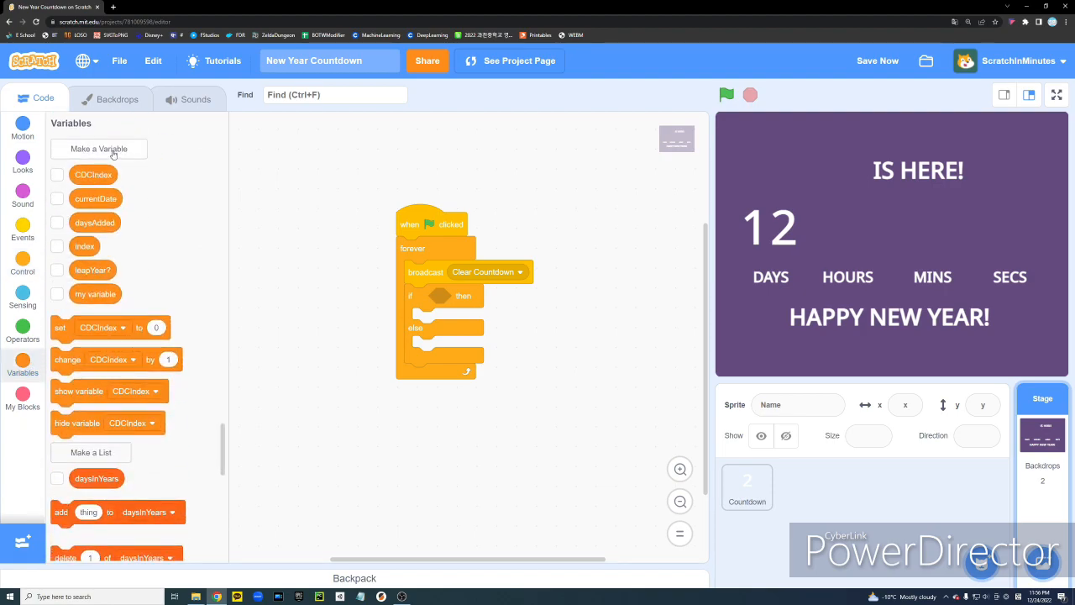
Create a newYear? variable
click(97, 148)
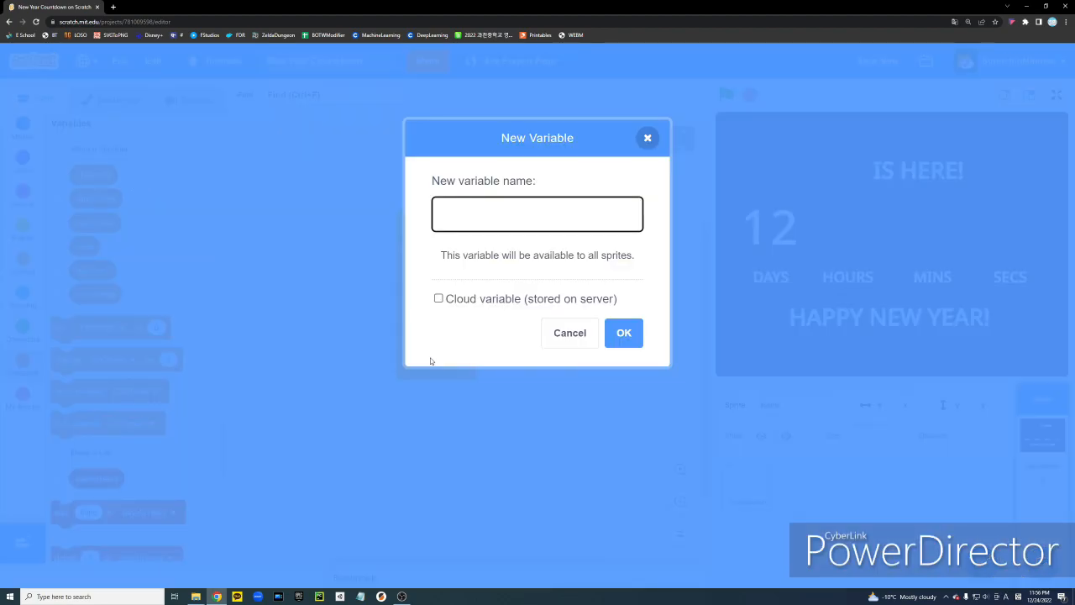
text(newYear)
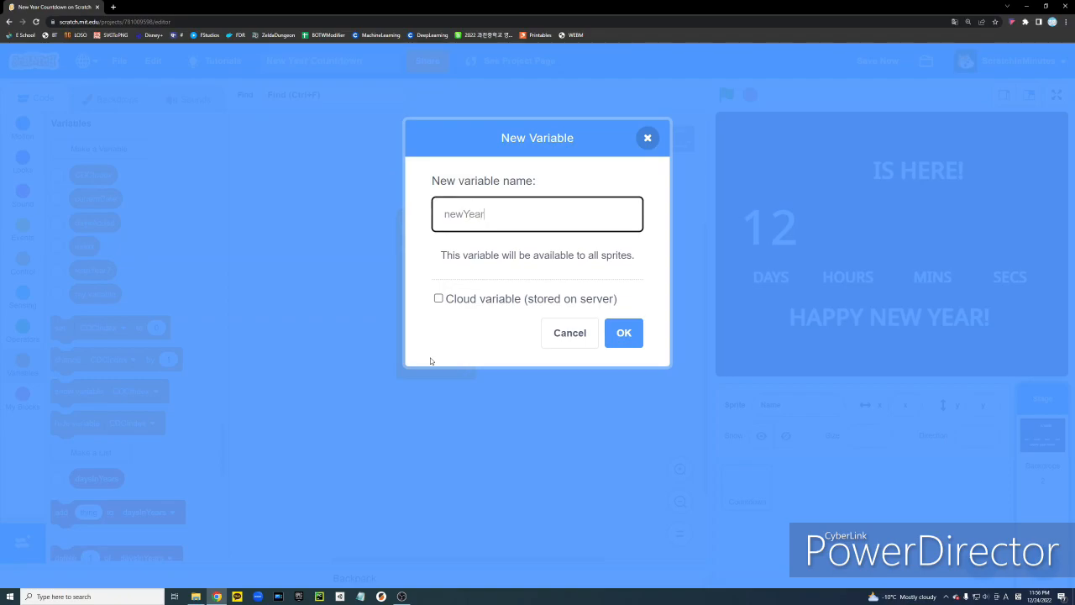
click(623, 333)
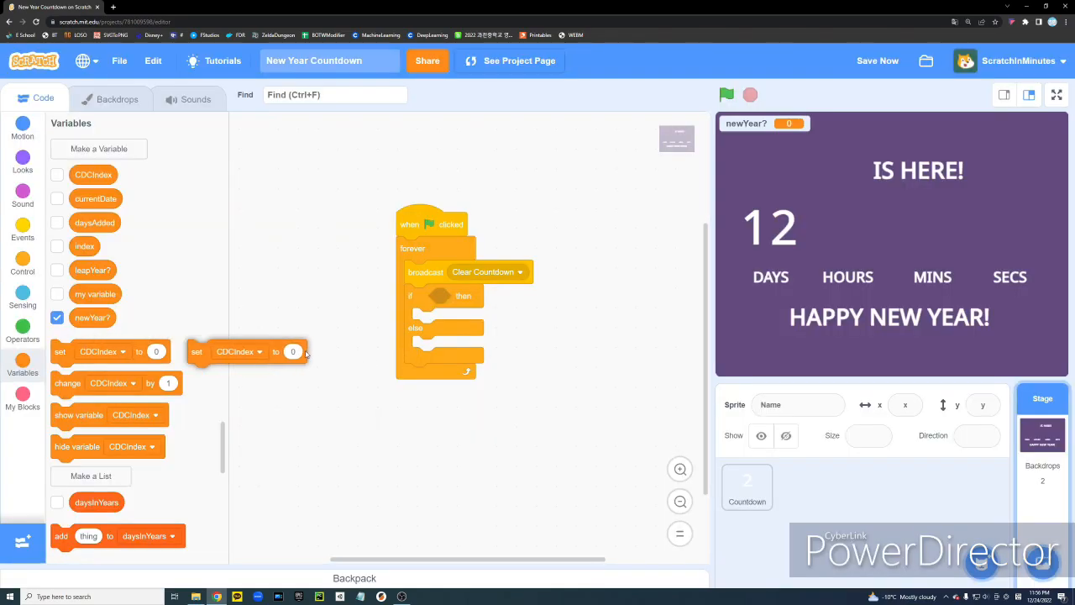
Make the if check current month = 1 and current date = 1
click(23, 328)
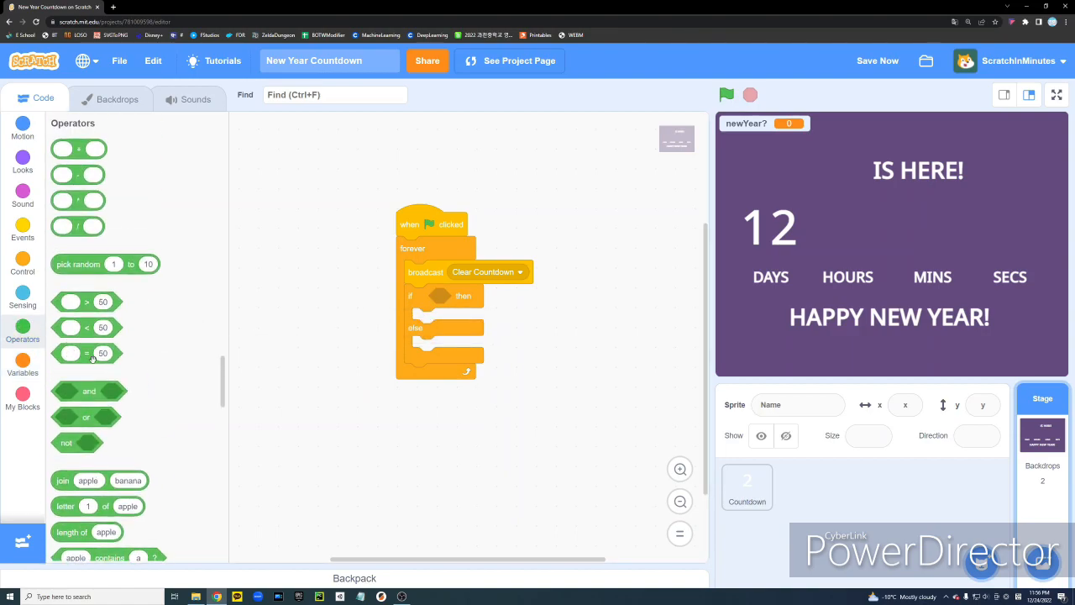
drag(88, 353, 333, 320)
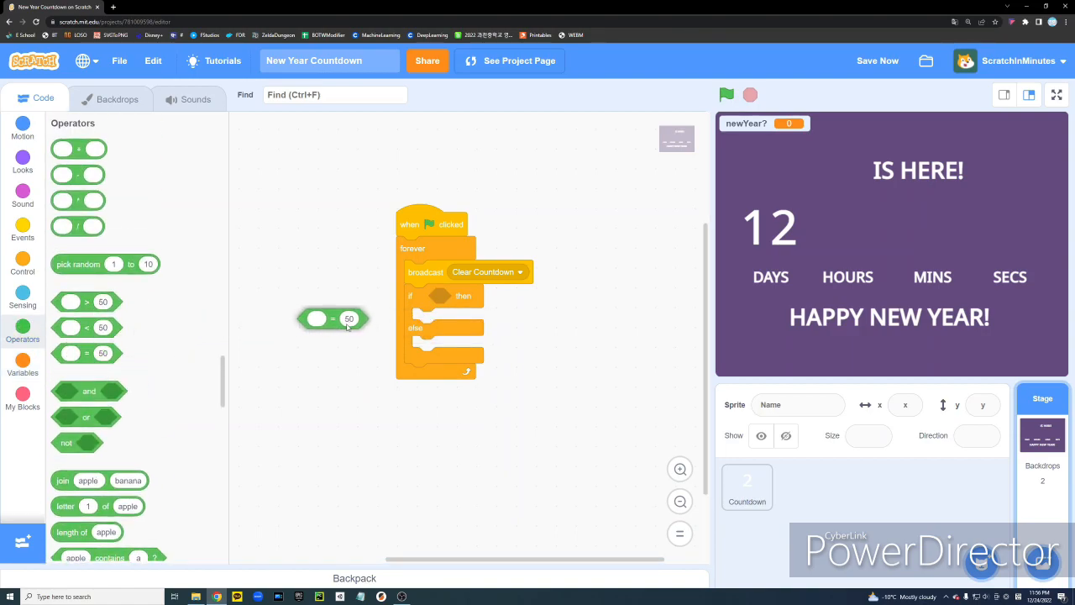
text(1)
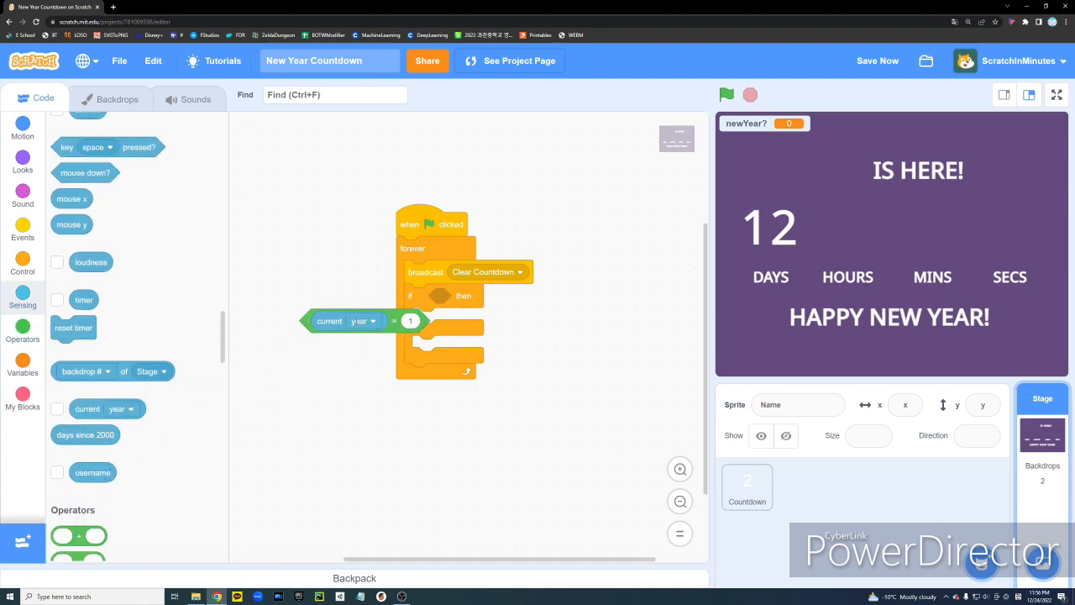
click(363, 321)
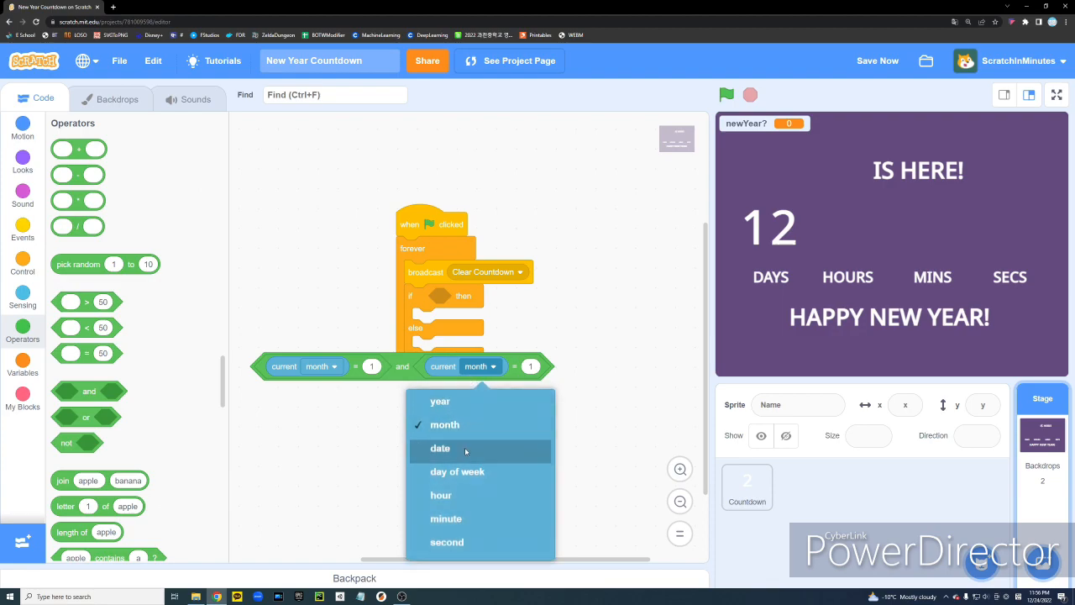
click(441, 447)
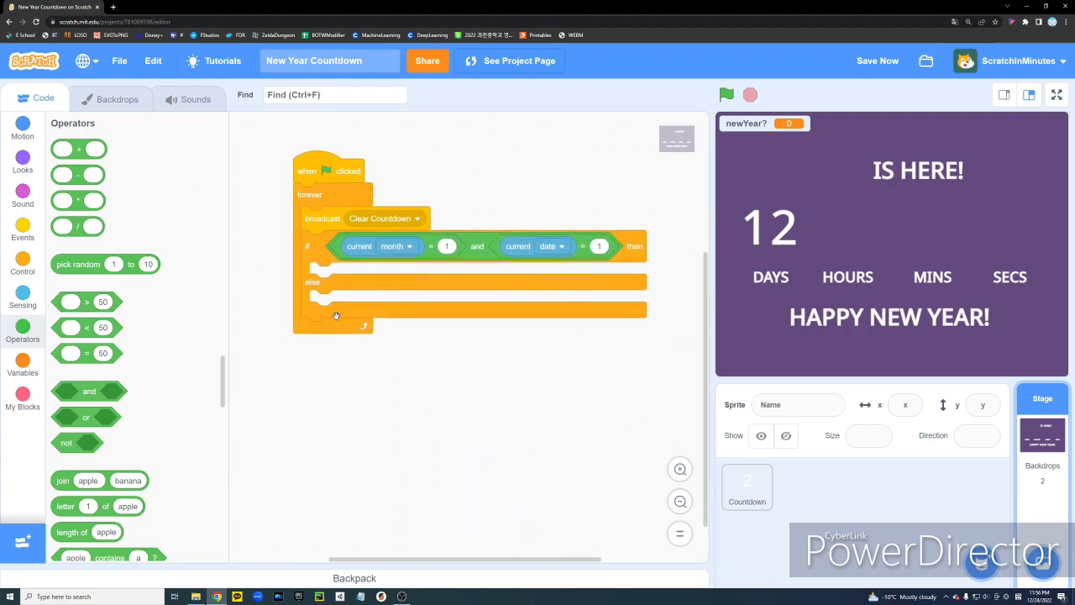
click(24, 366)
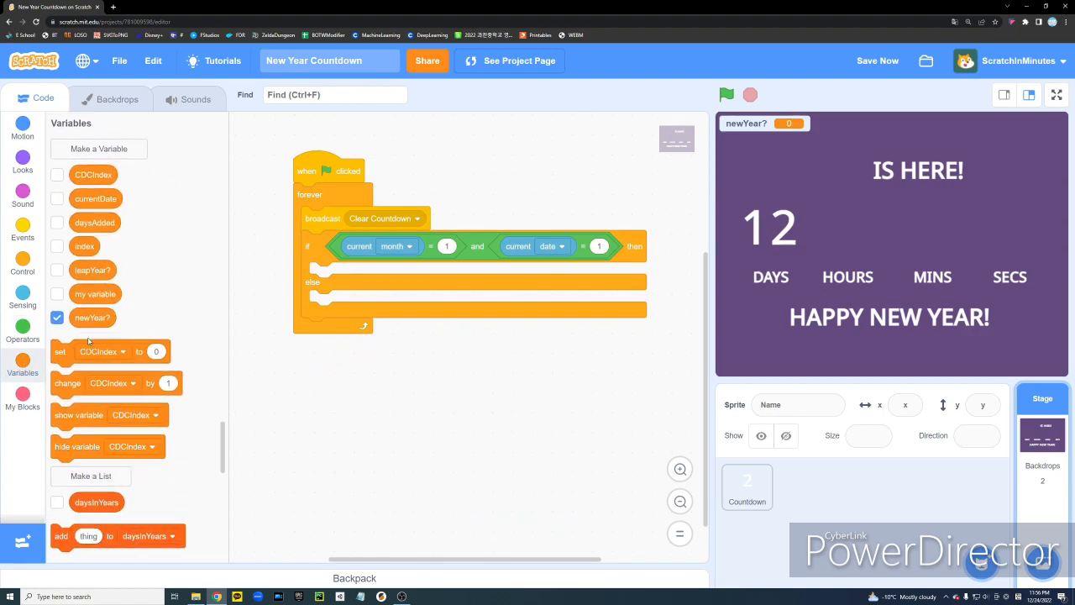
Set newYear? to 1 and switch backdrop to HAPPY NEW YEAR! in the if branch, 0 in the else
drag(60, 351, 319, 274)
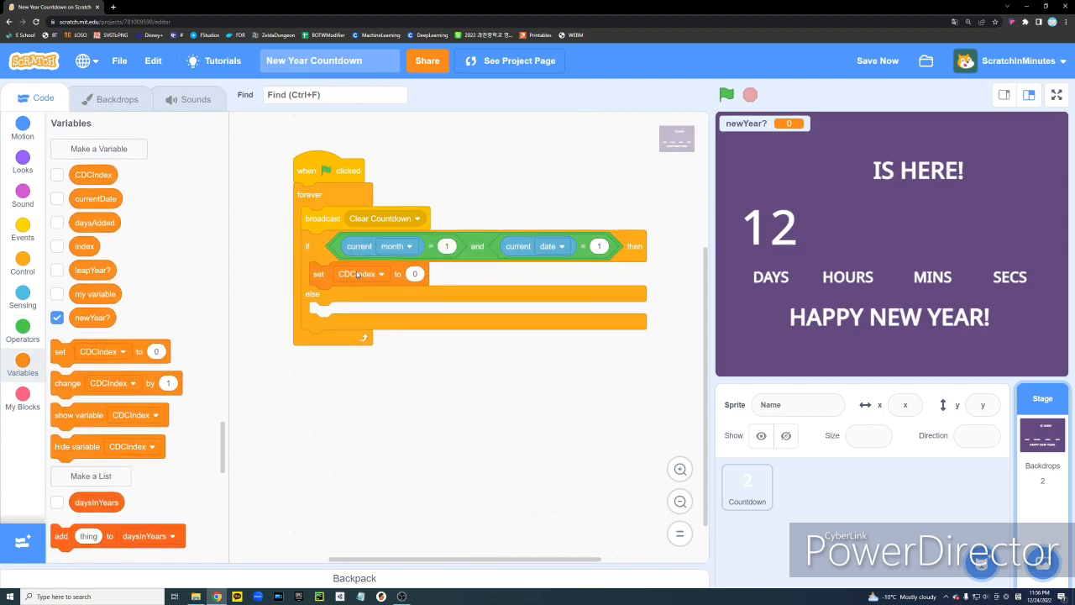
click(360, 274)
text(1)
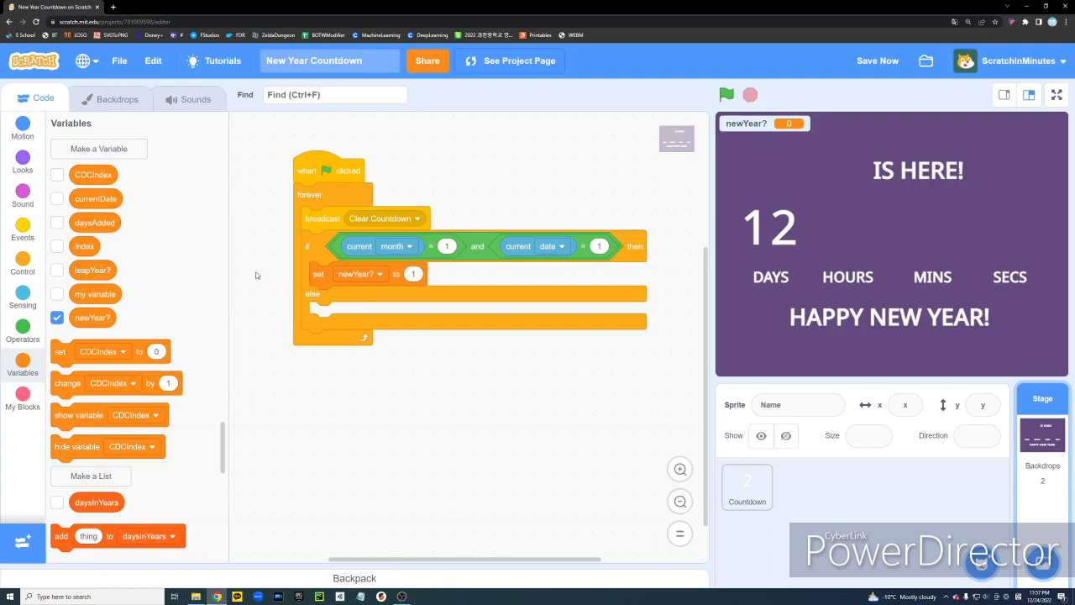
mouse_move(237, 309)
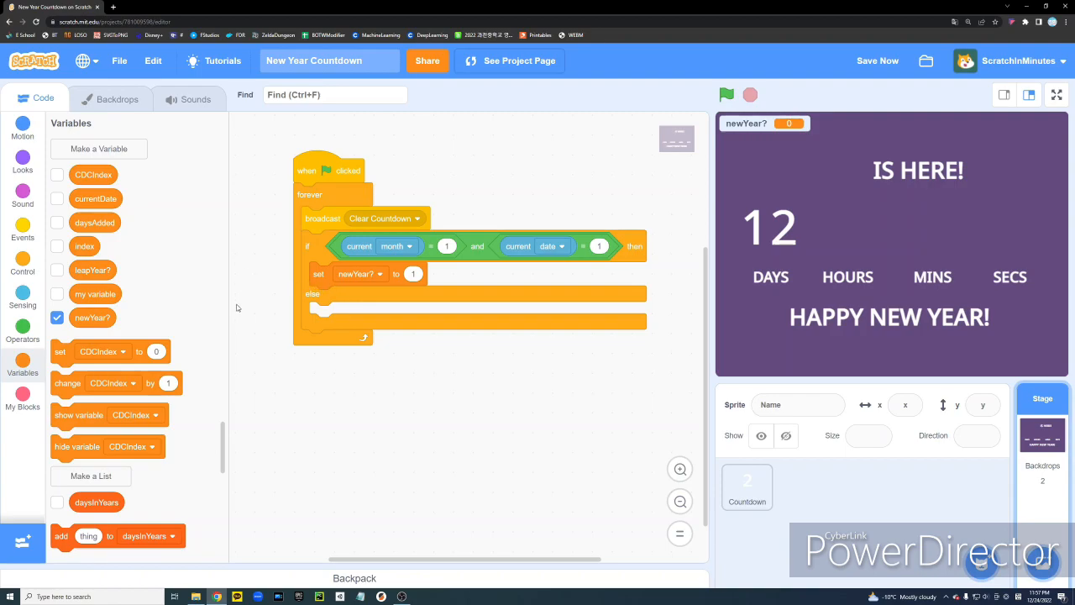
click(23, 158)
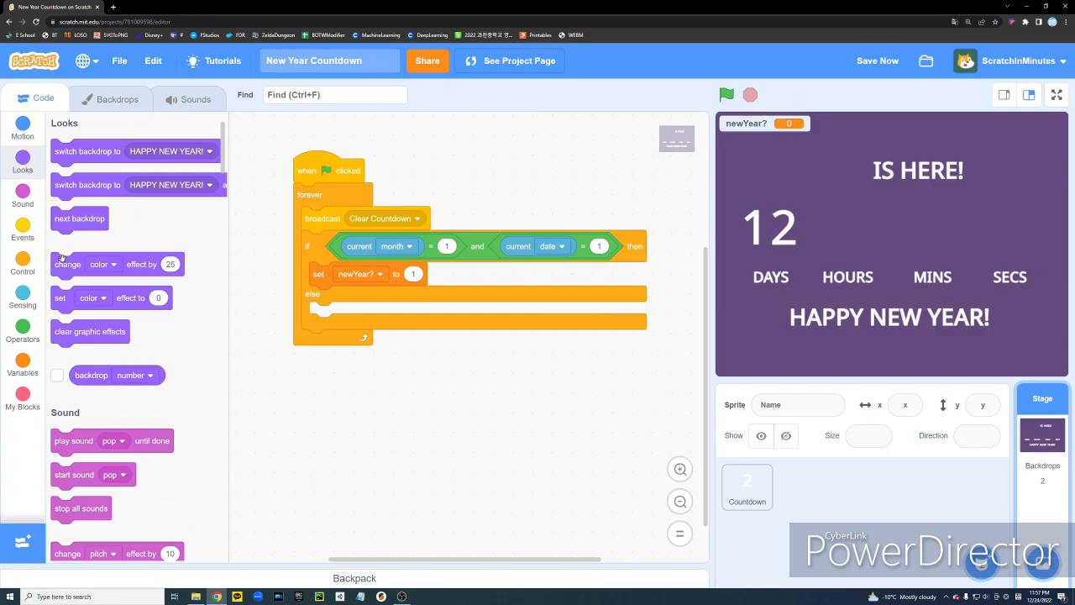
drag(87, 151, 346, 297)
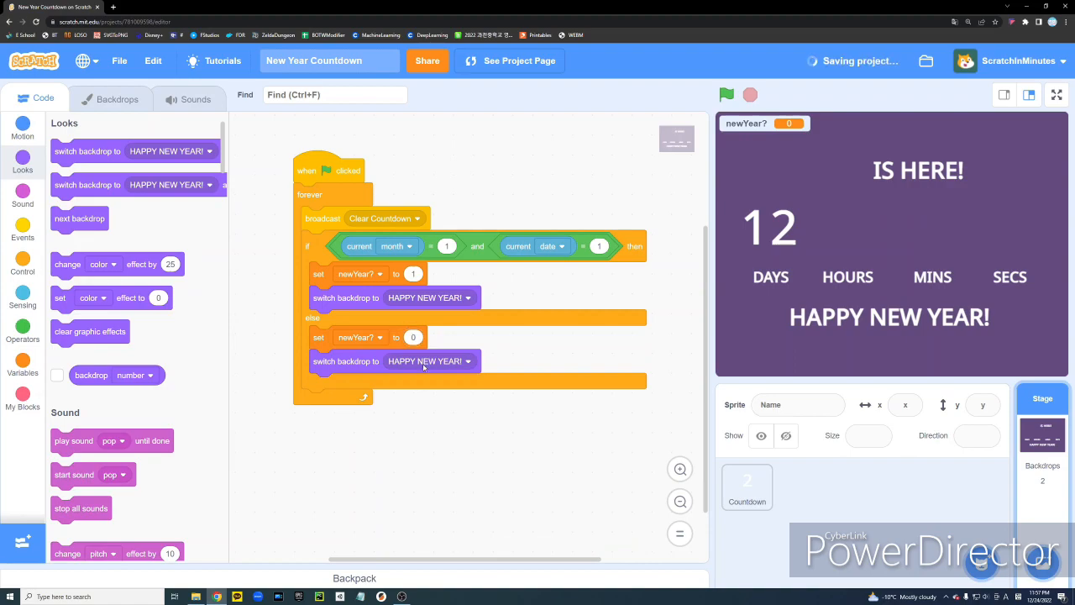
click(118, 97)
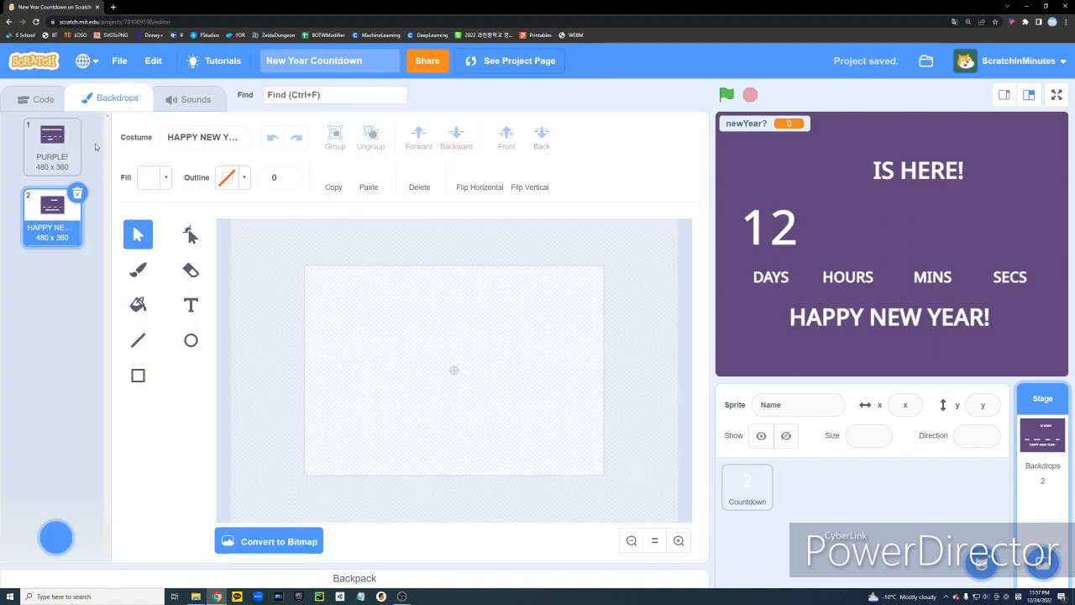
Check the PURPLE! backdrop name, use it in the else branch, and add a broadcast after the if-else
click(53, 135)
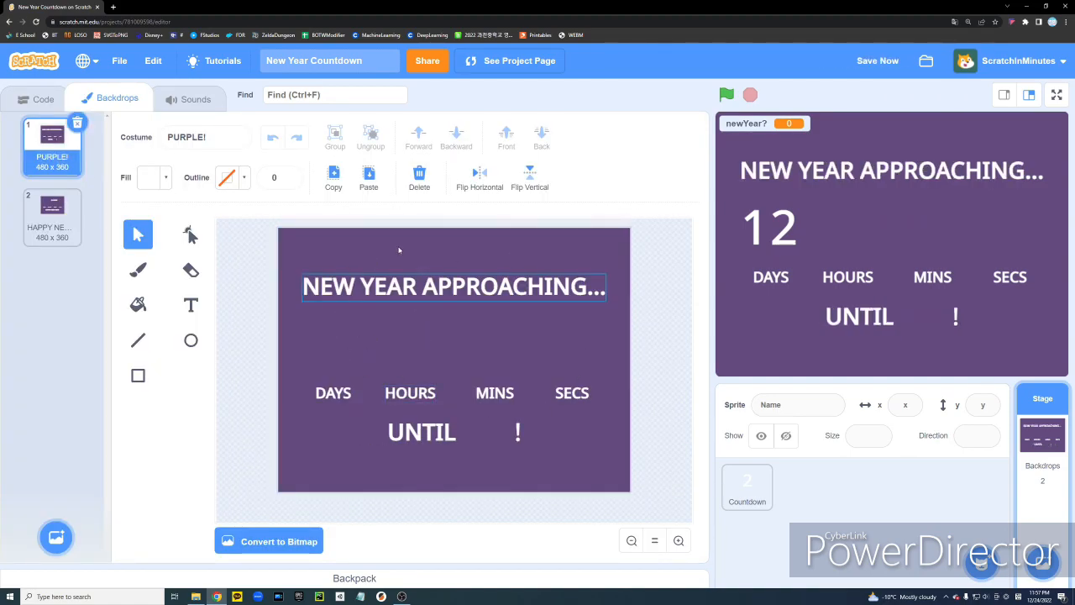
click(43, 97)
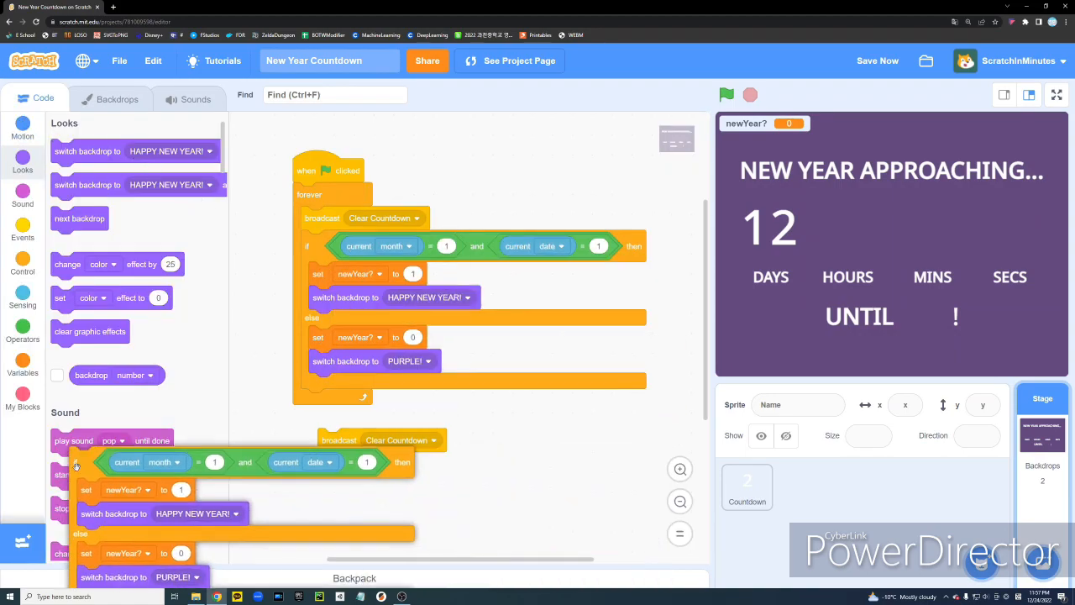
click(417, 400)
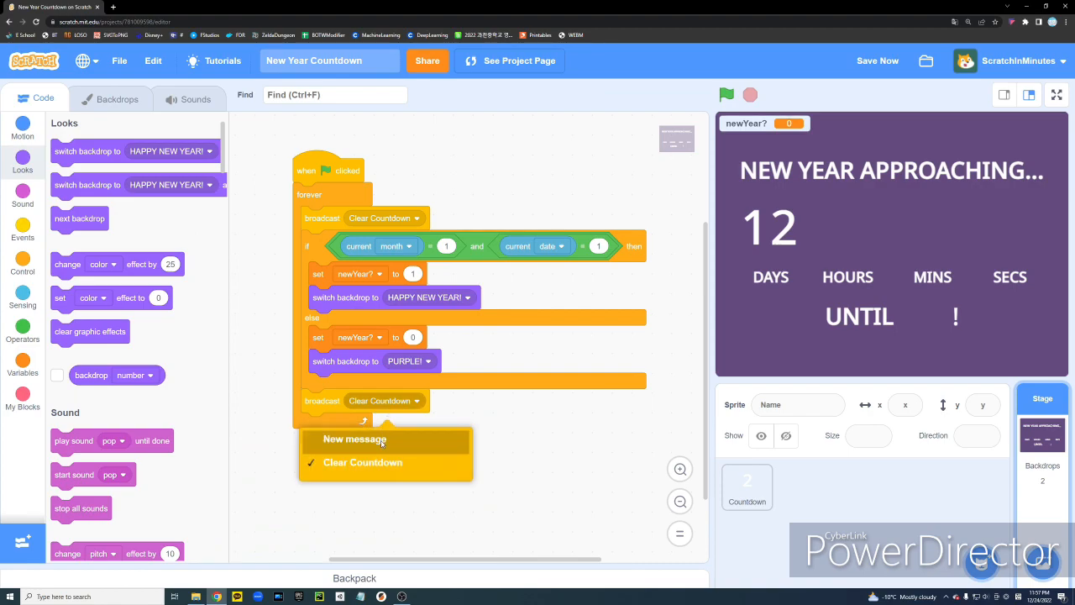
Create a new broadcast message named Show Countdown for the final broadcast
click(354, 438)
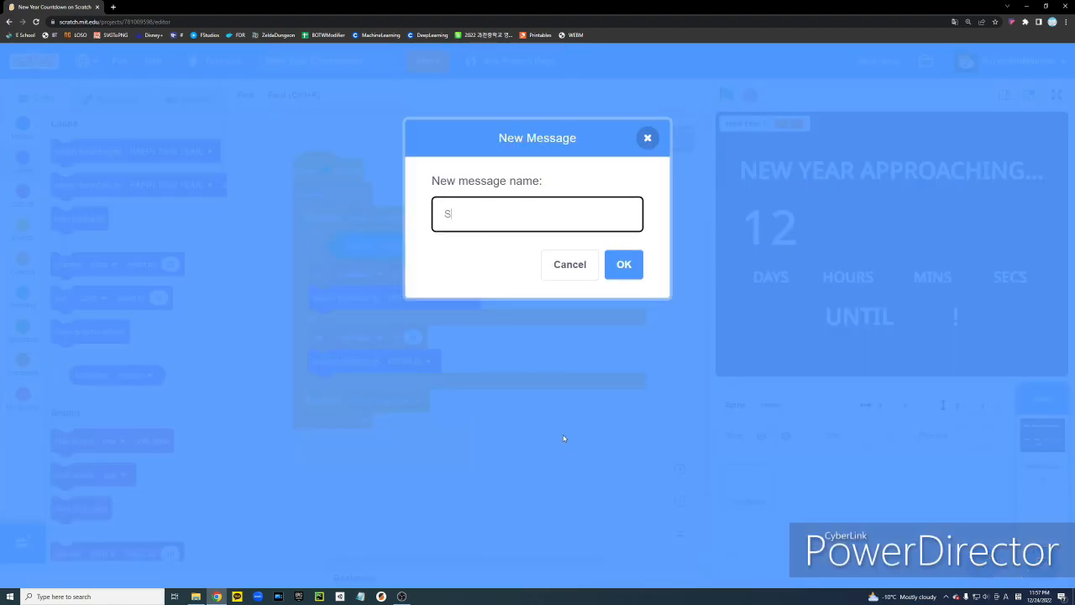
text(how Countdo)
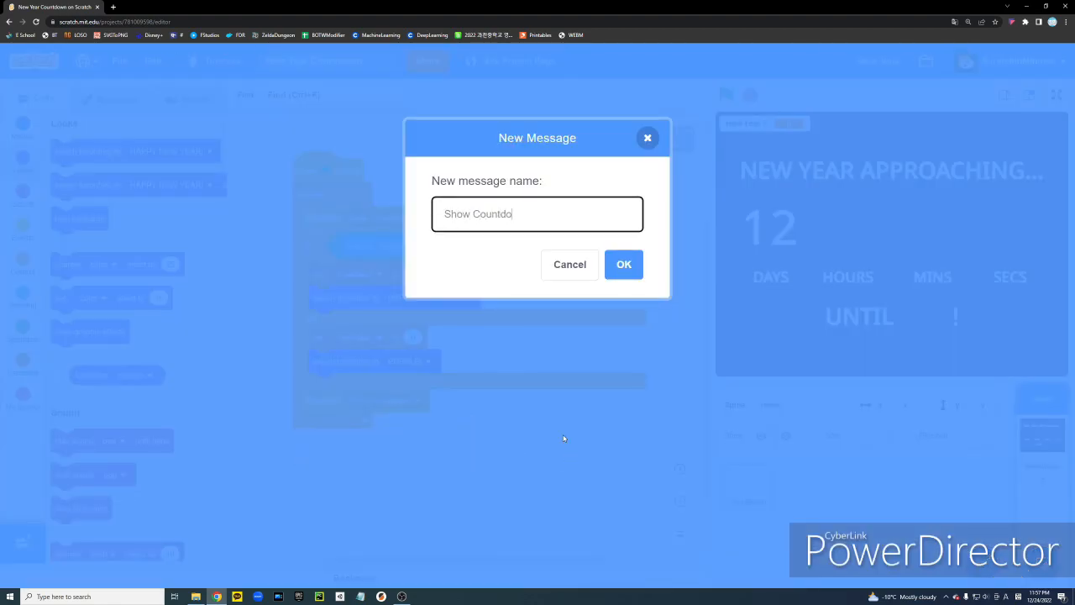
click(625, 264)
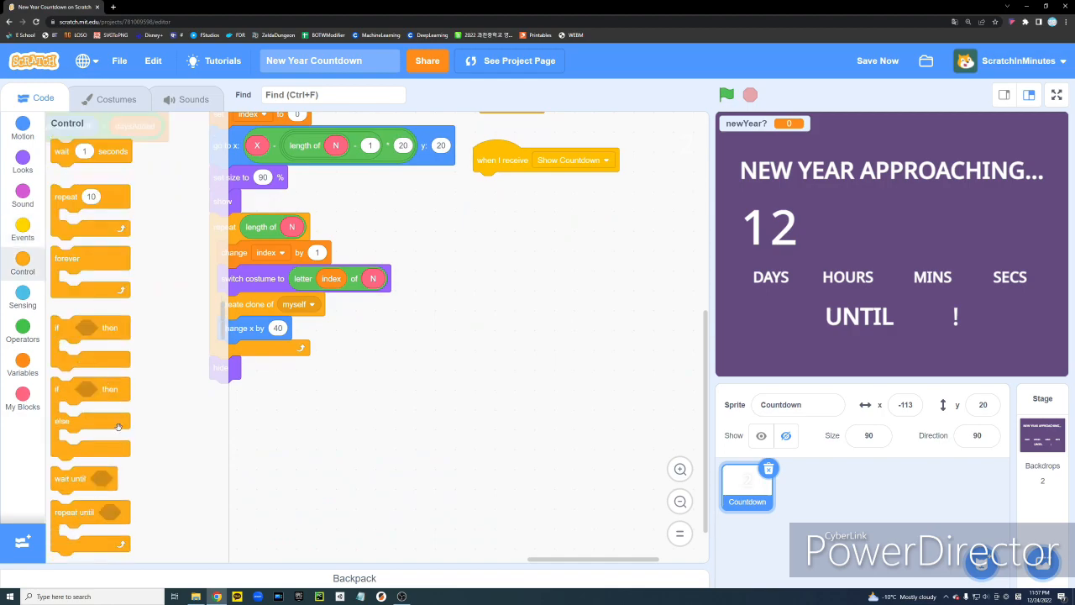
Build the Show Countdown receiver testing newYear? = 1 with Show Countdown calls in each branch
click(23, 301)
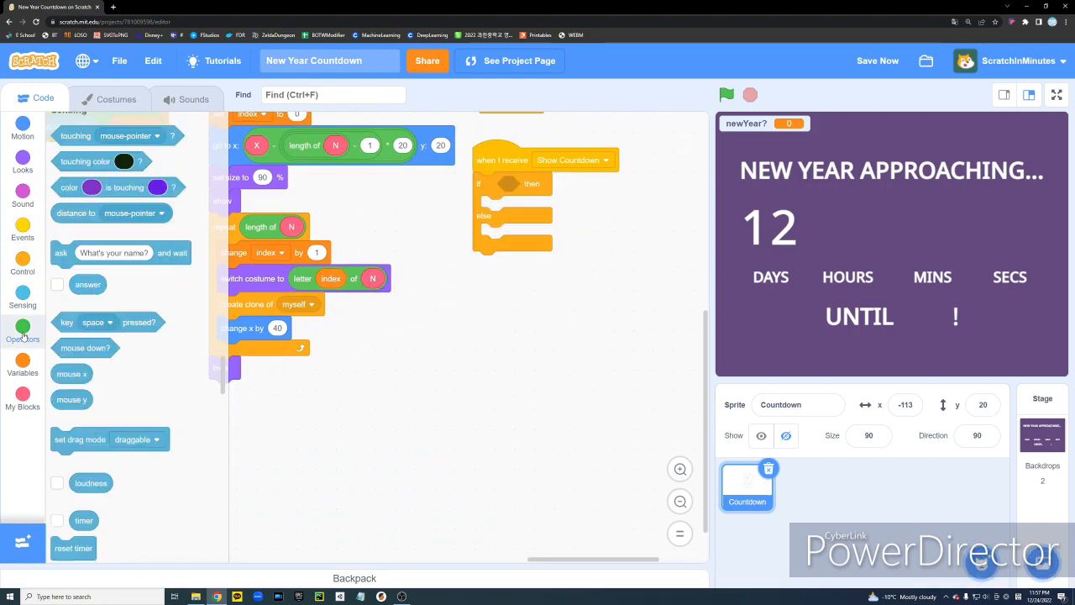
click(23, 328)
text(1)
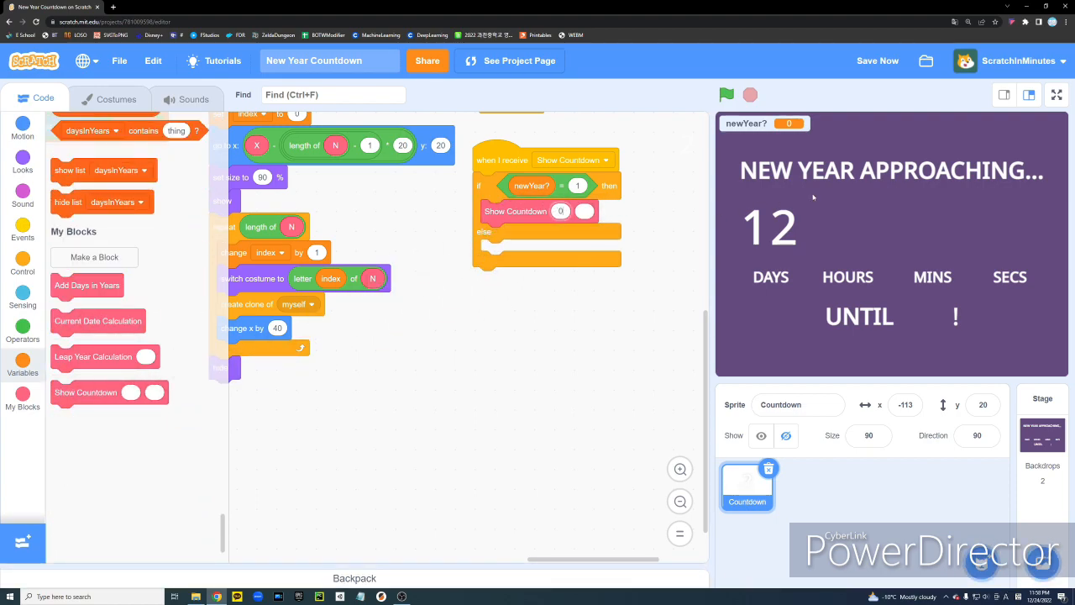
mouse_move(692, 282)
text(-1)
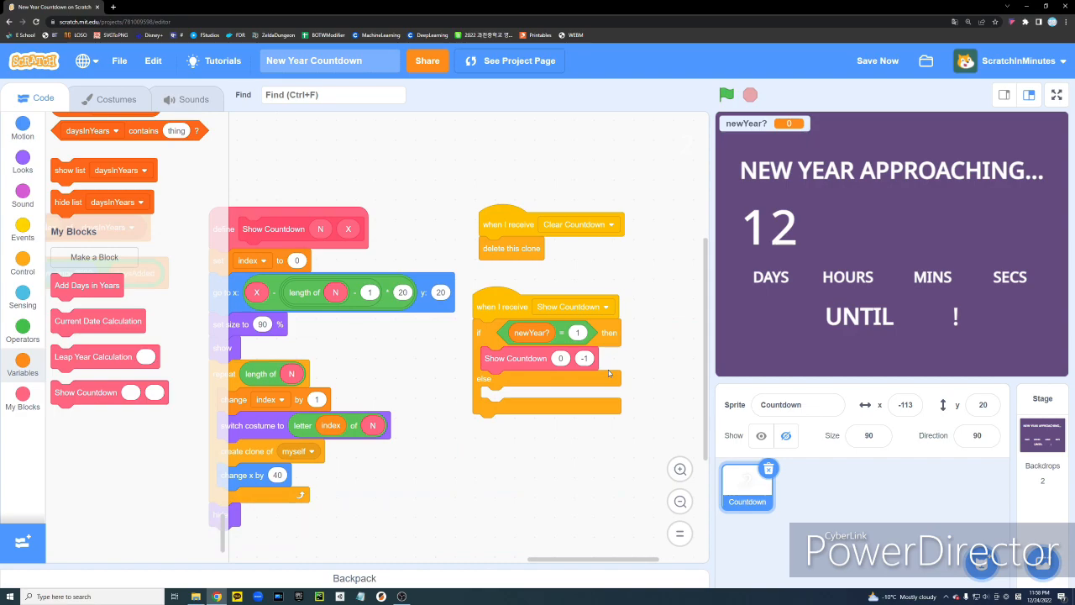
mouse_move(605, 368)
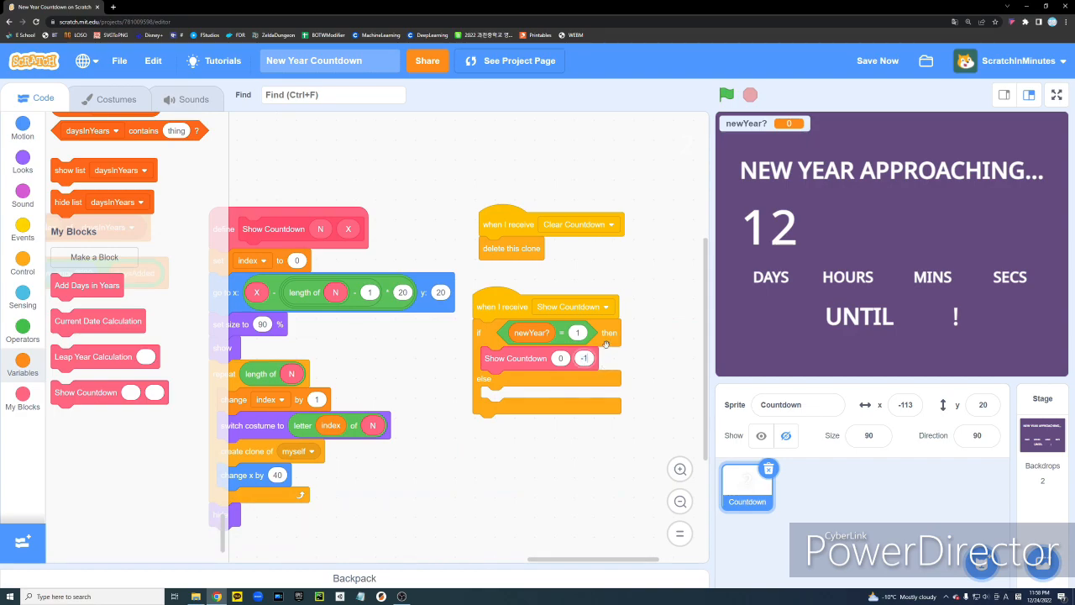
text(-167)
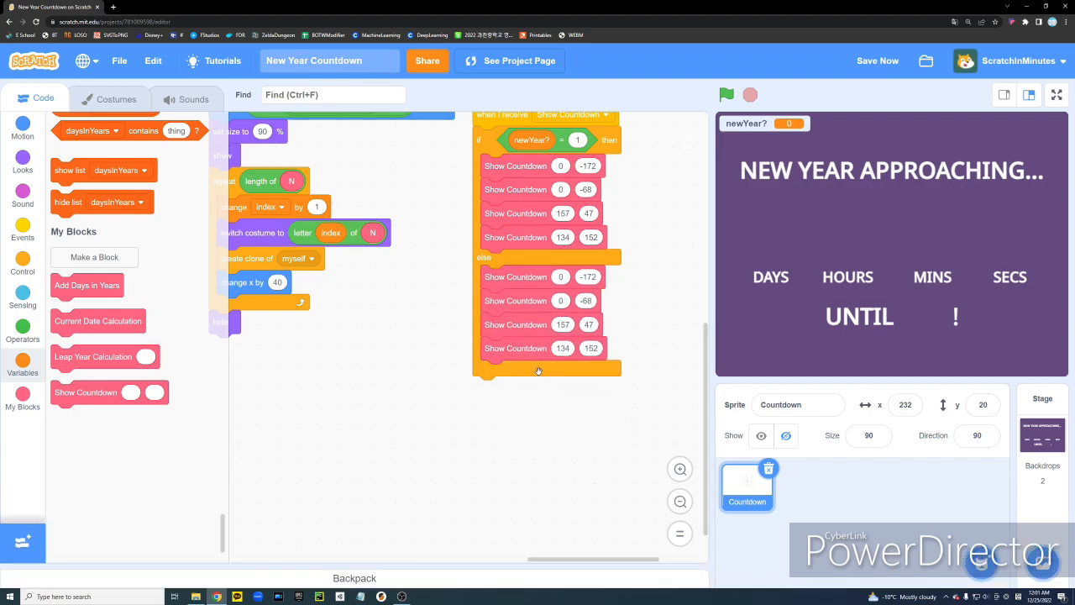
Fill the else-branch subtractions so hours count from 23 and minutes from 59
click(23, 328)
text(364)
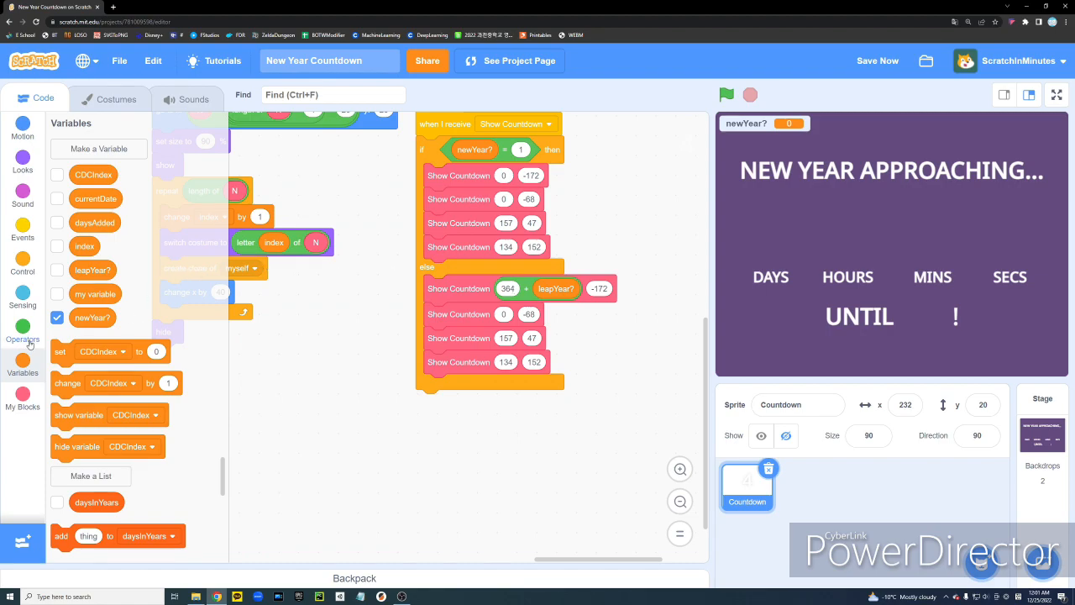
click(23, 334)
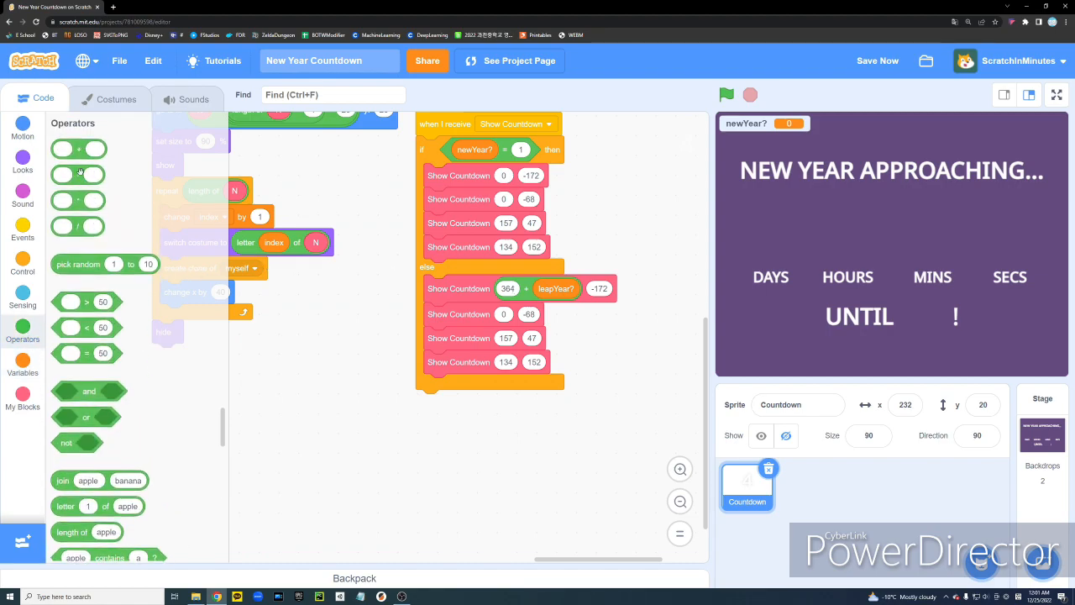
click(22, 368)
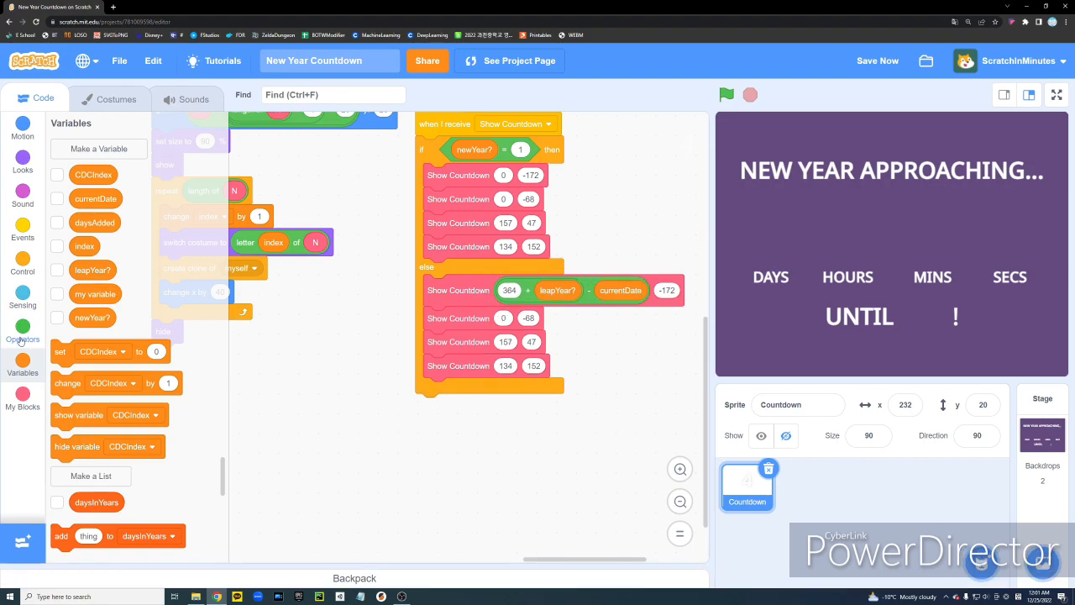
click(23, 339)
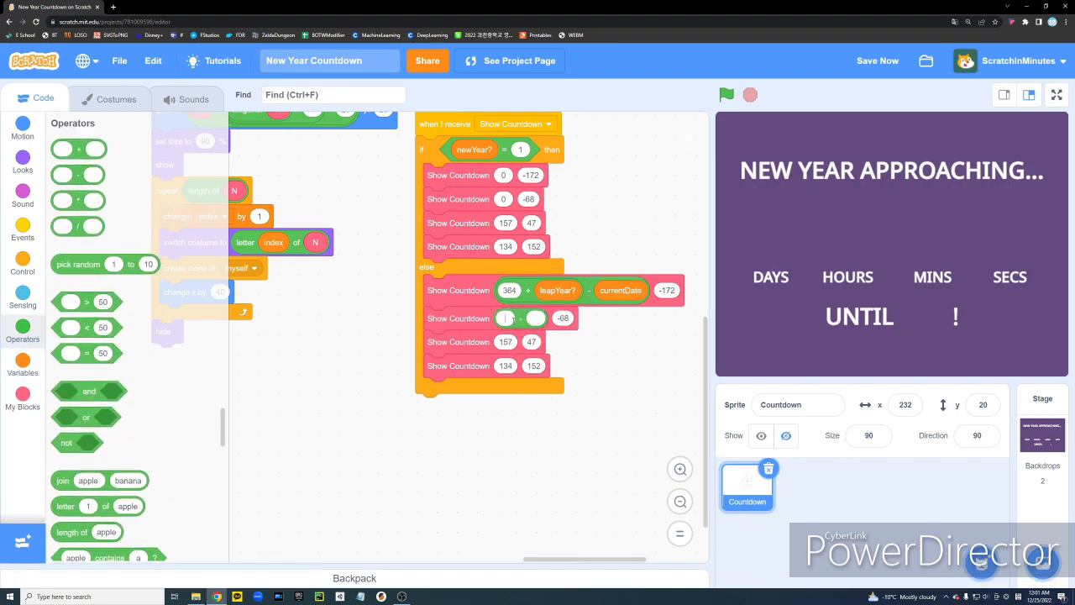
text(23)
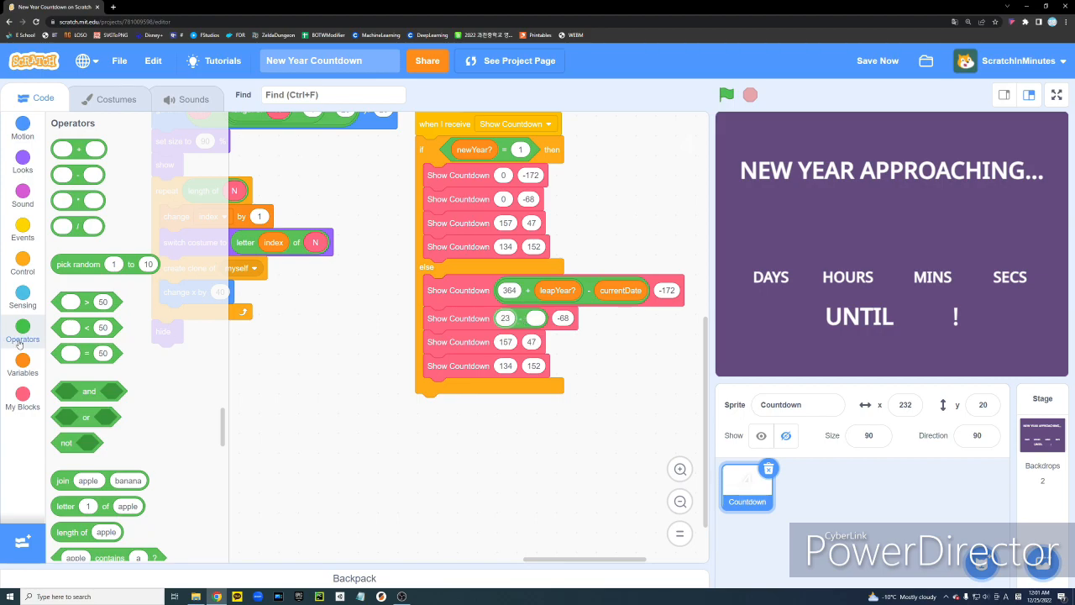
Drop current hour and current minute Sensing blocks into the subtractions for a live countdown
click(24, 299)
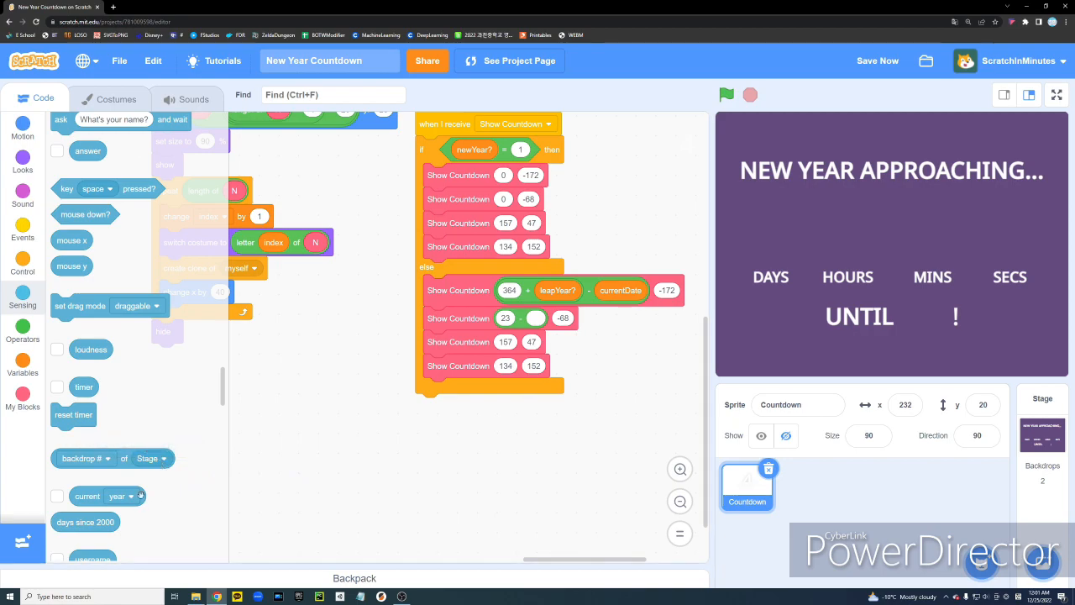
click(491, 465)
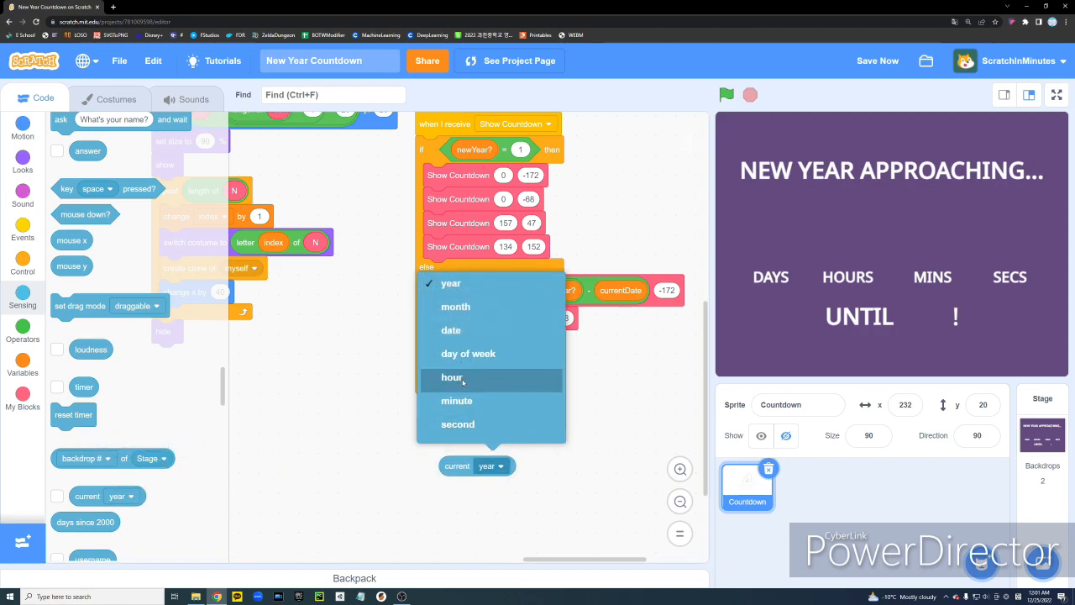
right_click(546, 320)
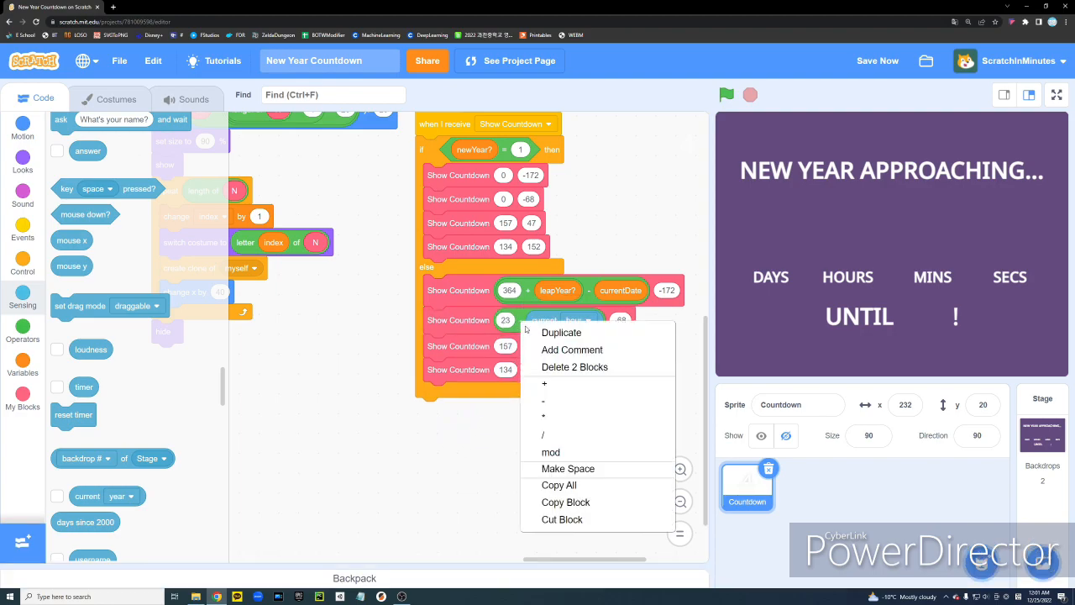
click(561, 332)
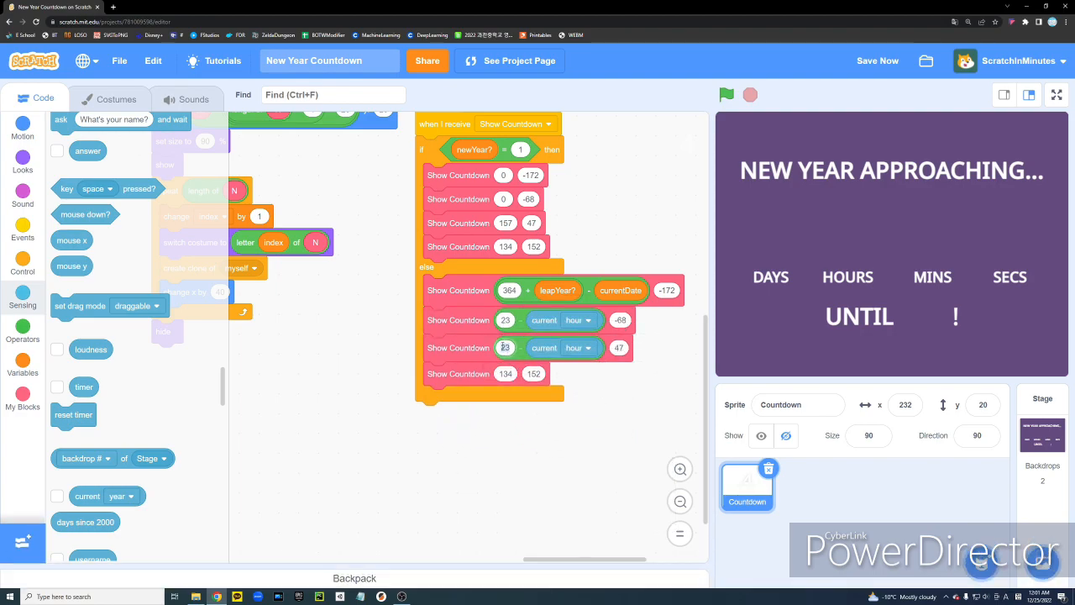
click(578, 348)
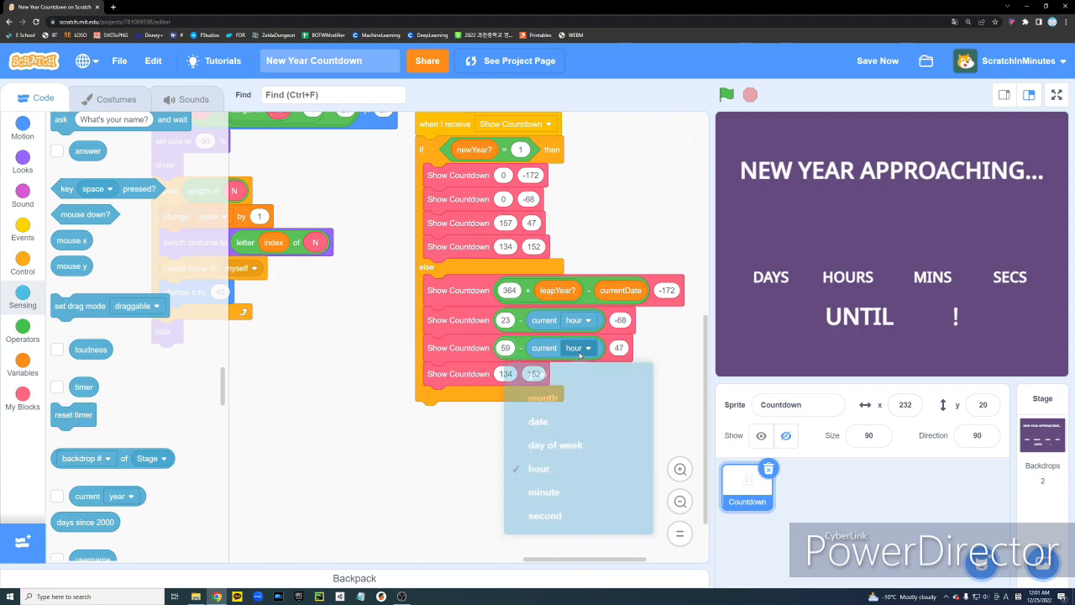
right_click(545, 348)
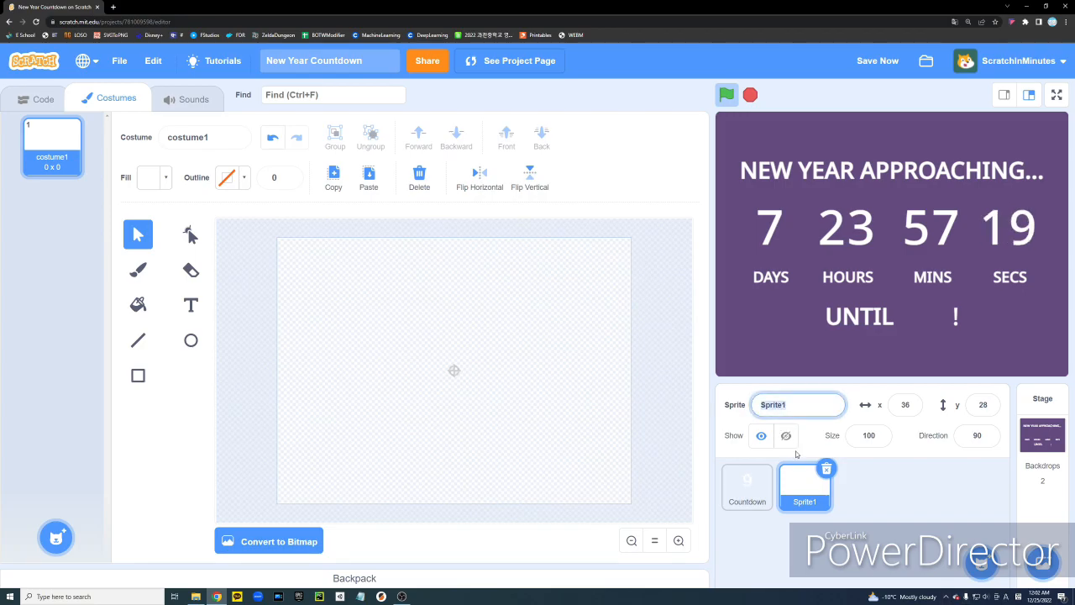
Rename the new sprite Year and review its 2022–2025 costumes
text(Year)
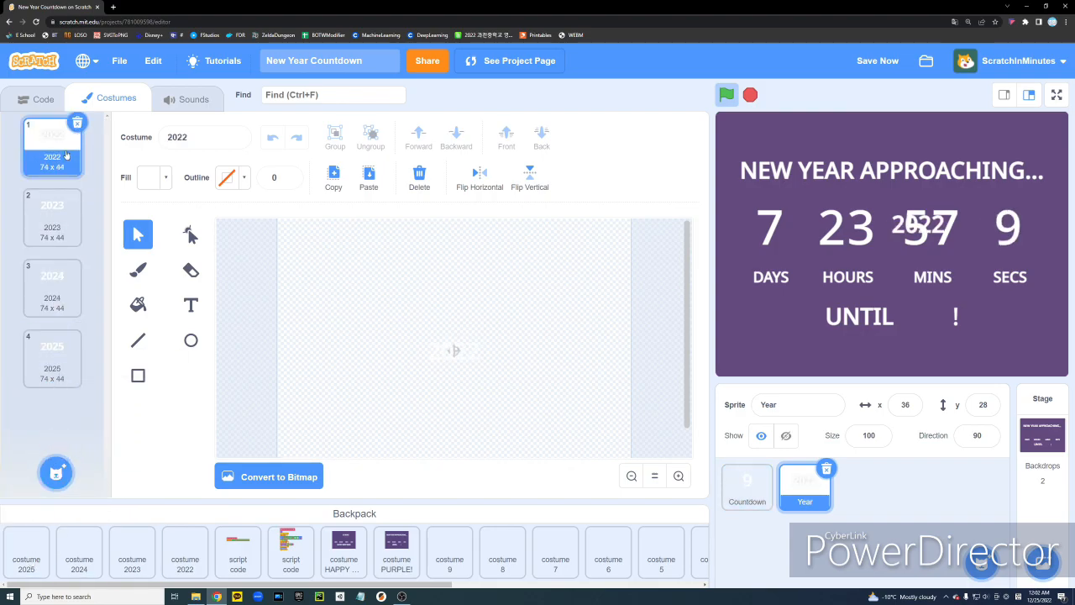
click(52, 353)
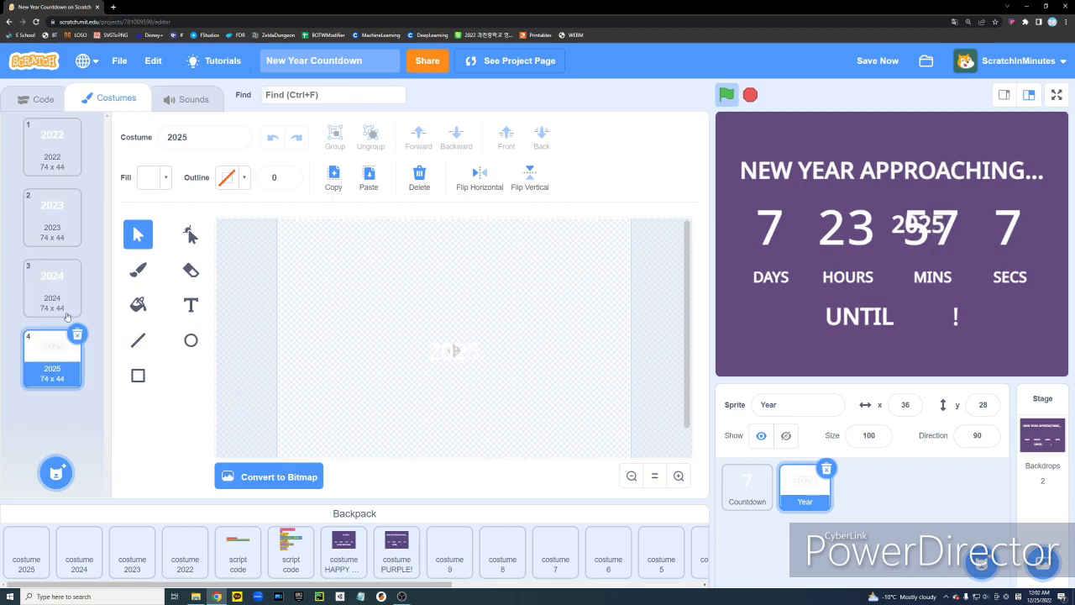
click(52, 143)
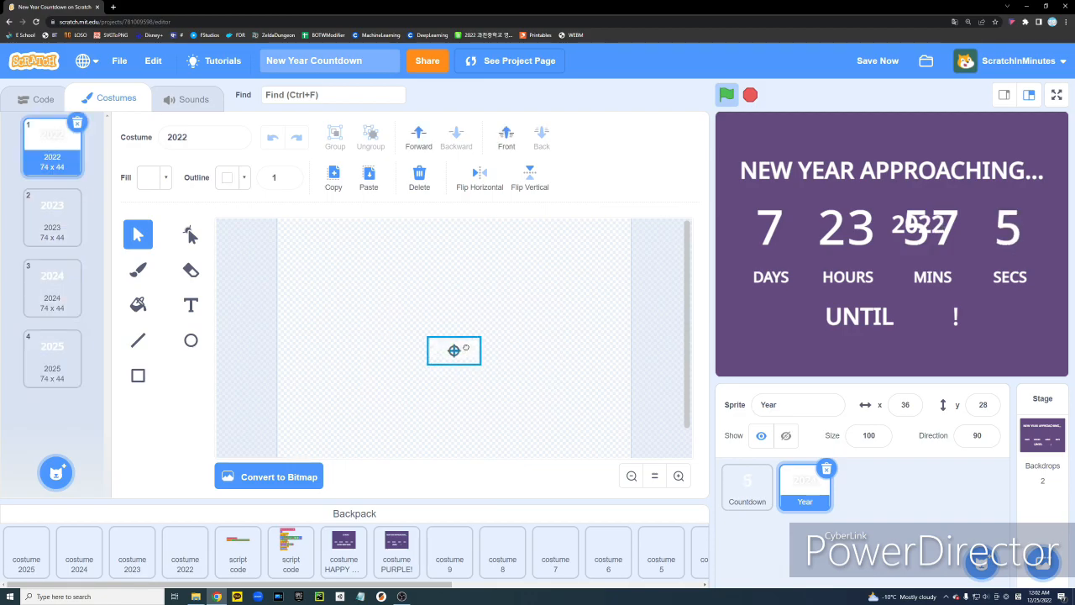
click(52, 217)
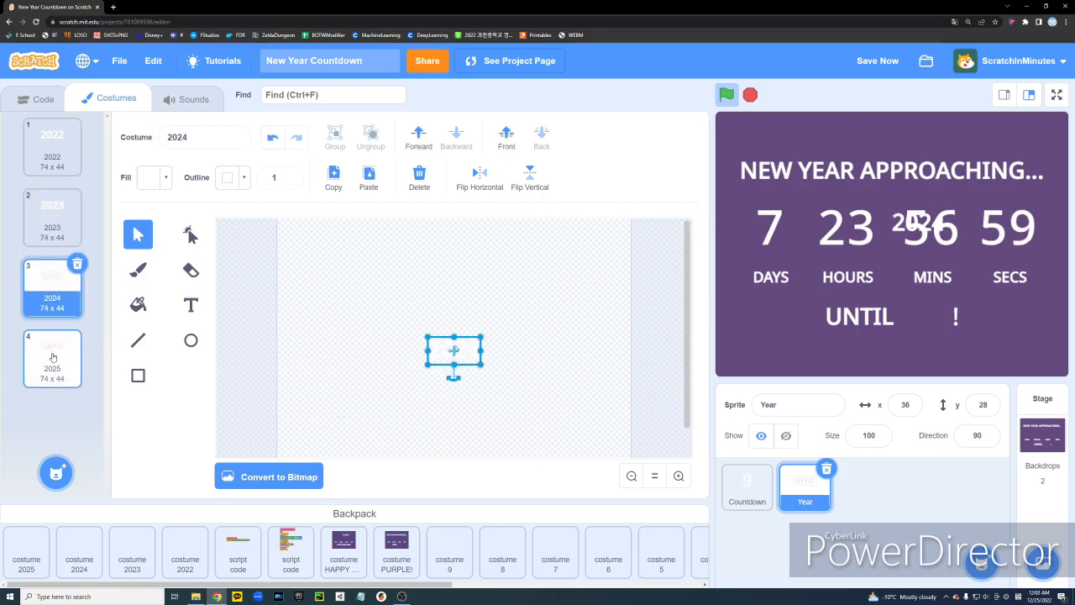
click(52, 359)
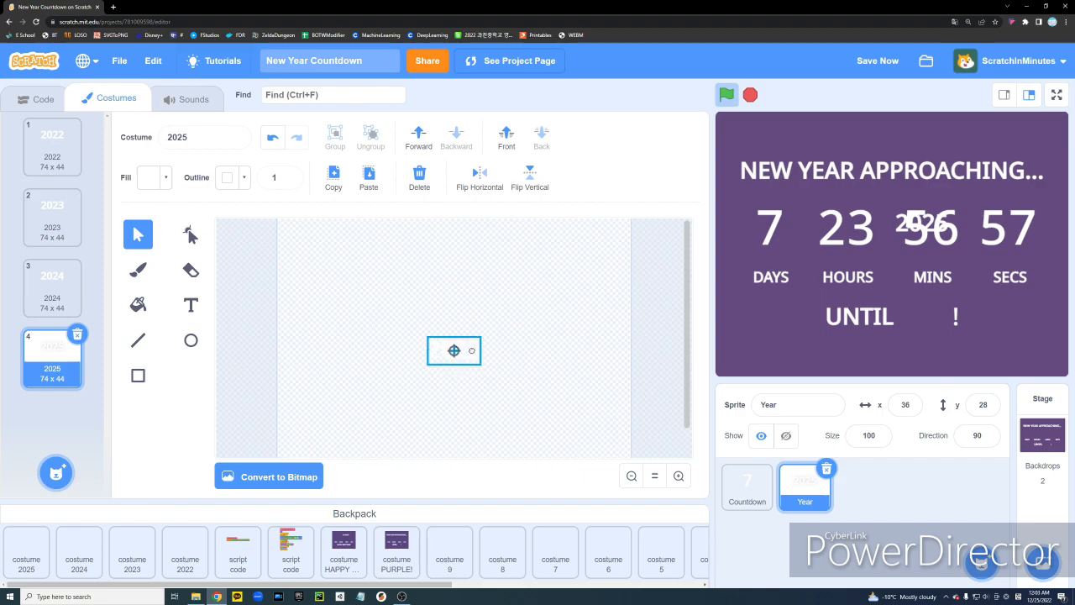
click(44, 99)
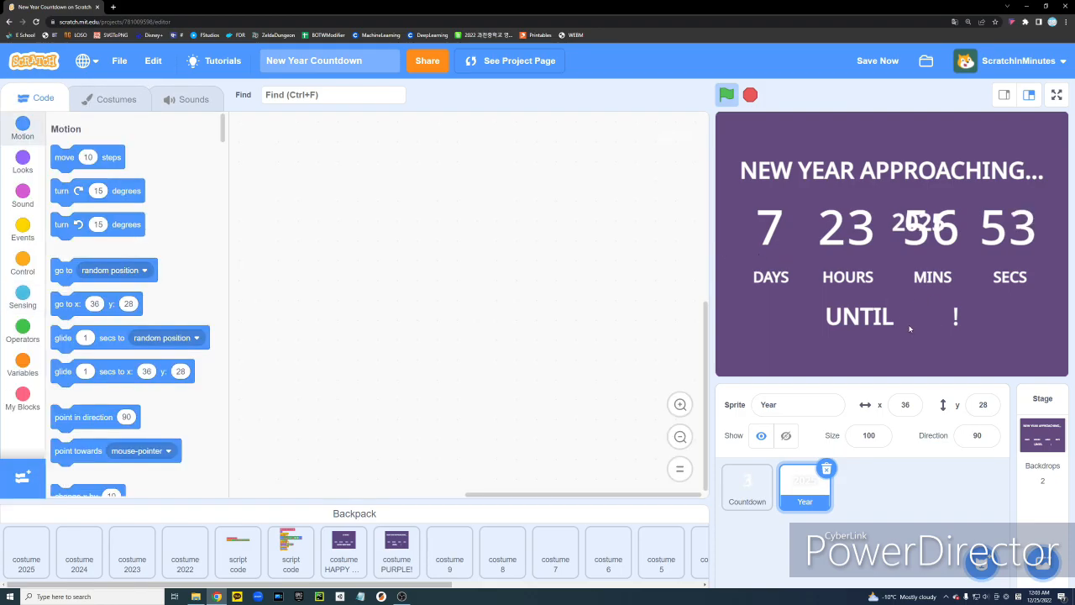
Give Year a Show Countdown receiver with an if-else testing newYear? = 1
click(23, 266)
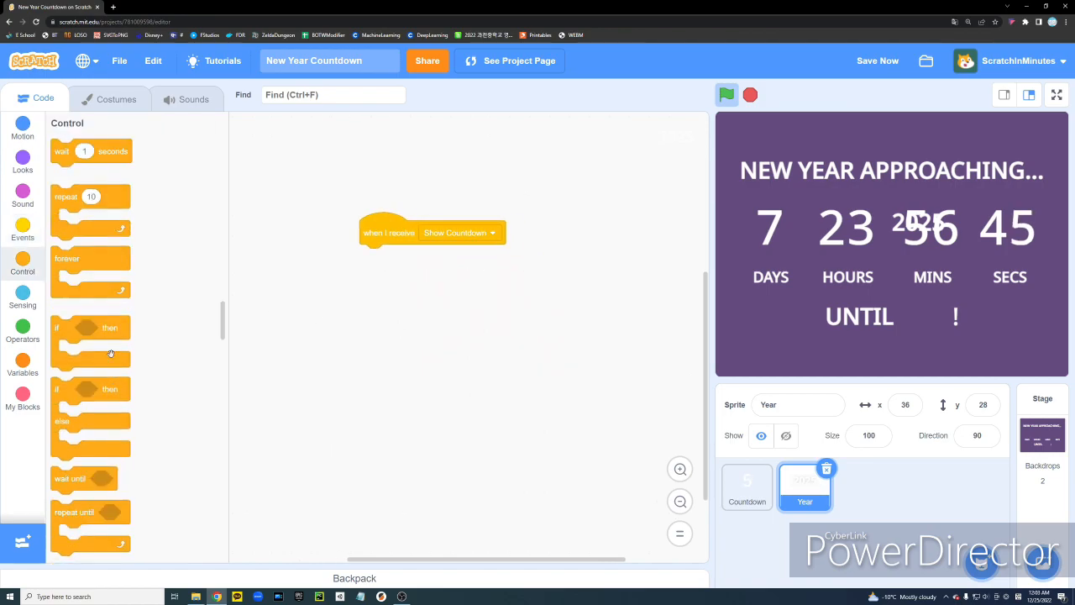
click(24, 329)
text(1)
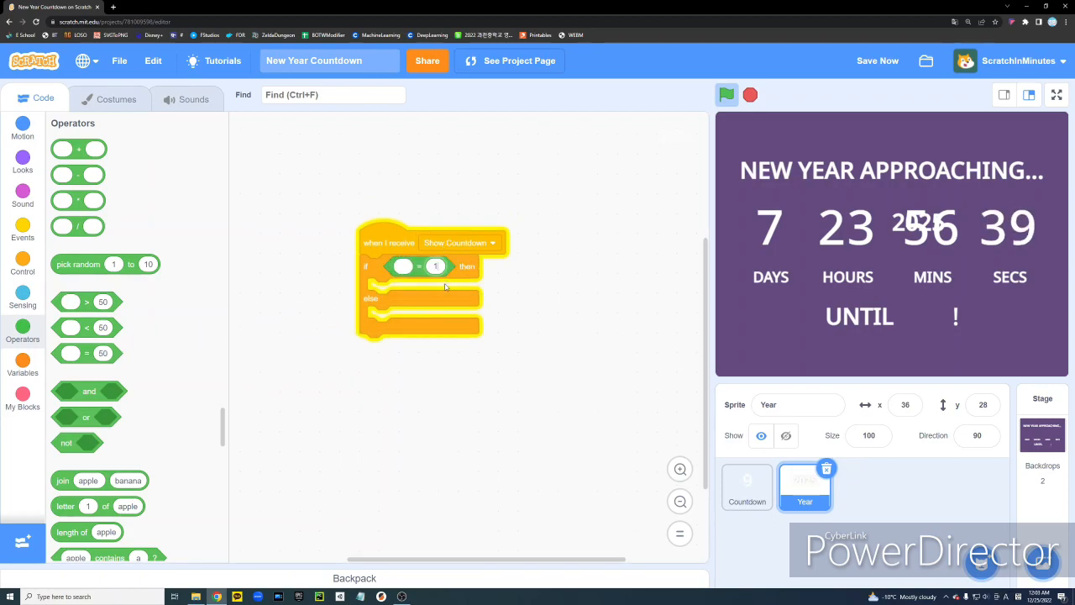
click(24, 366)
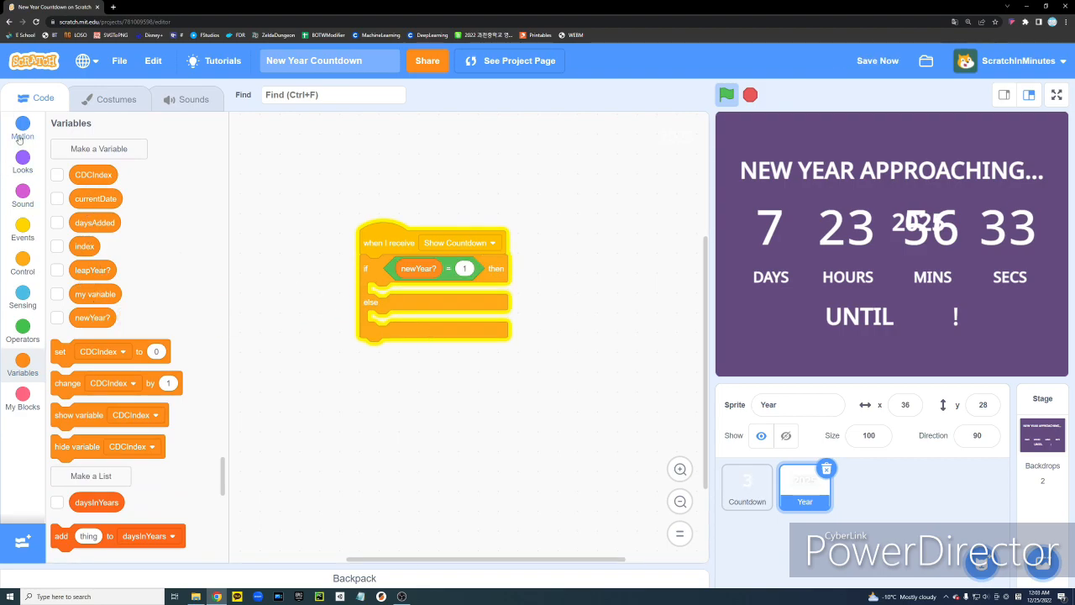
Add go to x: y: blocks so Year sits at x -71, y 98 on New Year, else x 46, y -100
click(23, 128)
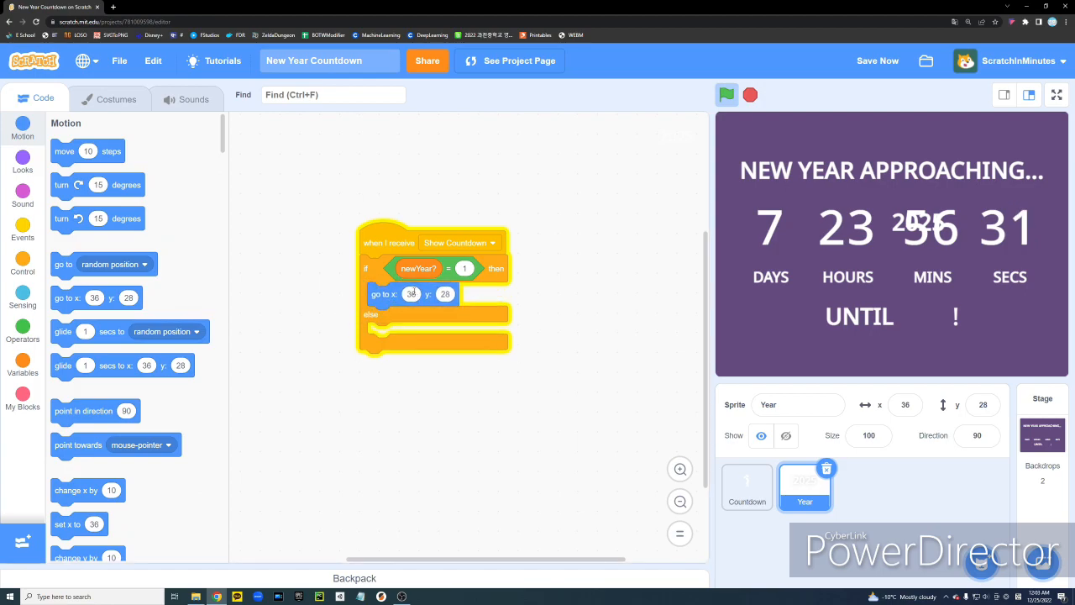
text(-70)
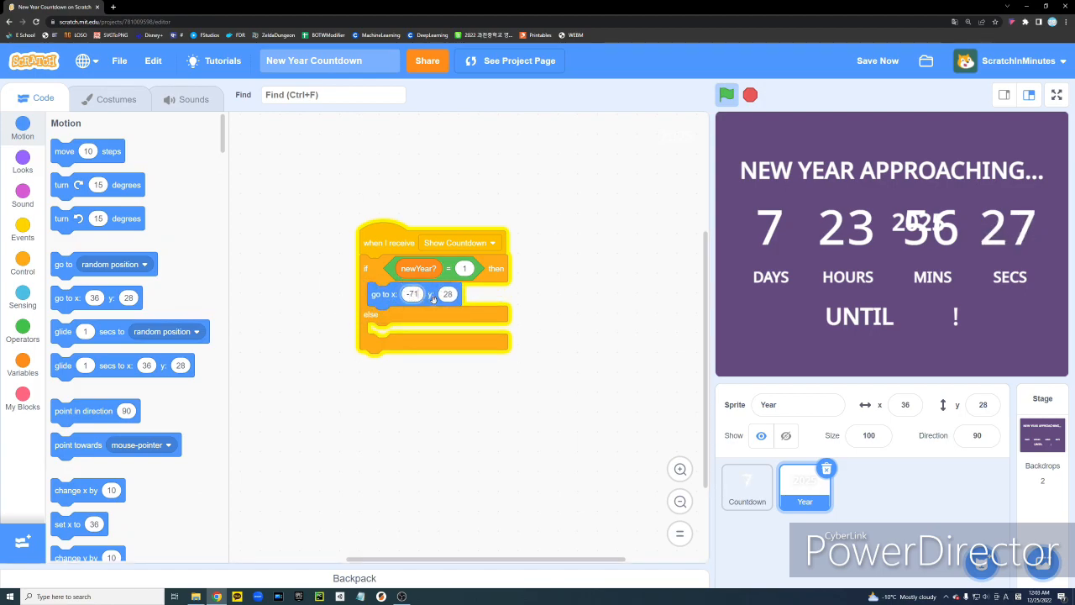
drag(383, 294, 427, 380)
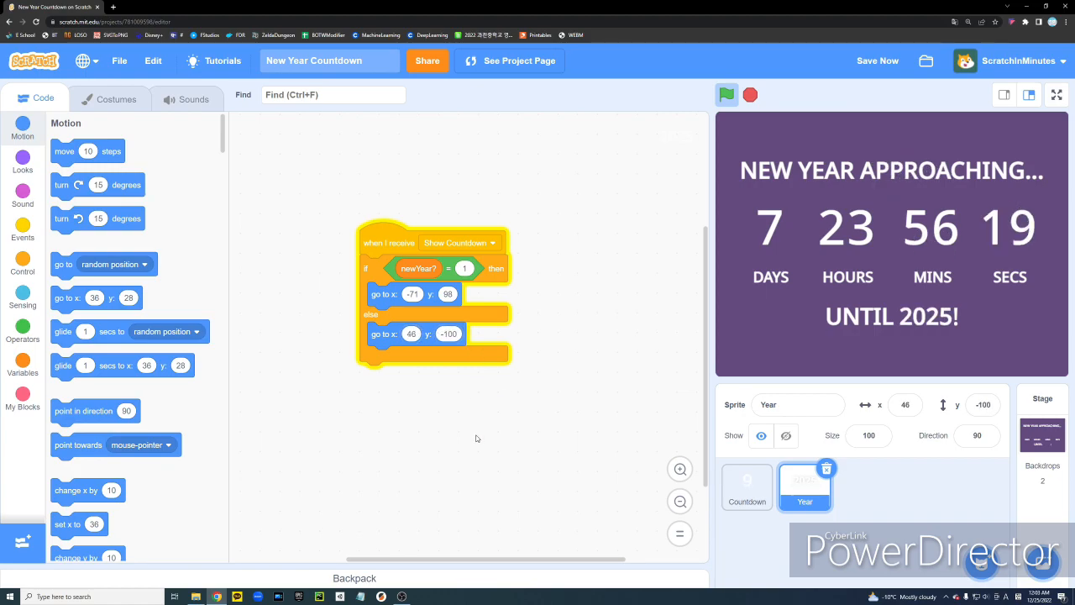
click(1042, 437)
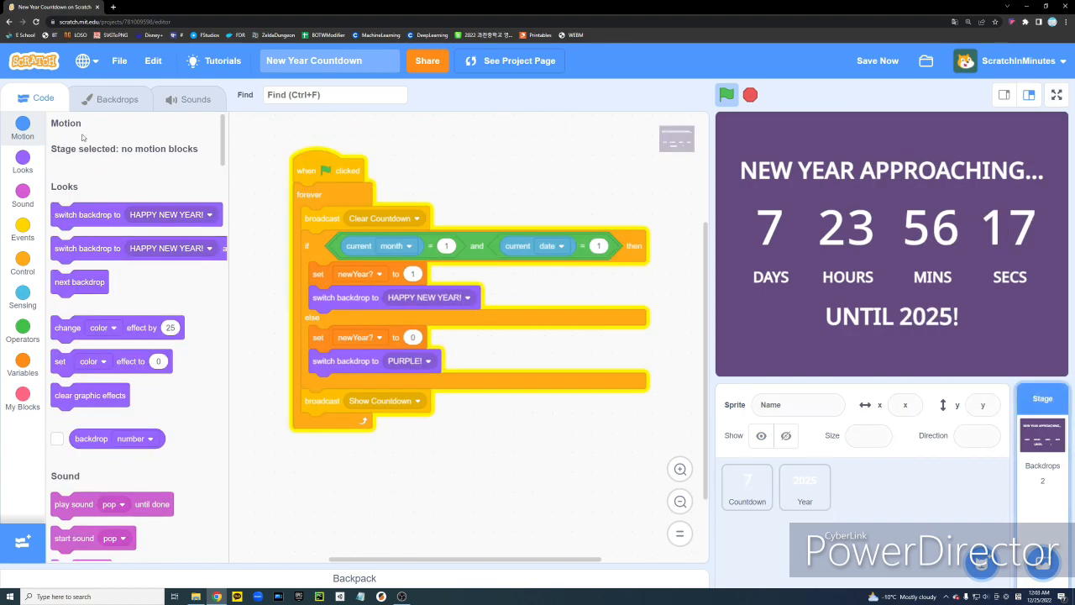
click(118, 98)
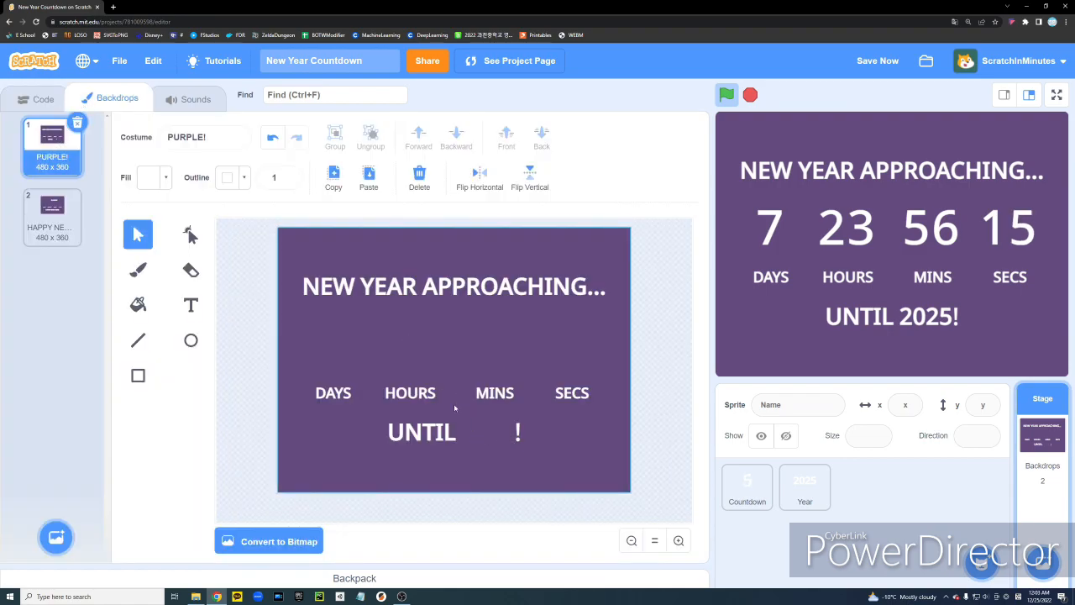
click(50, 215)
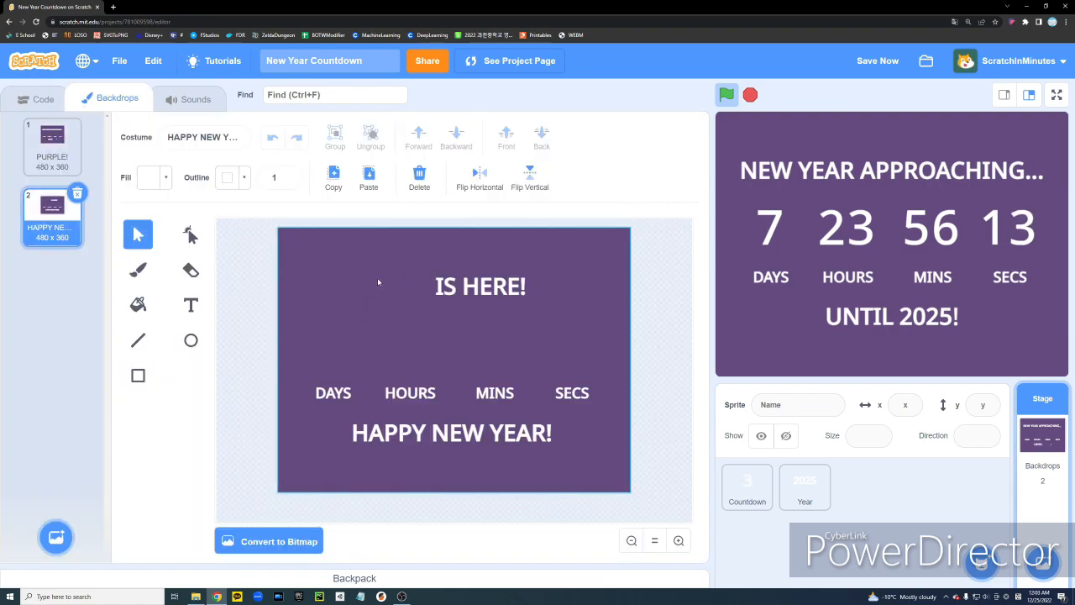
click(803, 487)
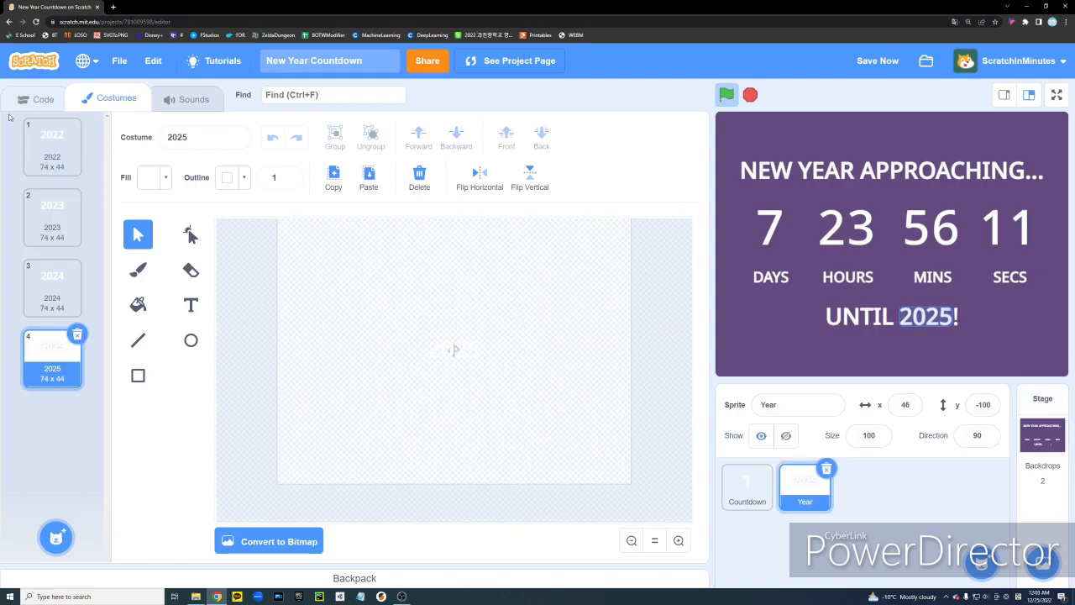
click(44, 98)
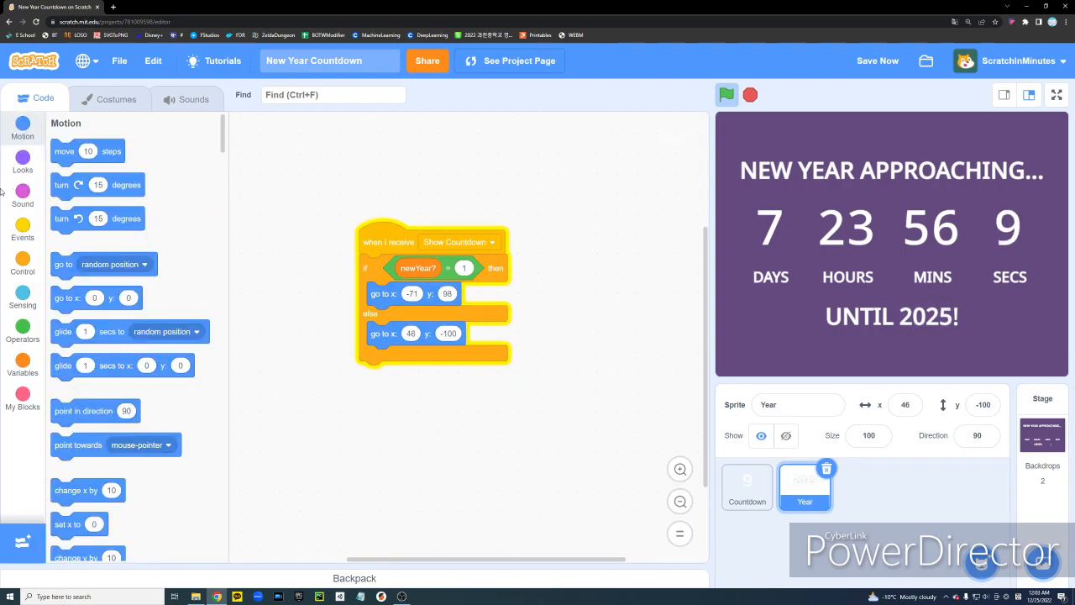
click(23, 161)
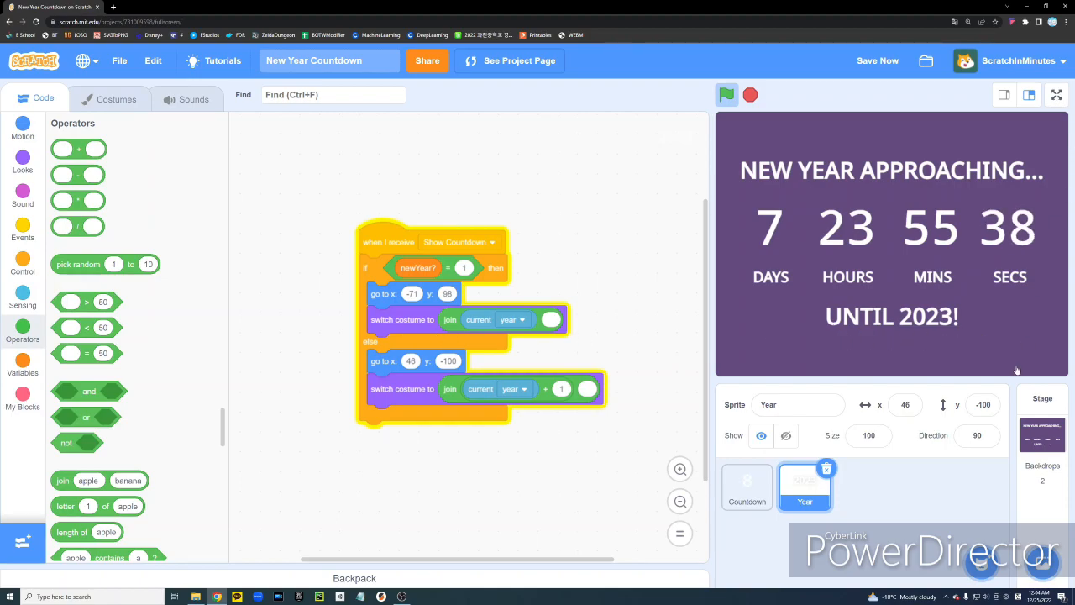
Play the finished countdown full screen, reading 'UNTIL 2023!'
click(1056, 94)
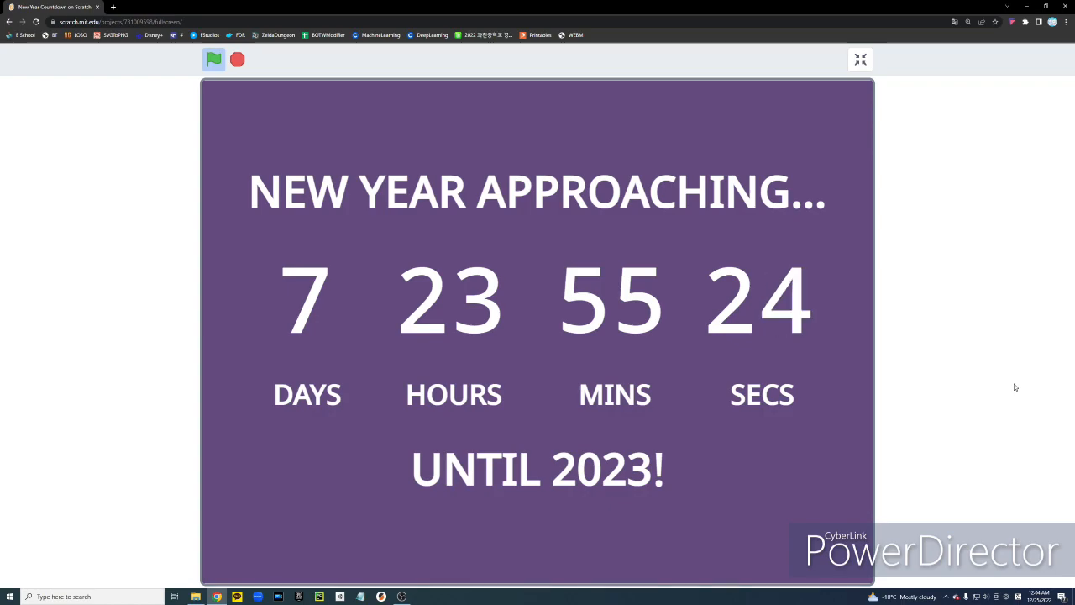
click(860, 59)
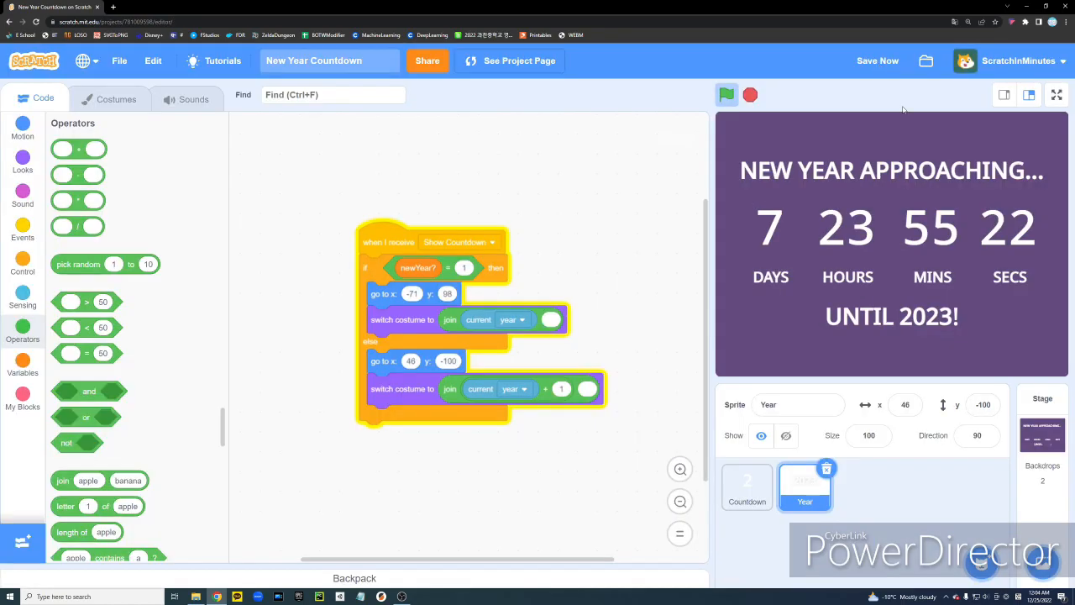